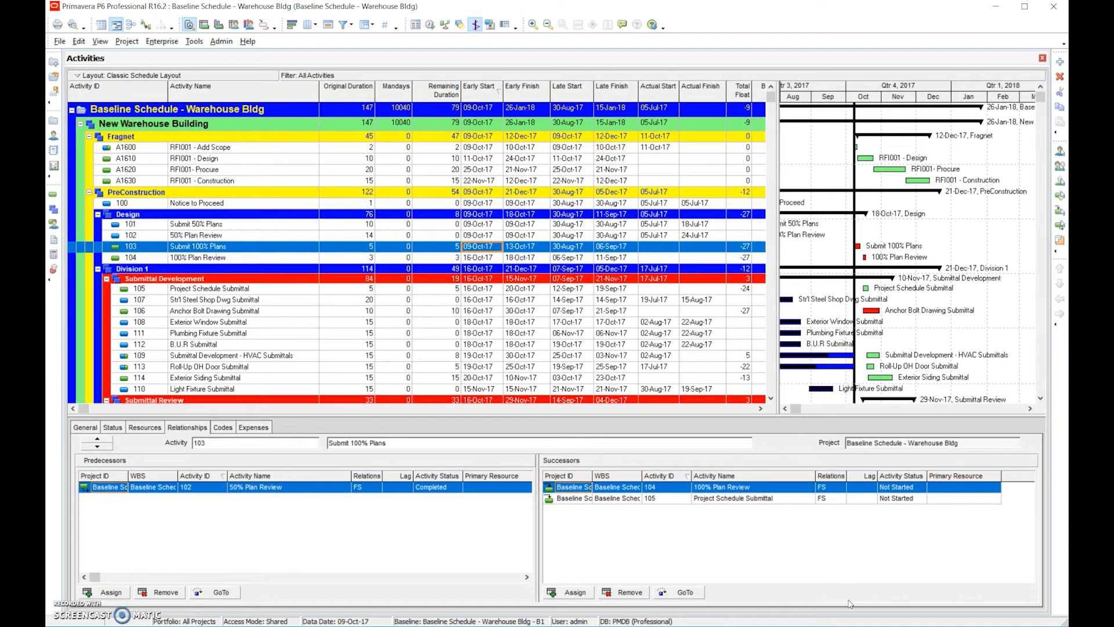
mouse_move(775, 35)
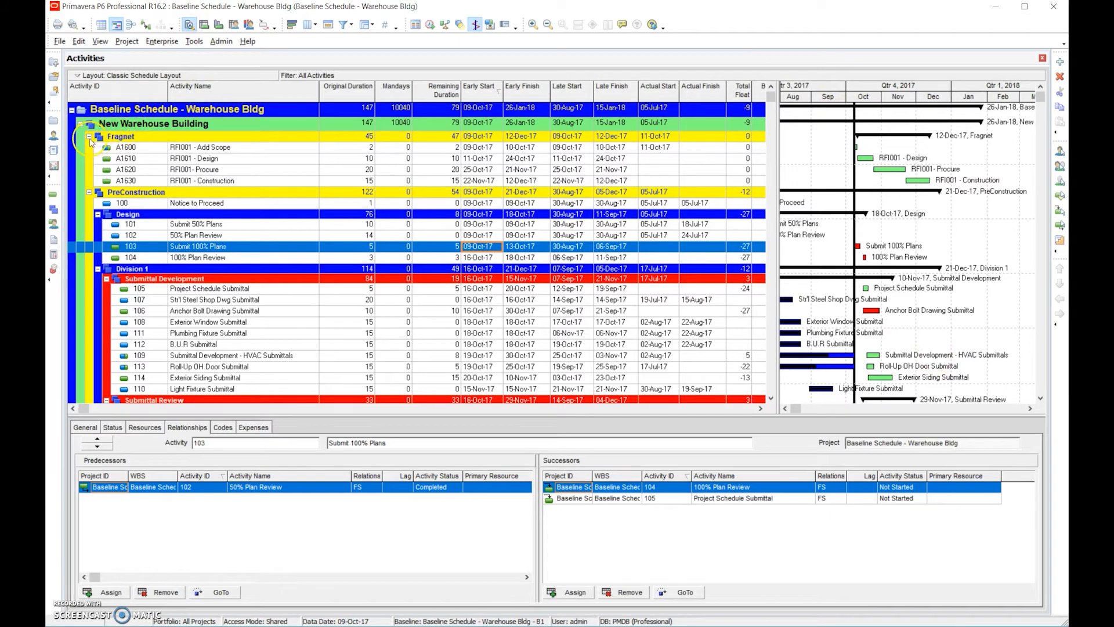
Step: Collapse the Fragnet WBS band to hide its RFI001 activities
left_click(90, 136)
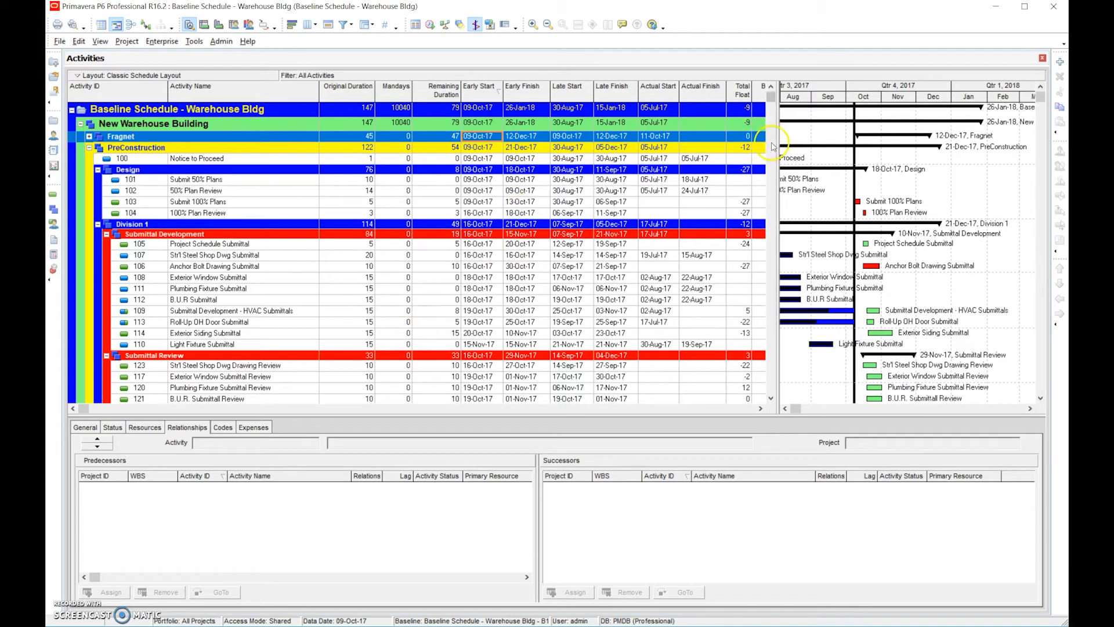
mouse_move(772, 98)
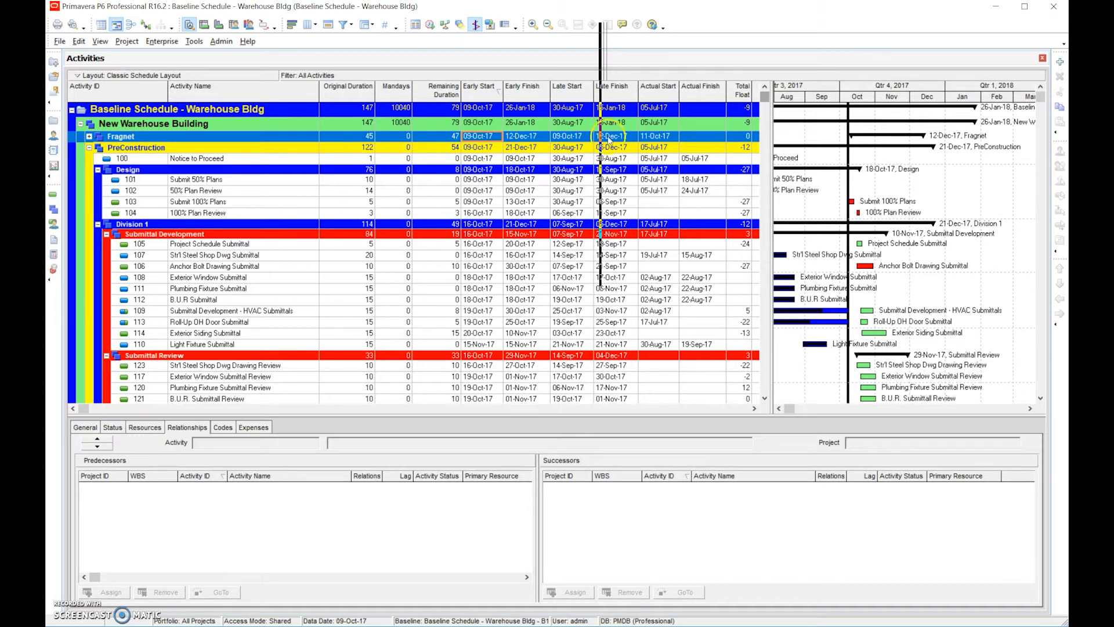
mouse_move(816, 258)
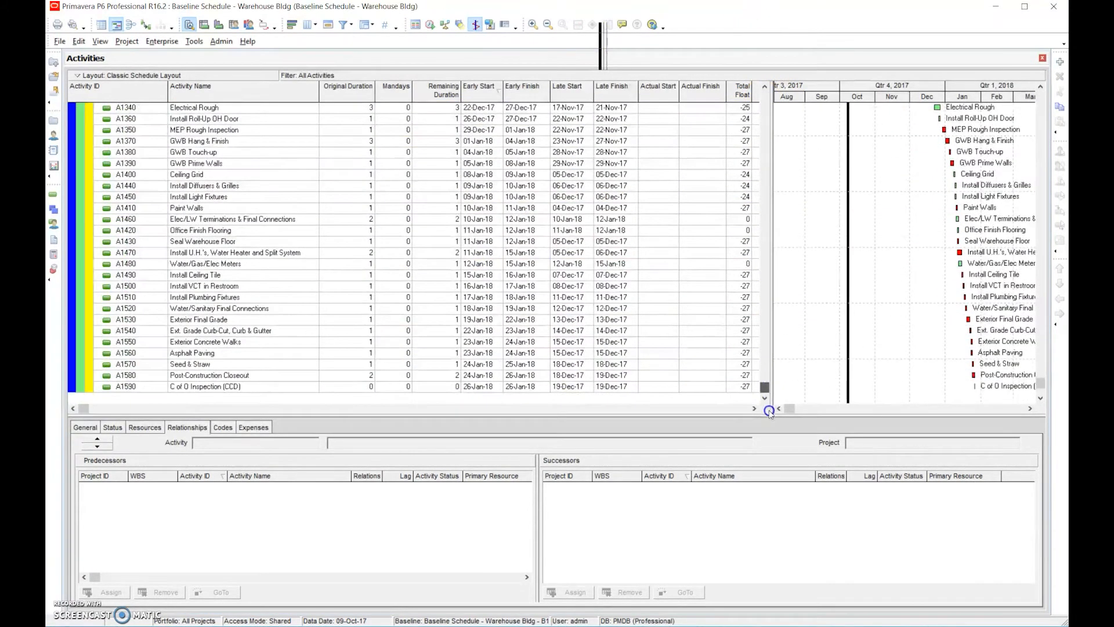
Step: Select C of O Inspection, then Exterior Stud Framing & Sheathing (A1240) to show its links
left_click(205, 385)
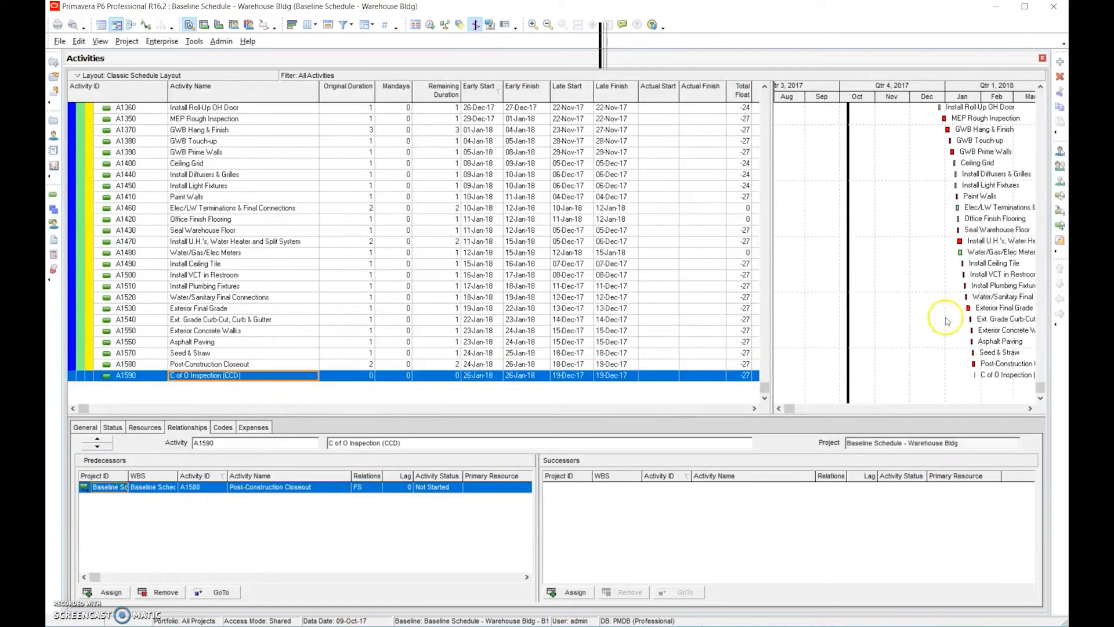
mouse_move(946, 317)
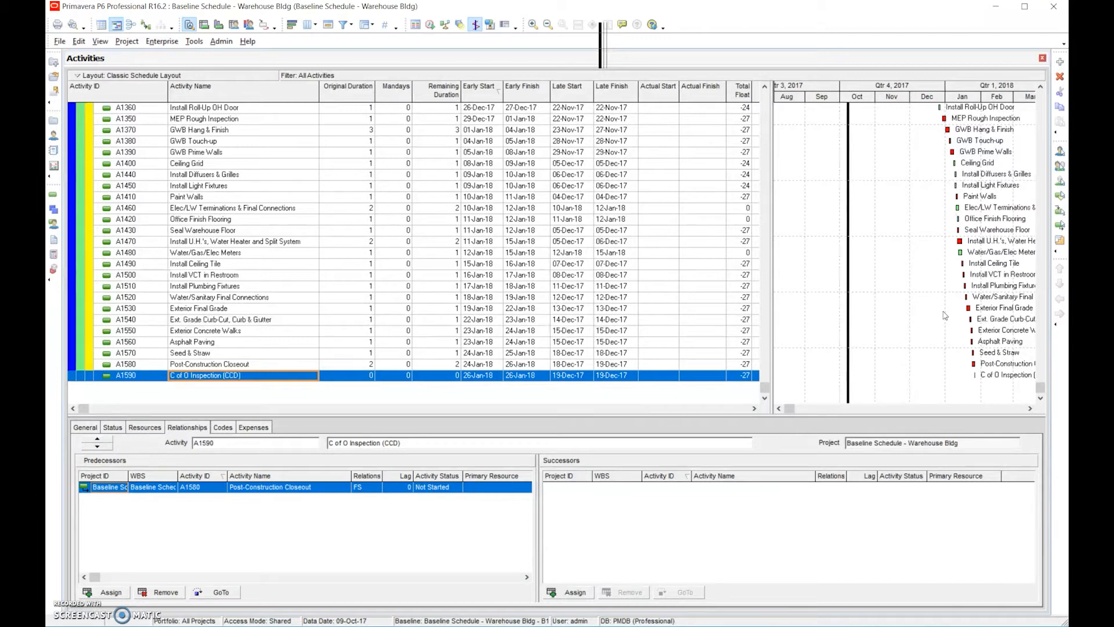
mouse_move(804, 383)
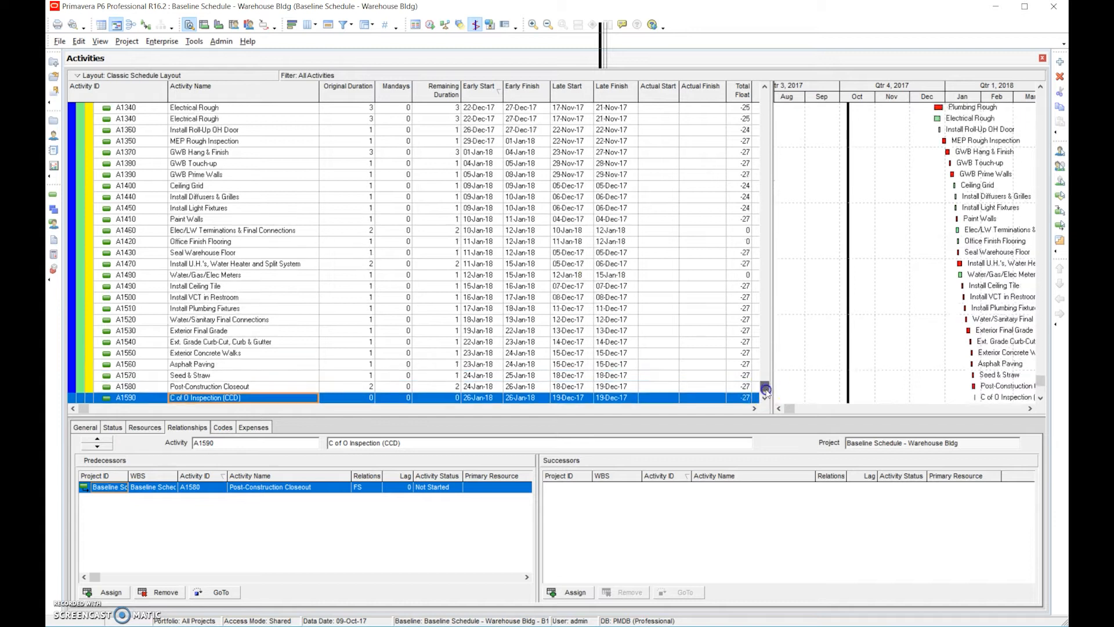
scroll("up", 3)
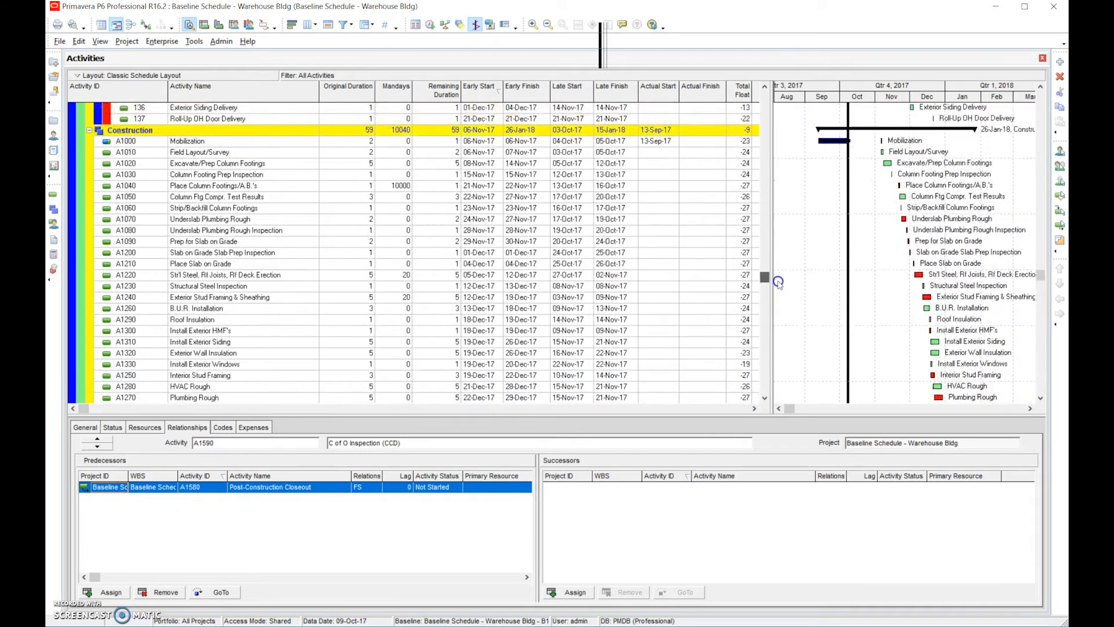
scroll("up", 3)
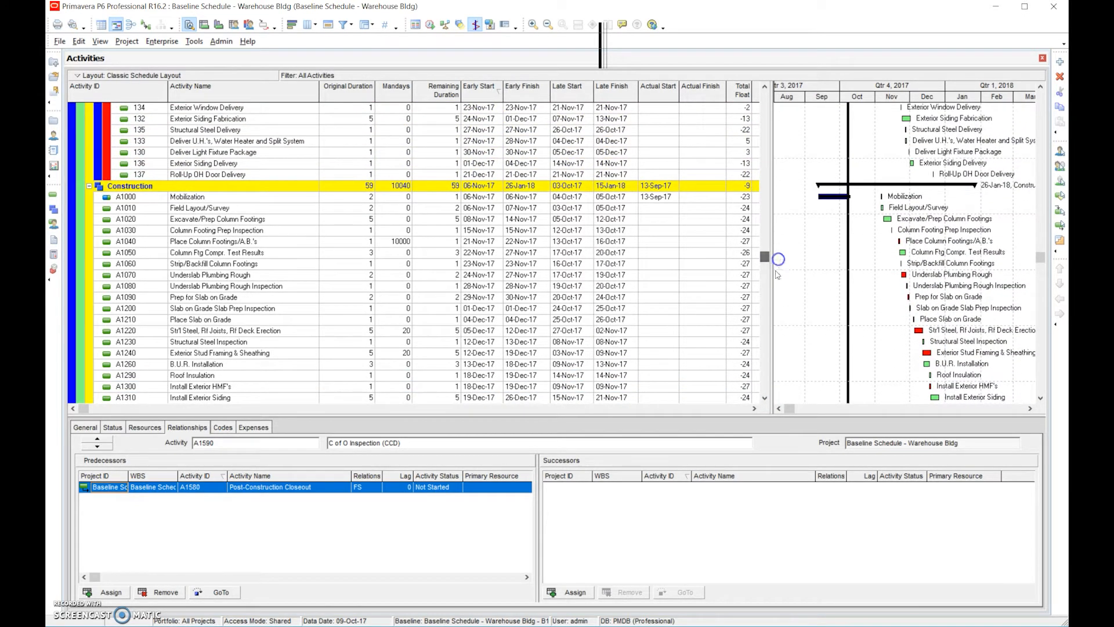
left_click(220, 353)
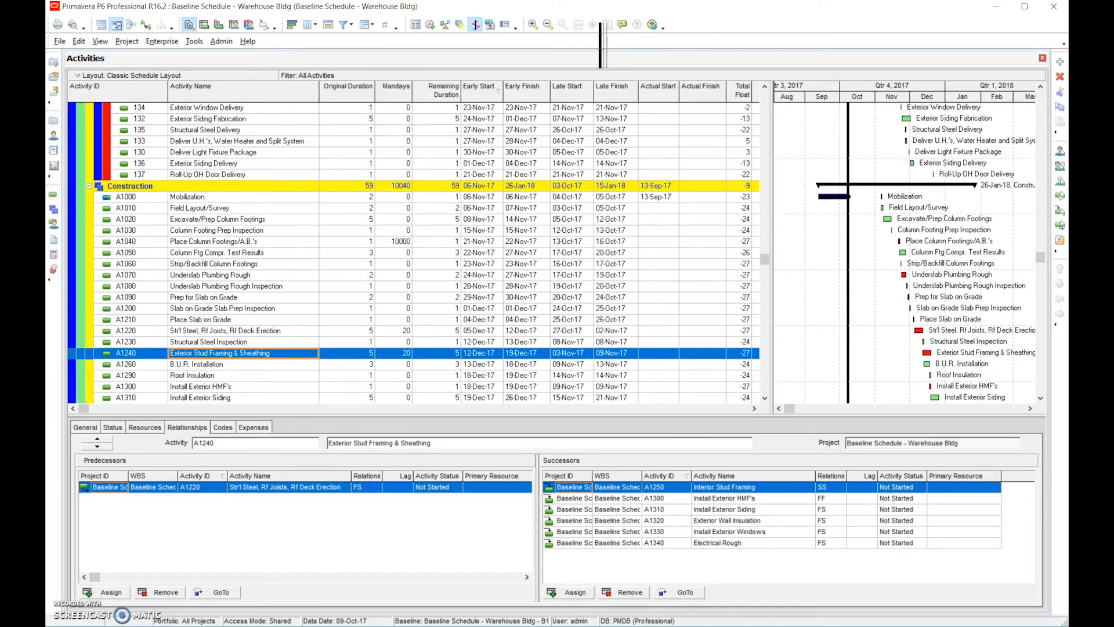
mouse_move(1008, 396)
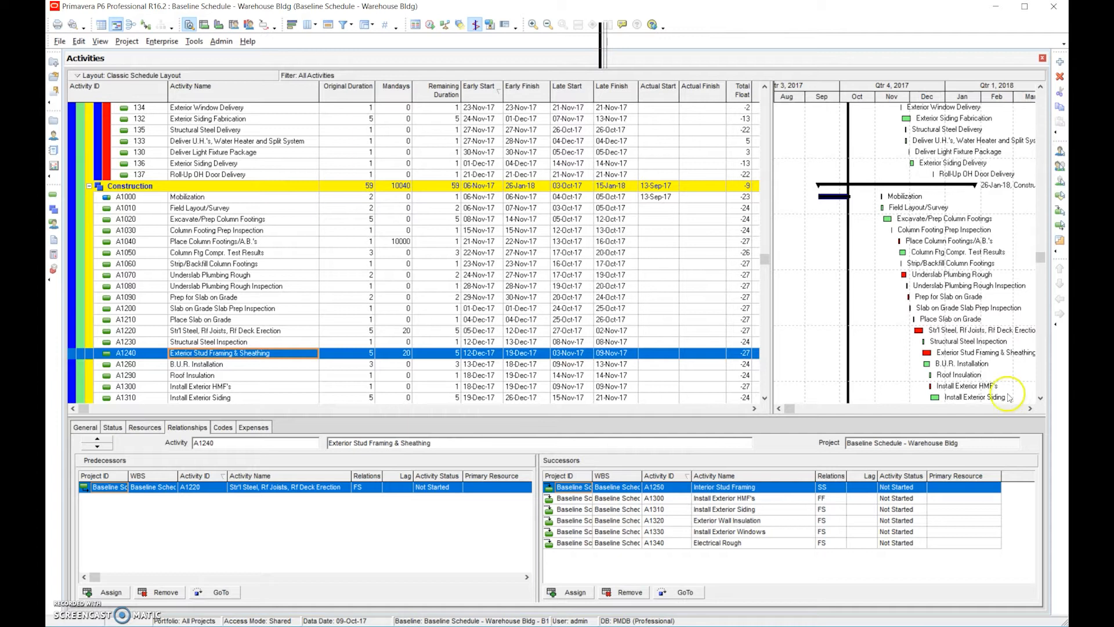
Step: Set the original duration of Exterior Stud Framing & Sheathing (A1240) to 2 days
left_click(220, 364)
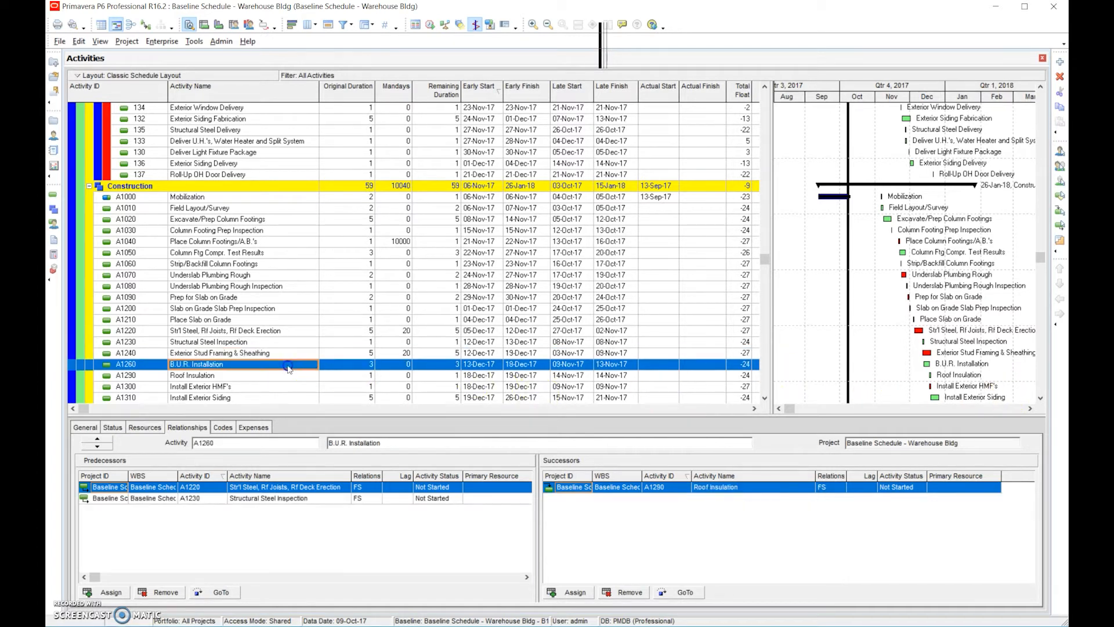
left_click(219, 352)
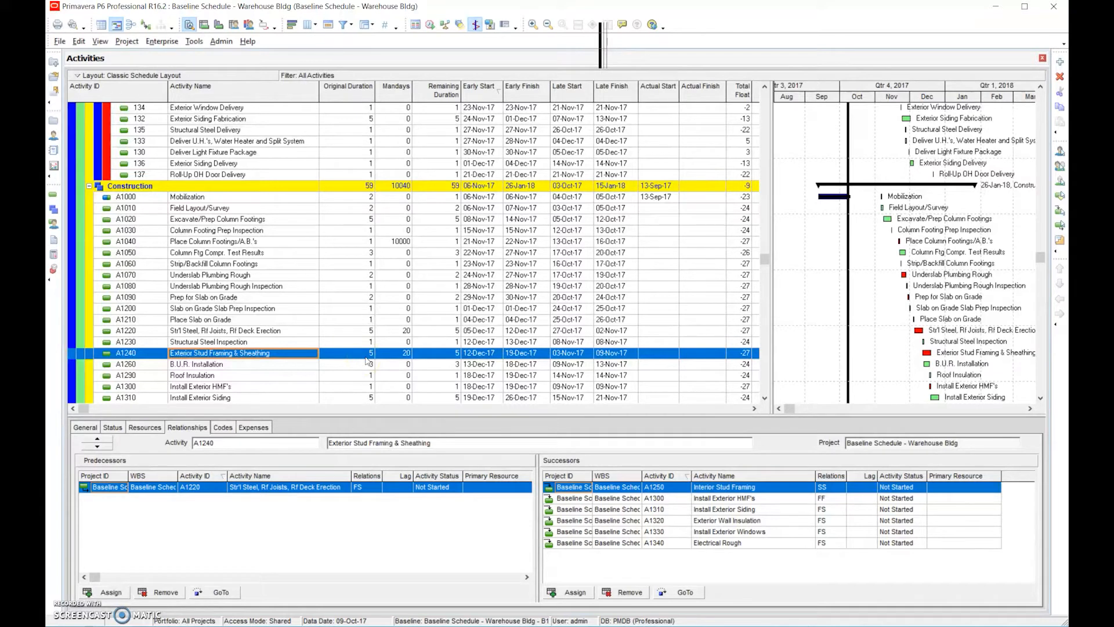
left_click(348, 352)
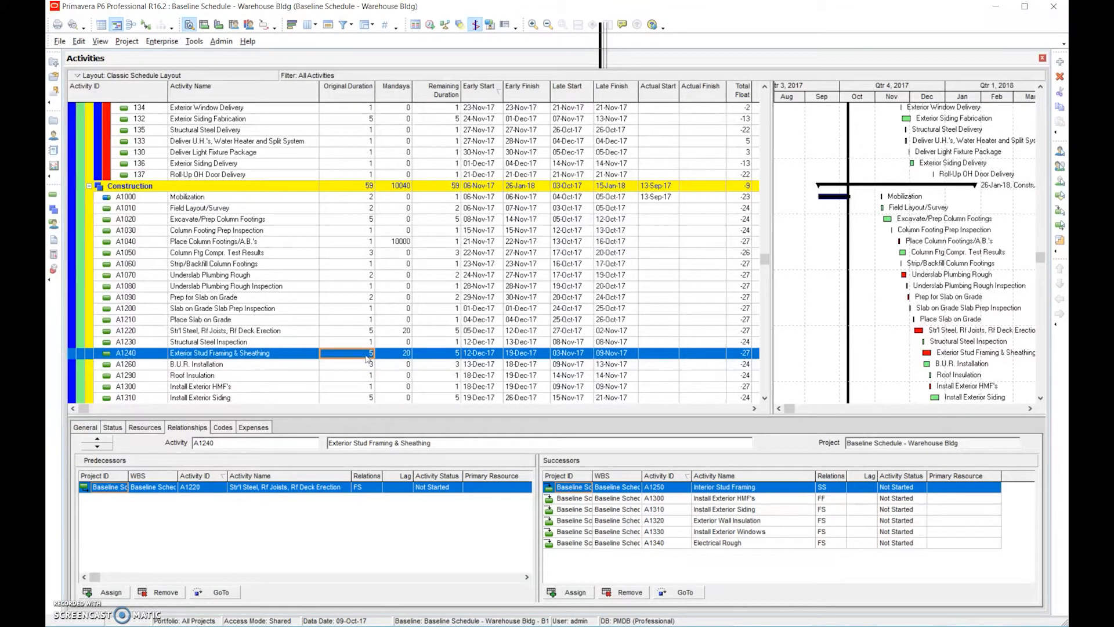
left_click(348, 353)
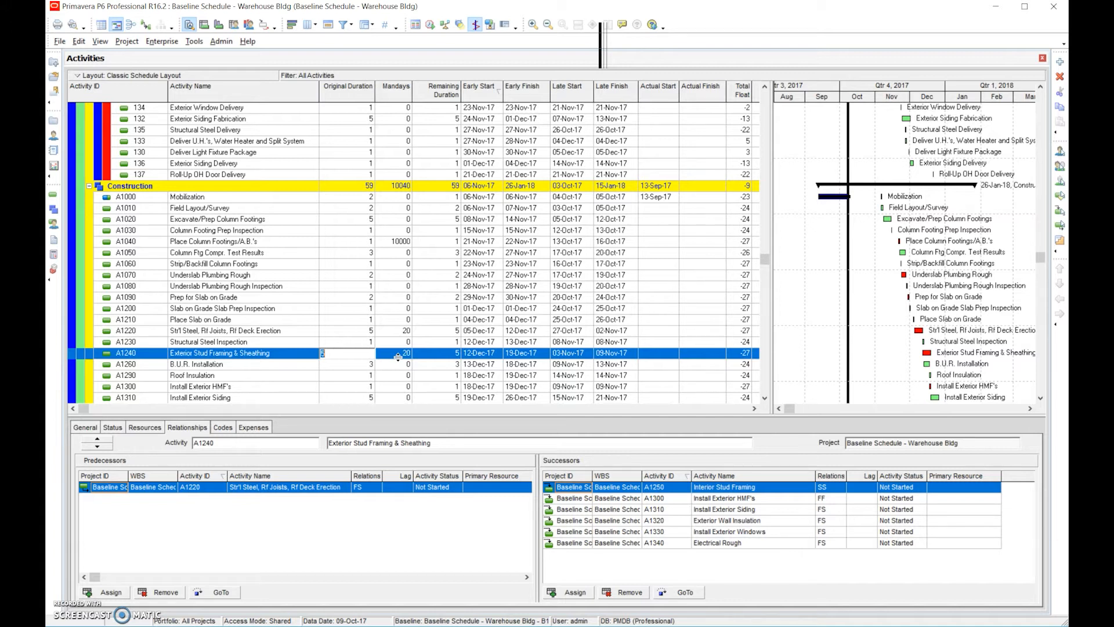
type("2")
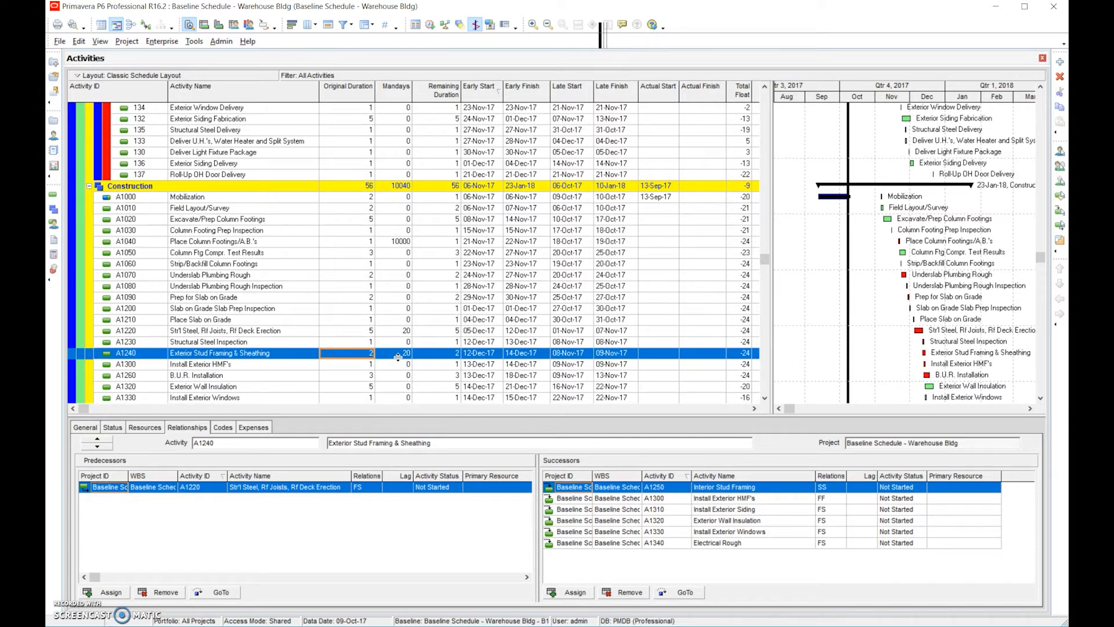
mouse_move(339, 367)
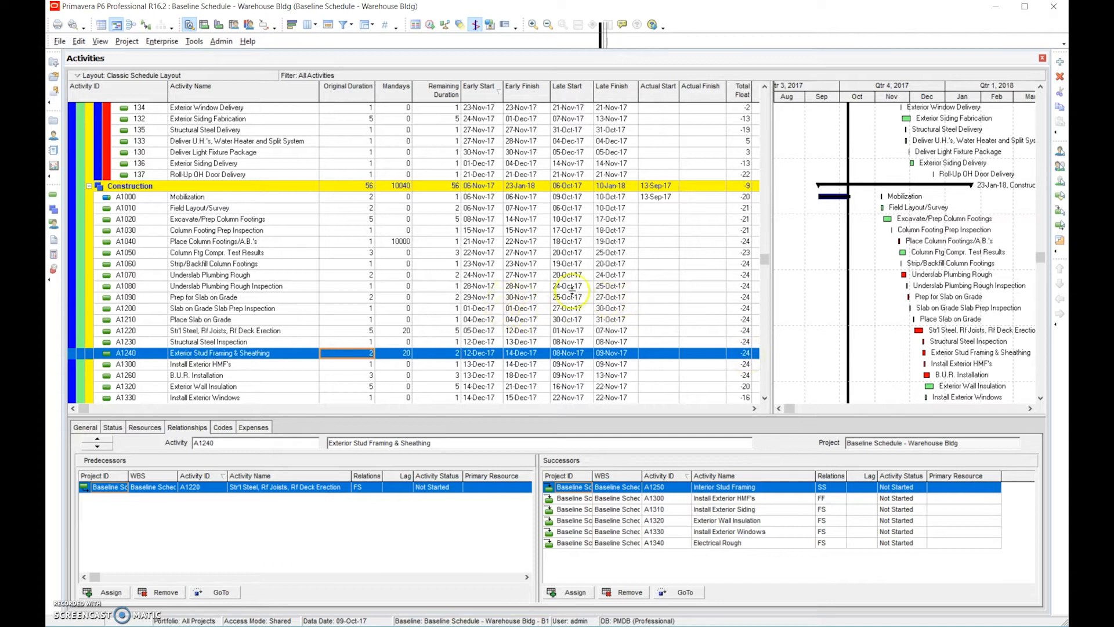
mouse_move(386, 282)
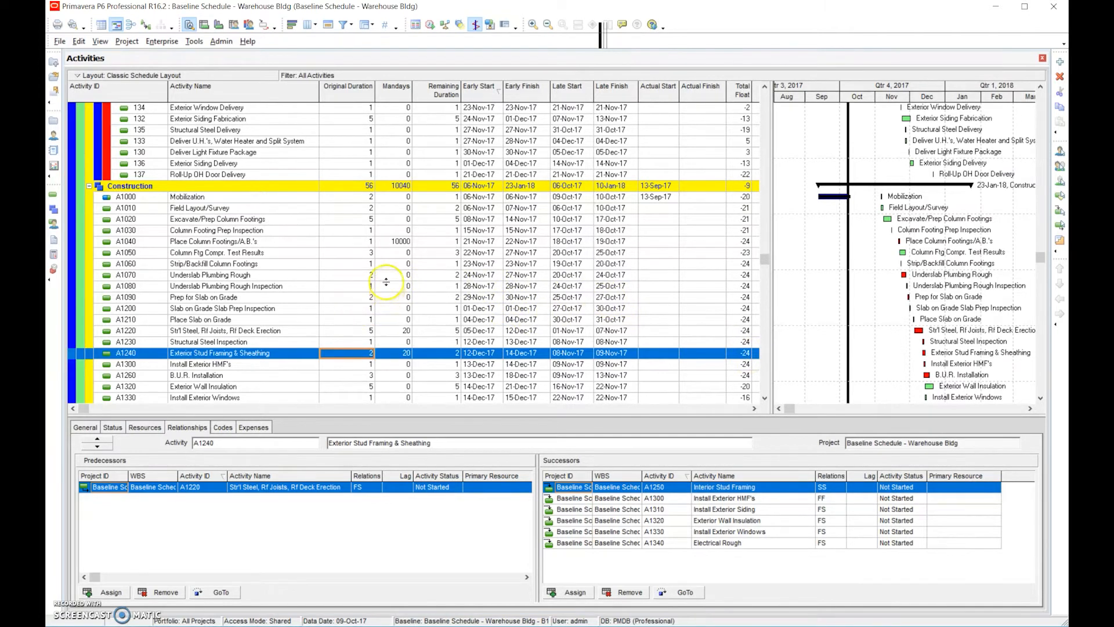
Step: Change A1070's link to predecessor A1060 to a start-to-start (SS) relationship
left_click(210, 275)
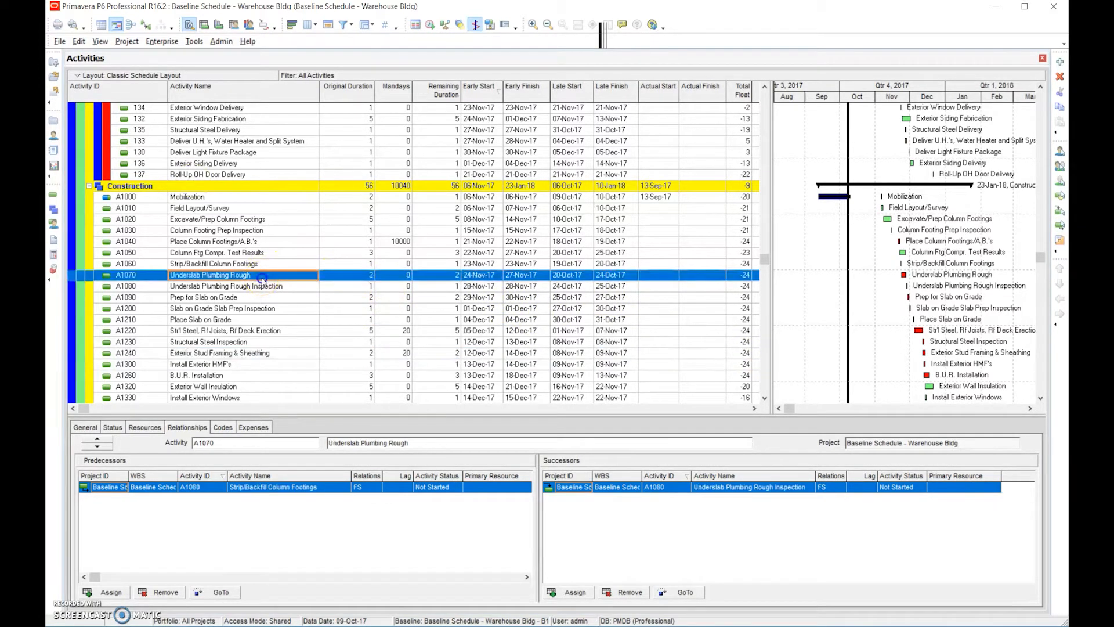
mouse_move(250, 497)
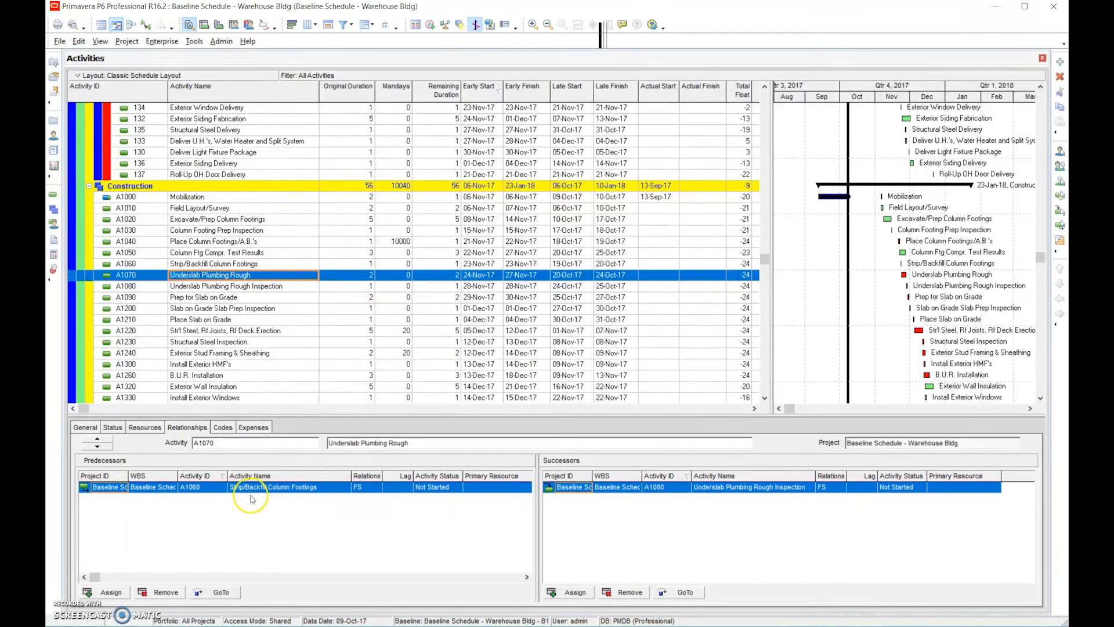
mouse_move(316, 495)
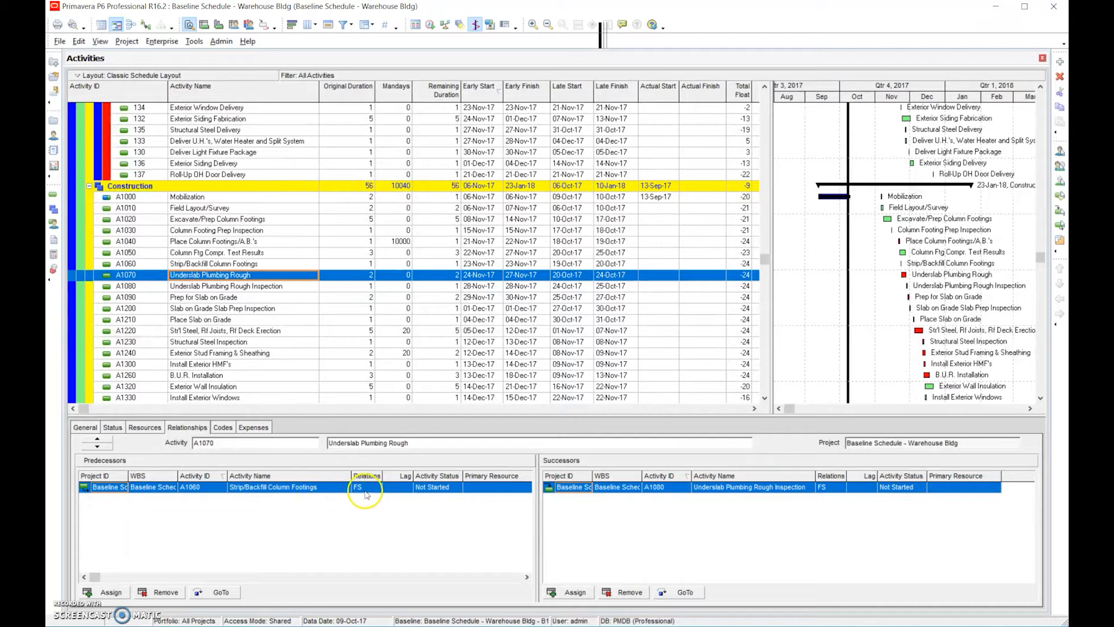
mouse_move(339, 494)
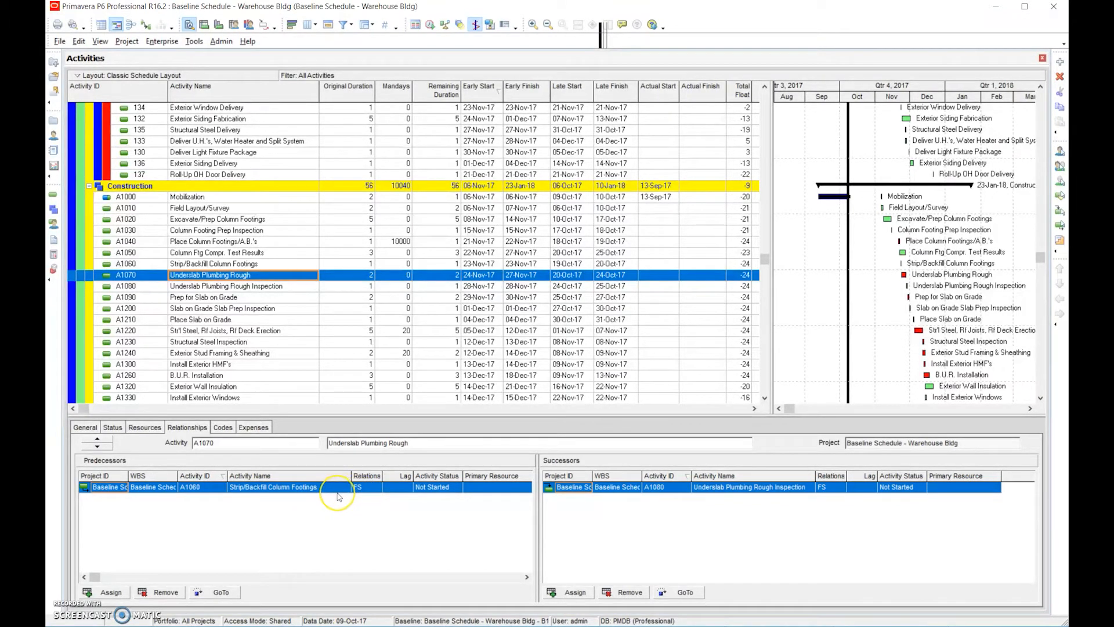
mouse_move(337, 495)
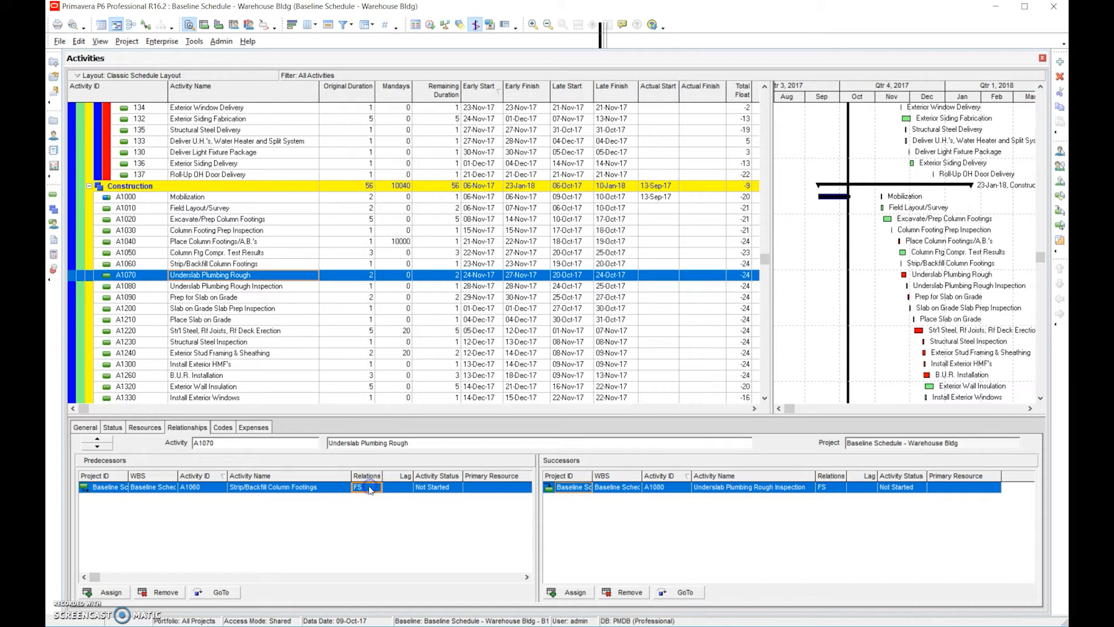
left_click(374, 488)
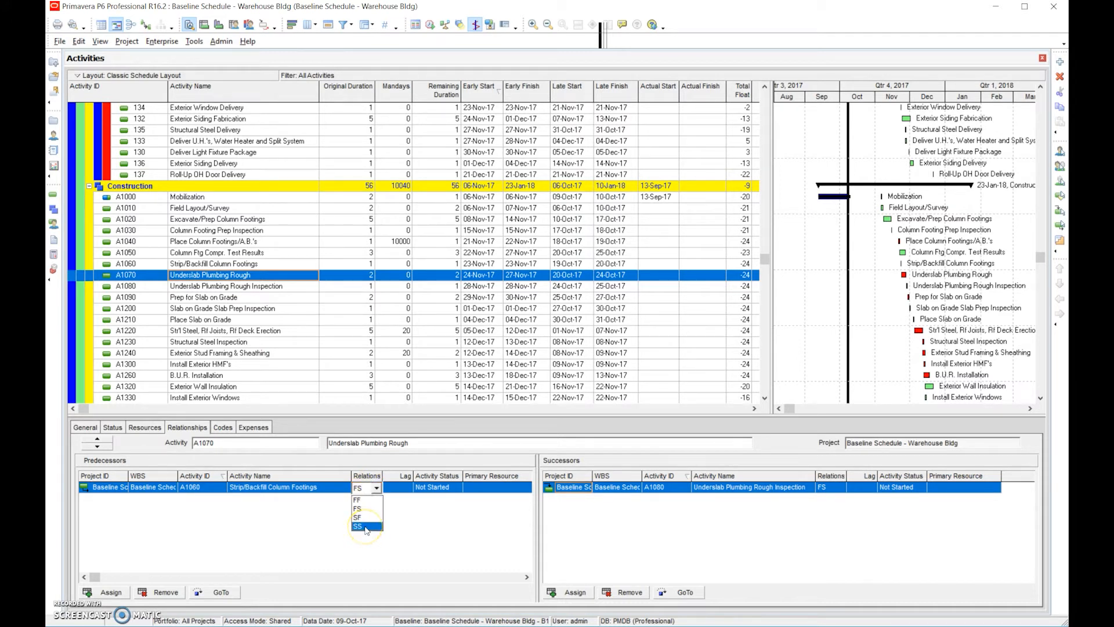
left_click(357, 526)
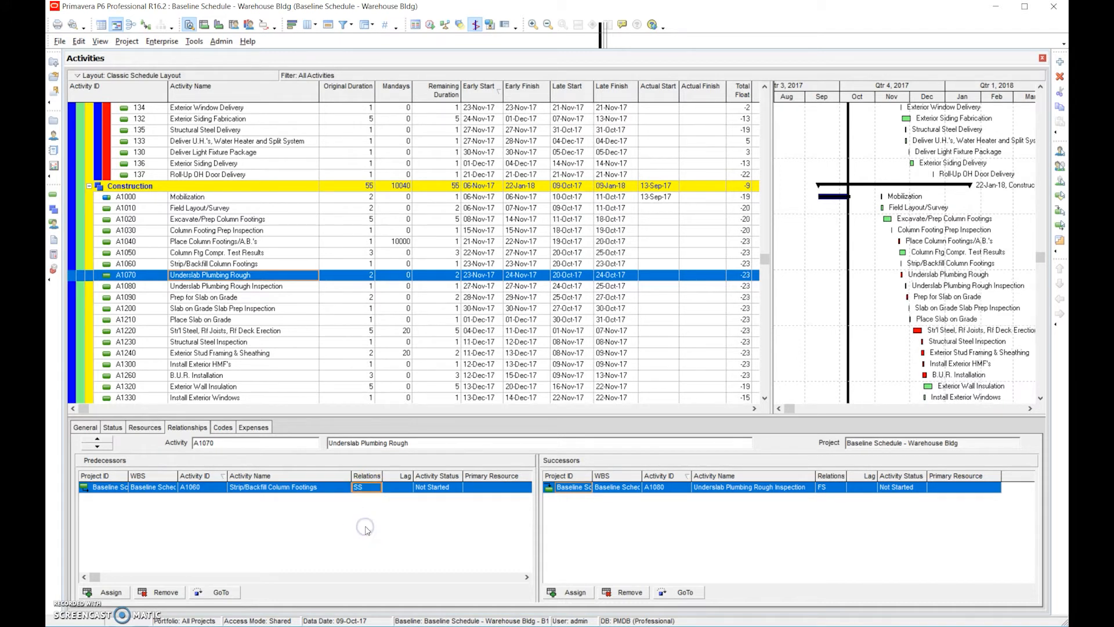
mouse_move(734, 284)
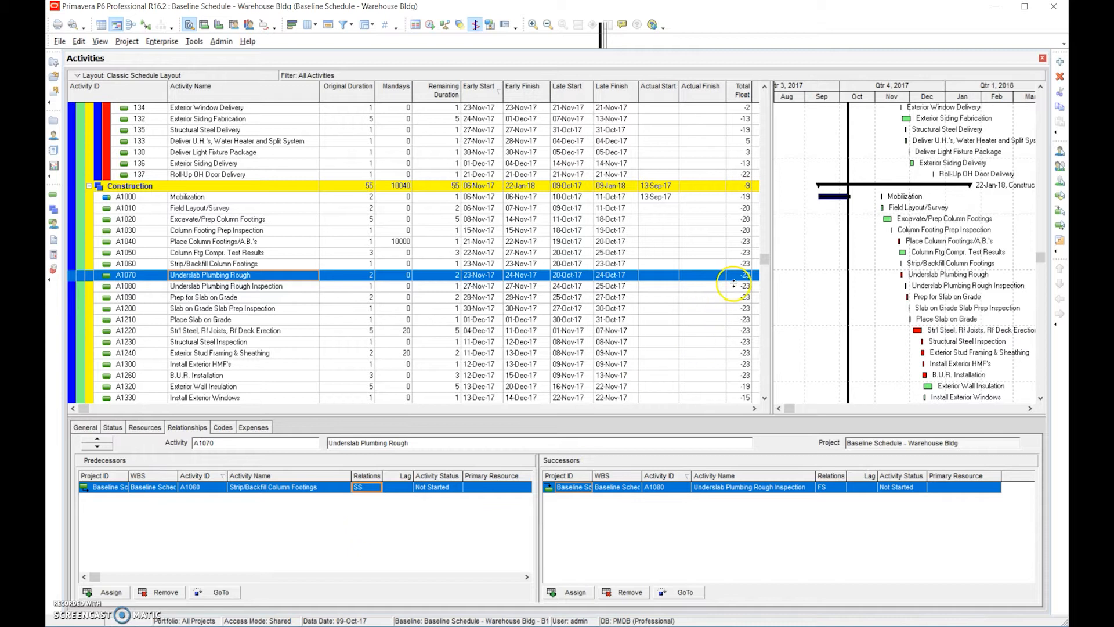
mouse_move(1057, 261)
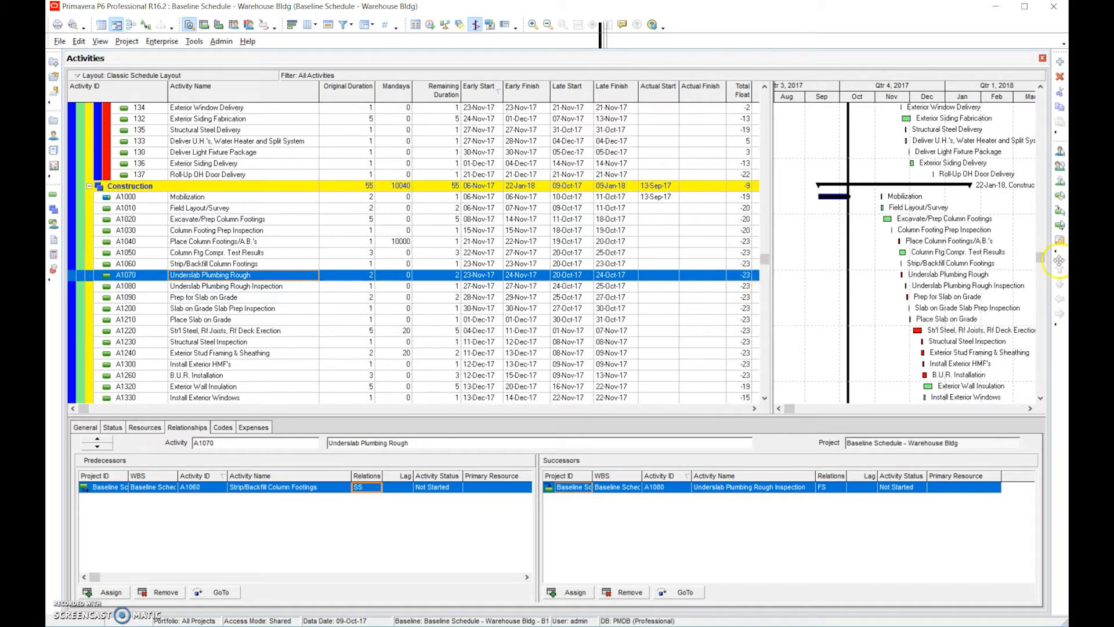
Step: Set Anchor Bolt Fabrication to 2 days and Roll-Up OH Door Fabrication to 10 days
scroll("up", 3)
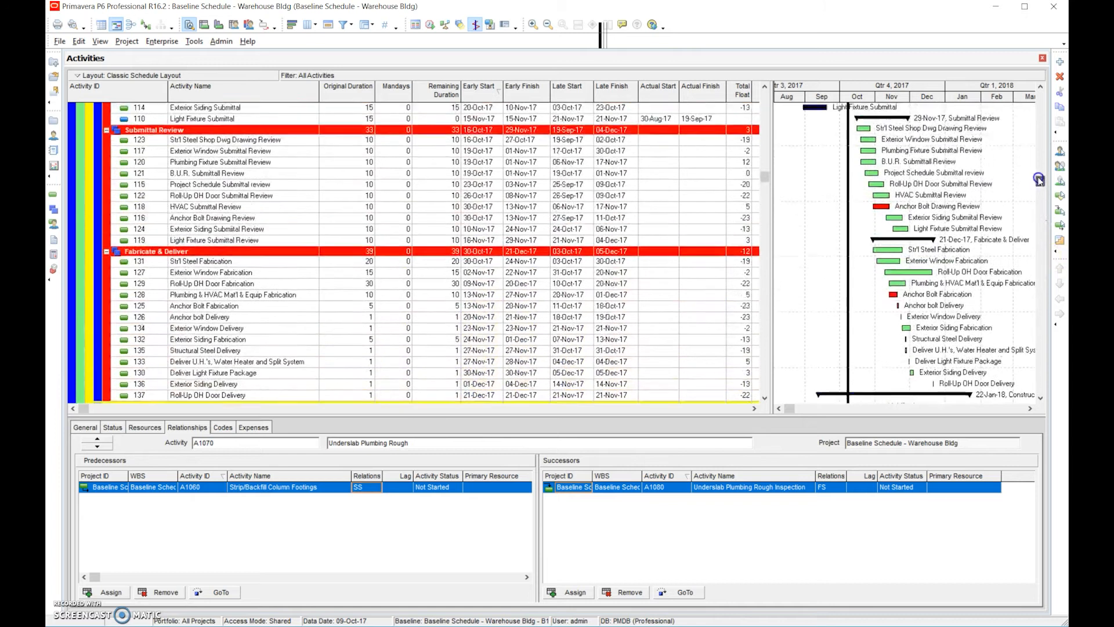
scroll("up", 3)
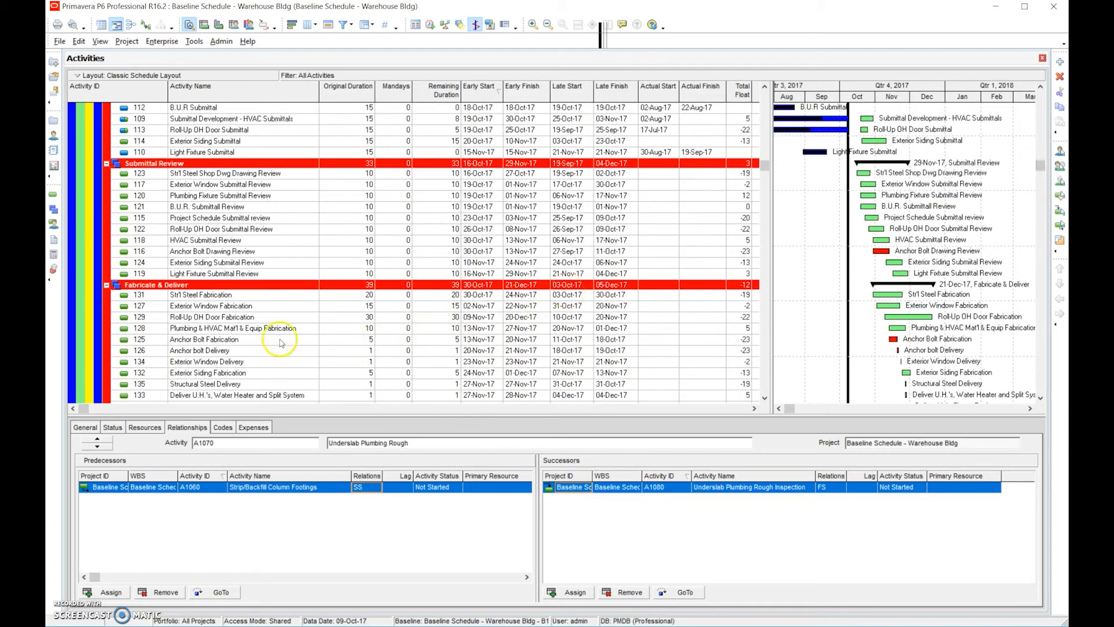
left_click(203, 339)
type("2")
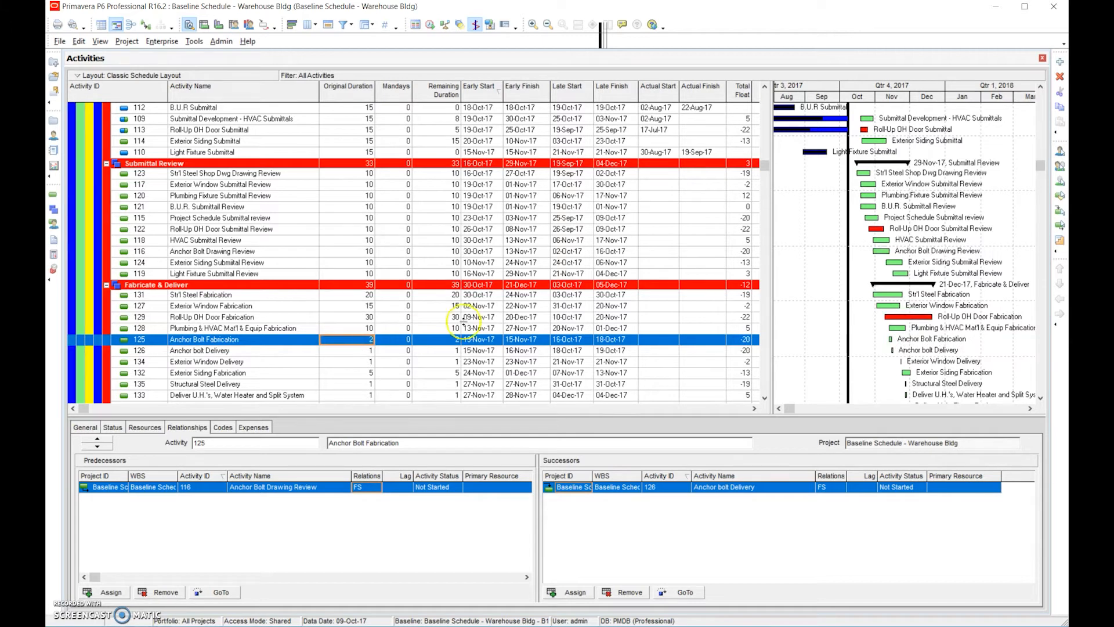
mouse_move(367, 320)
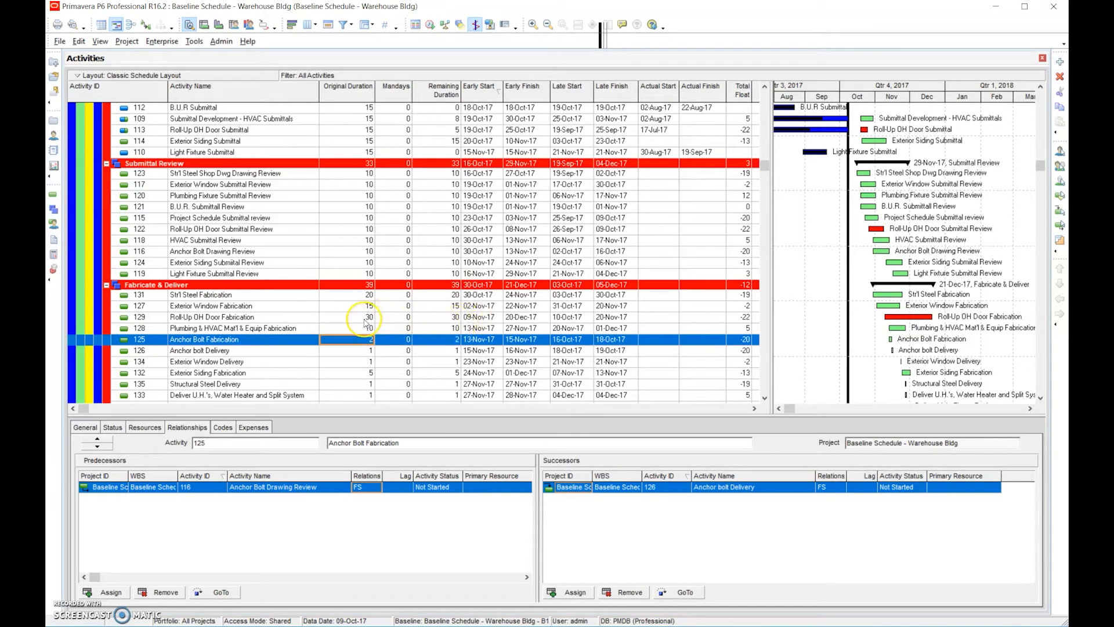
left_click(212, 317)
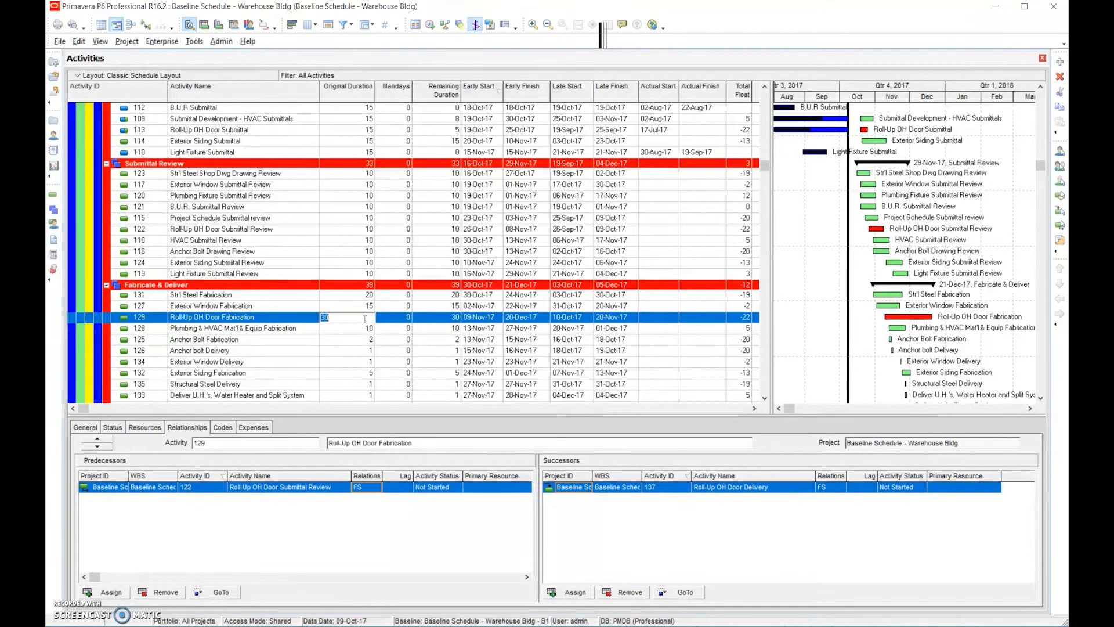
type("10")
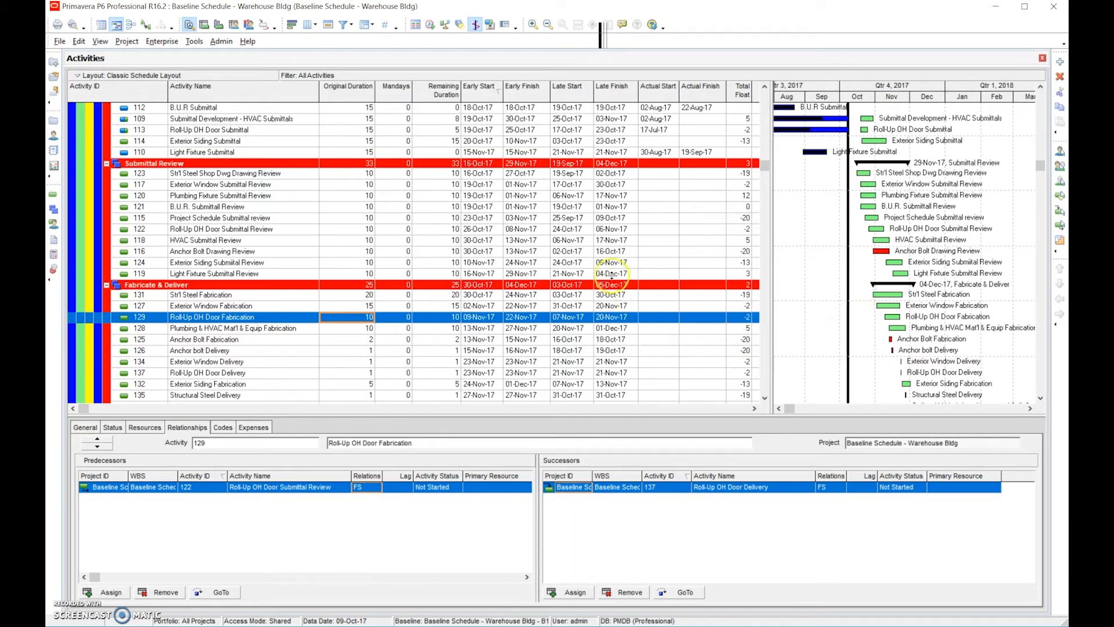
left_click(206, 240)
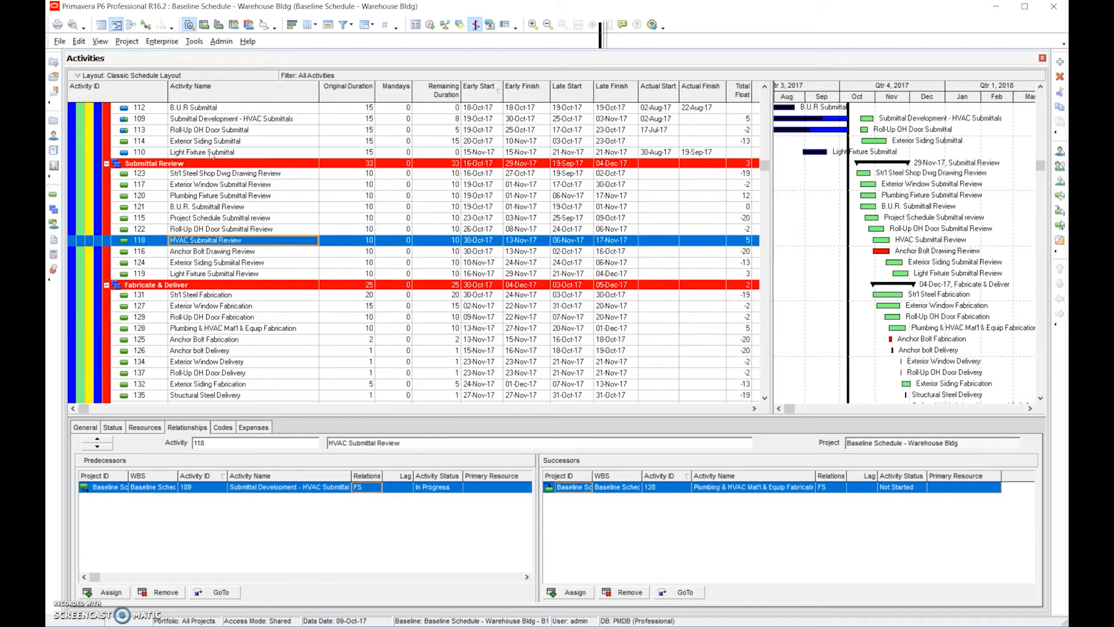
Step: Change the lag on Anchor Bolt Drawing Submittal's link to 100% Plan Review from 1 to 0
left_click(212, 251)
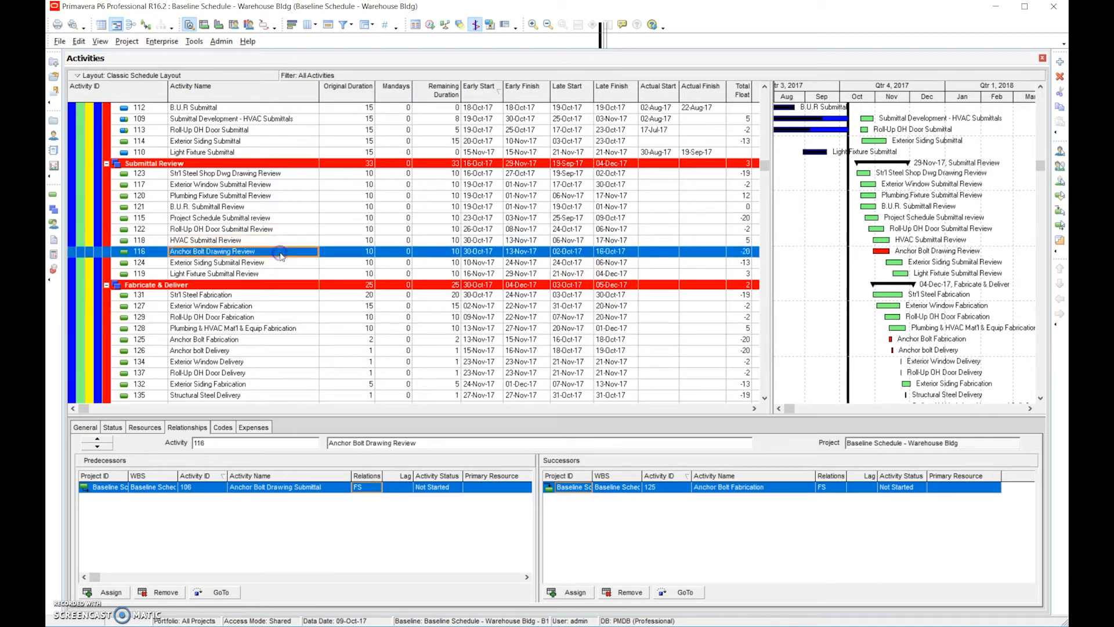
mouse_move(308, 497)
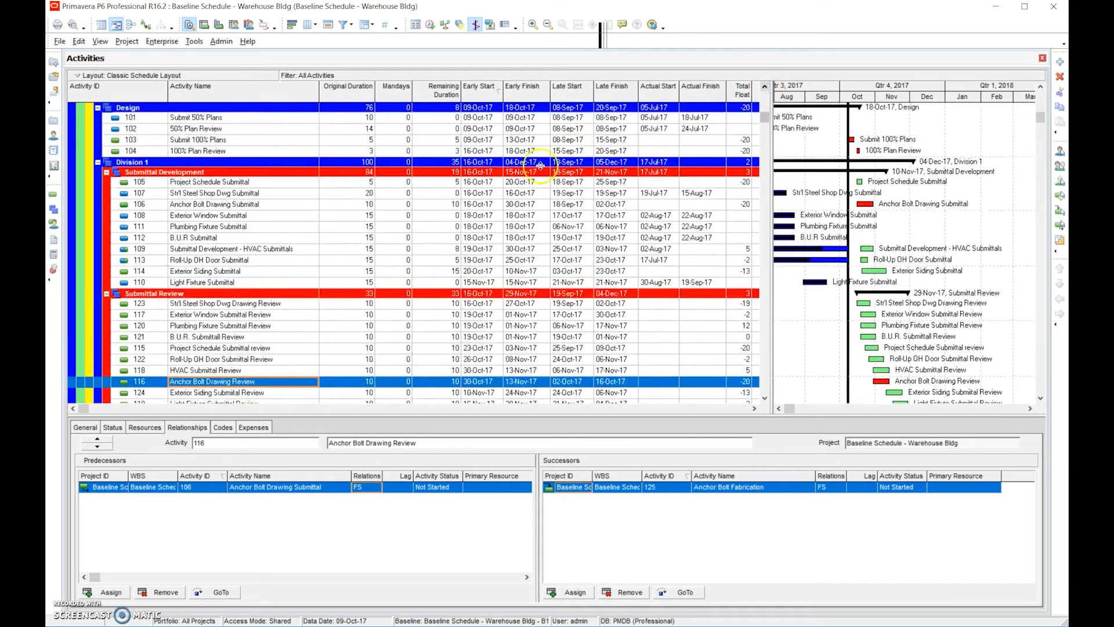
left_click(213, 204)
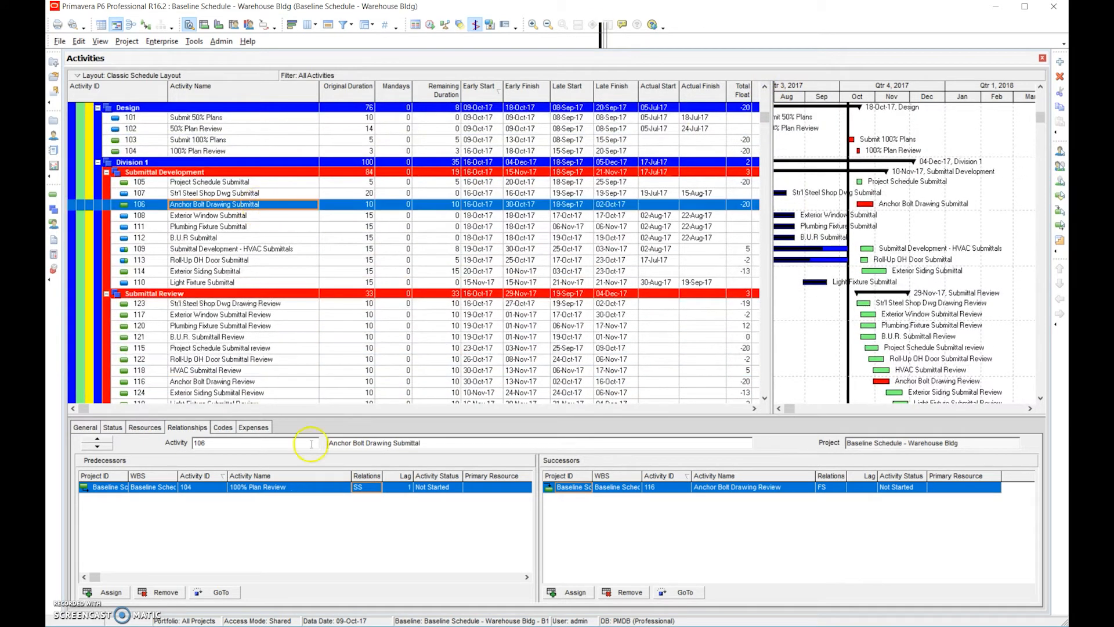
mouse_move(357, 487)
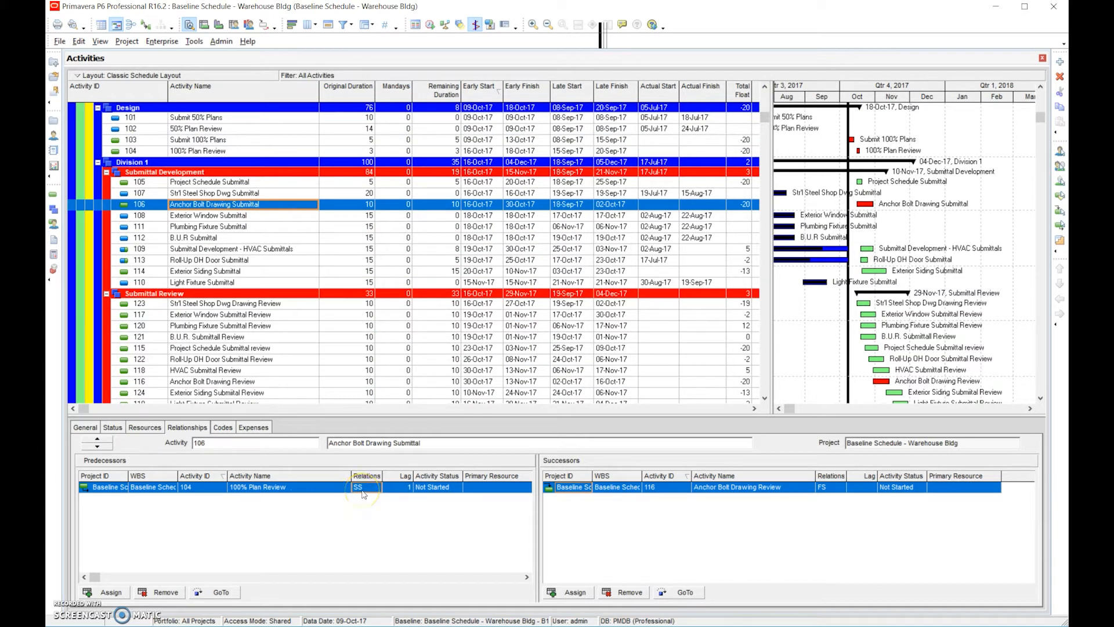
mouse_move(416, 490)
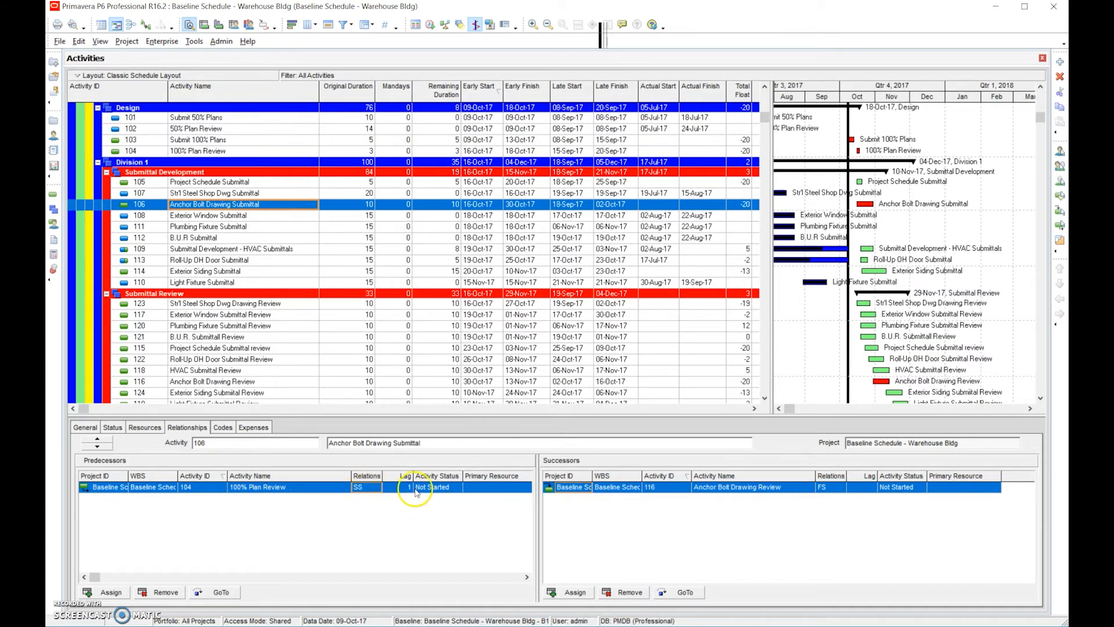
left_click(405, 487)
type("0")
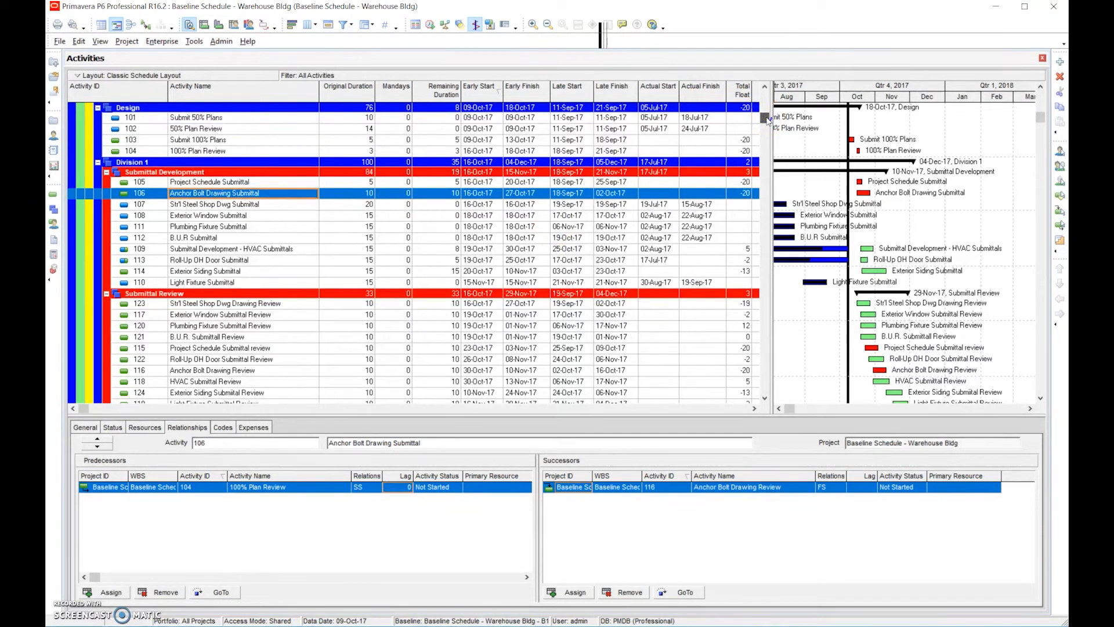
scroll("down", 3)
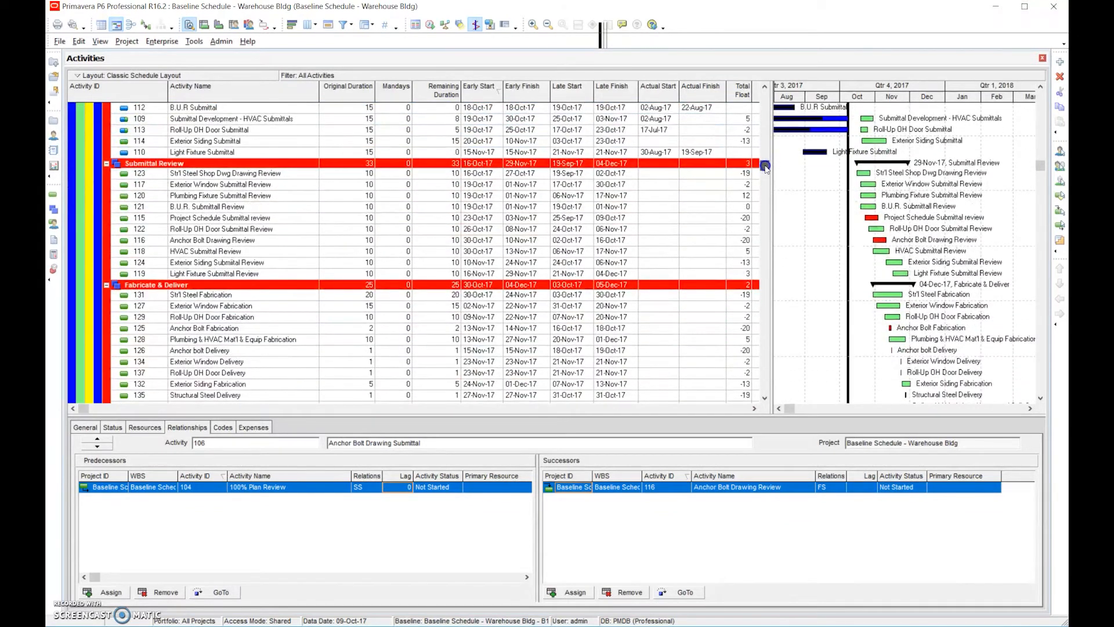
mouse_move(756, 165)
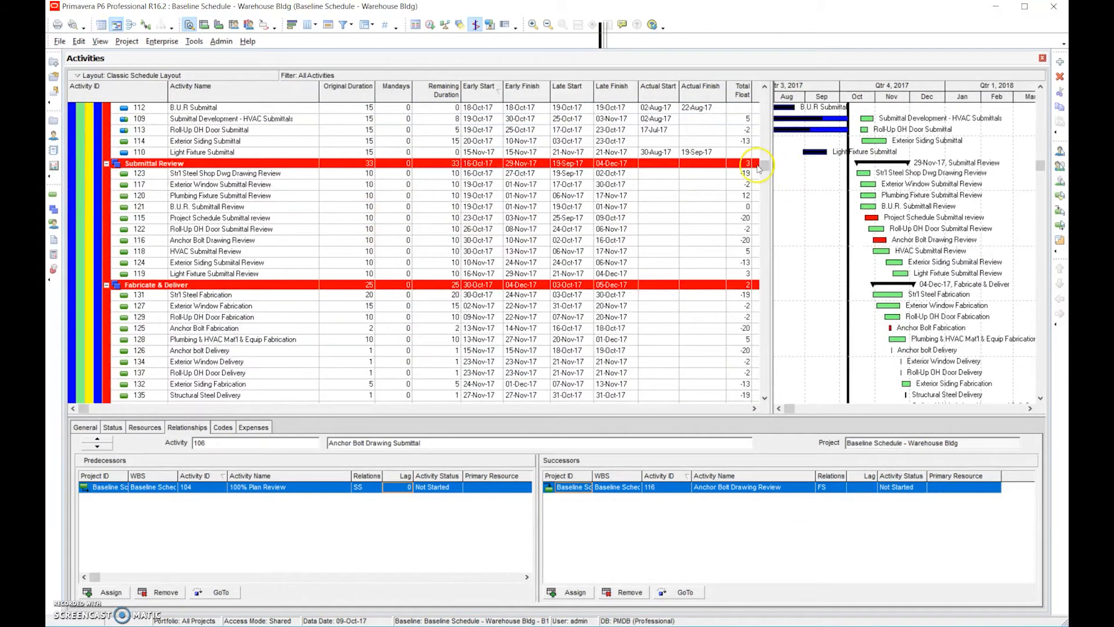
scroll("down", 3)
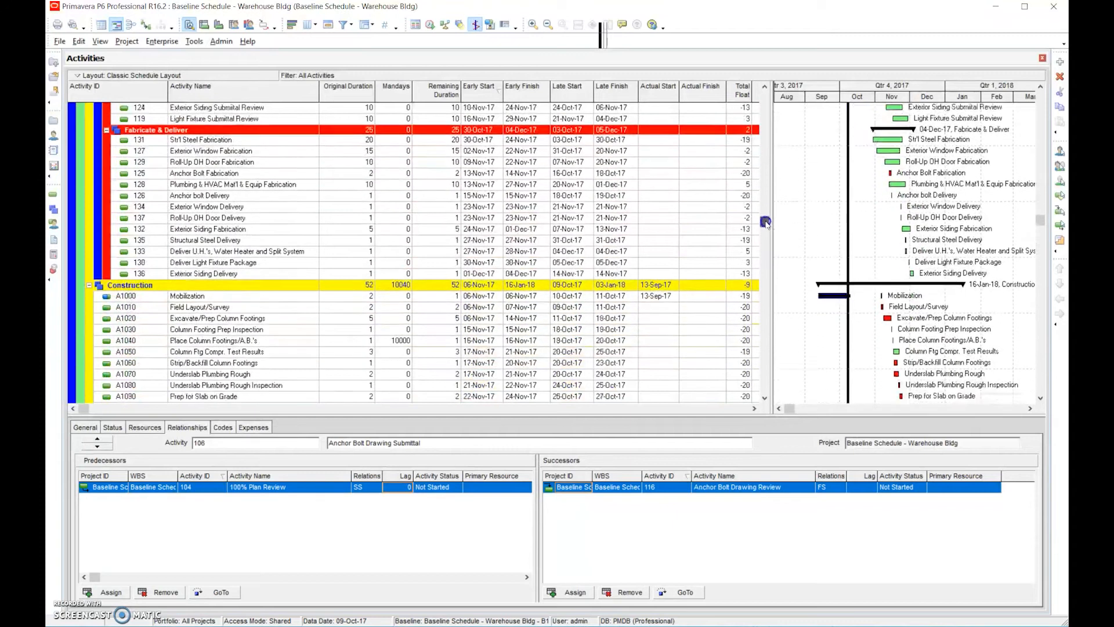
scroll("up", 3)
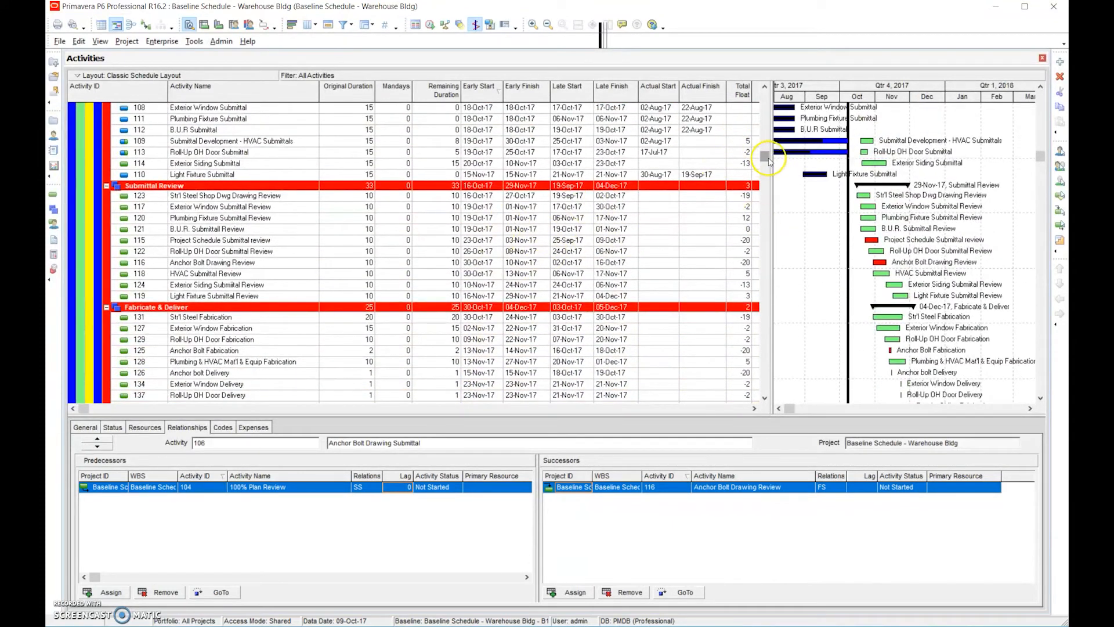
scroll("down", 3)
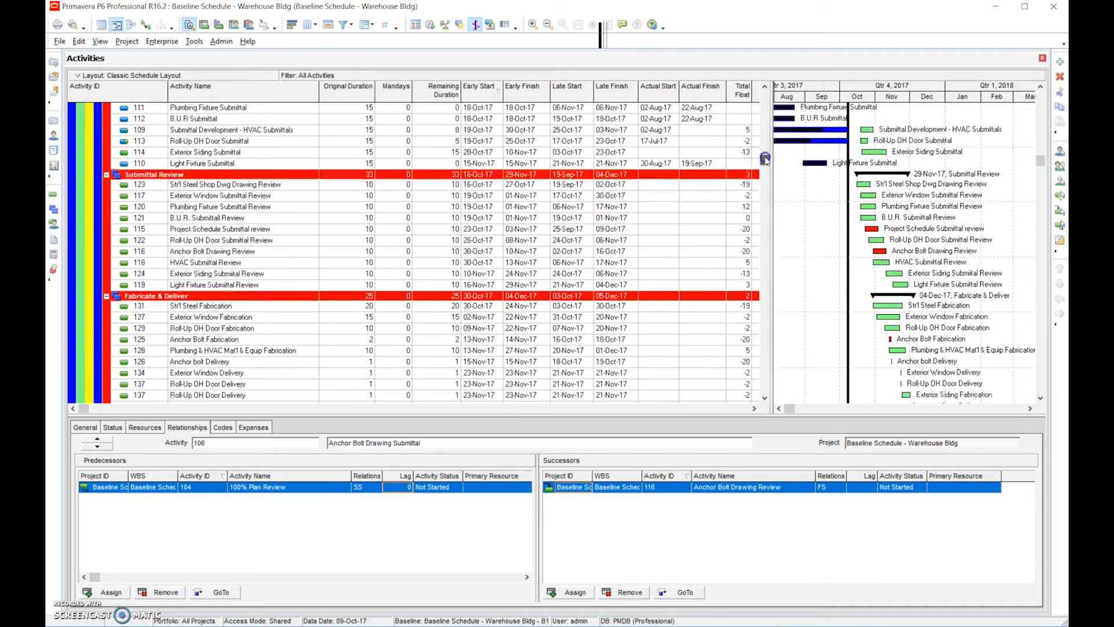
scroll("down", 3)
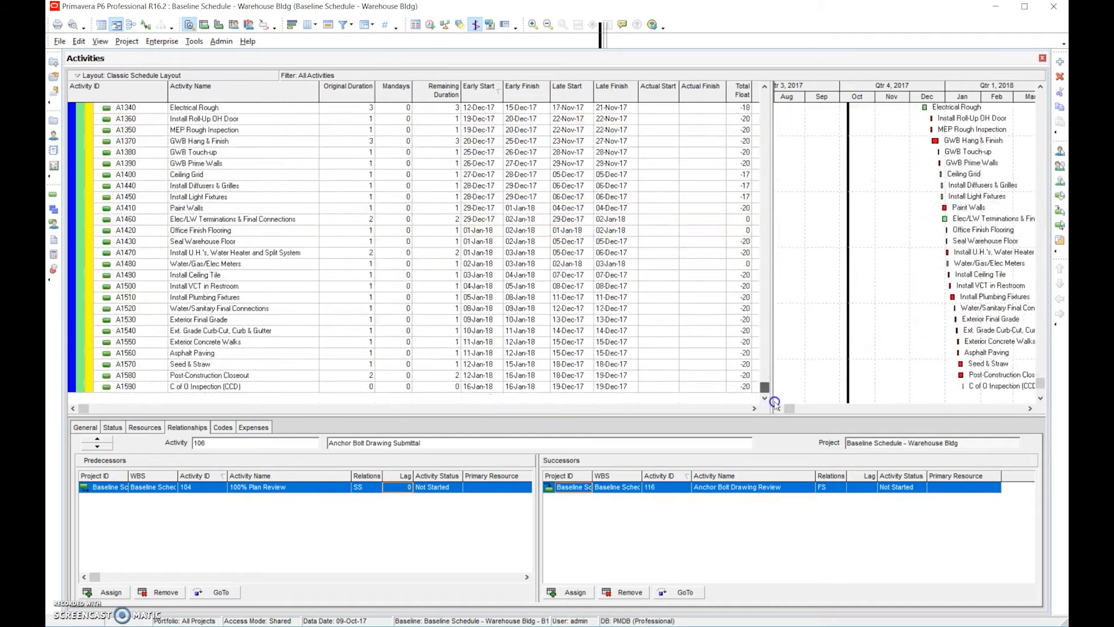
left_click(206, 374)
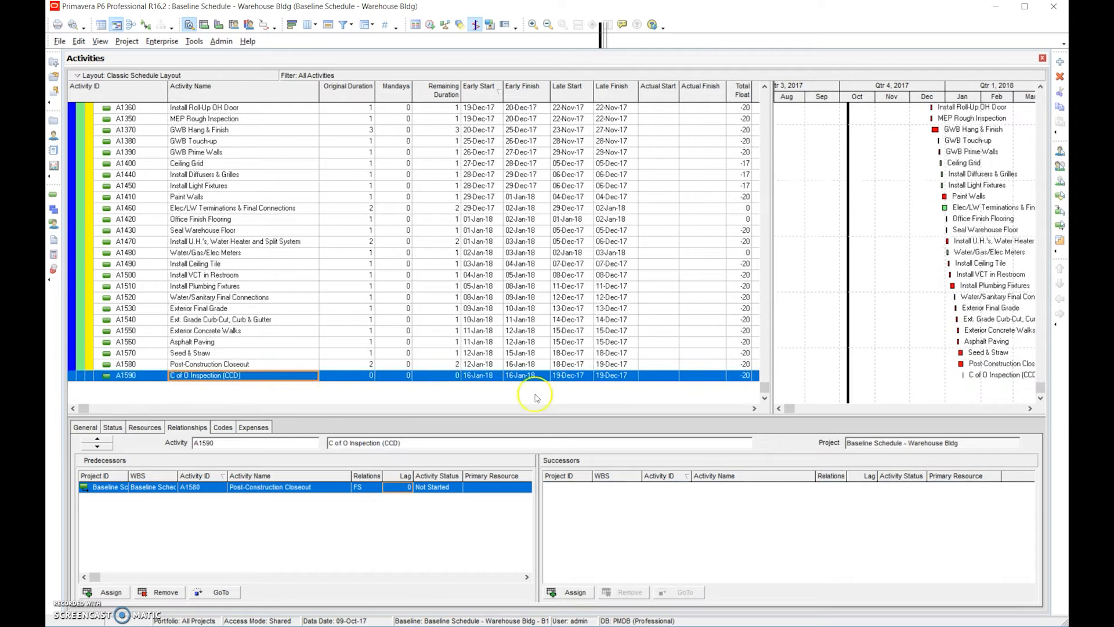
scroll("up", 3)
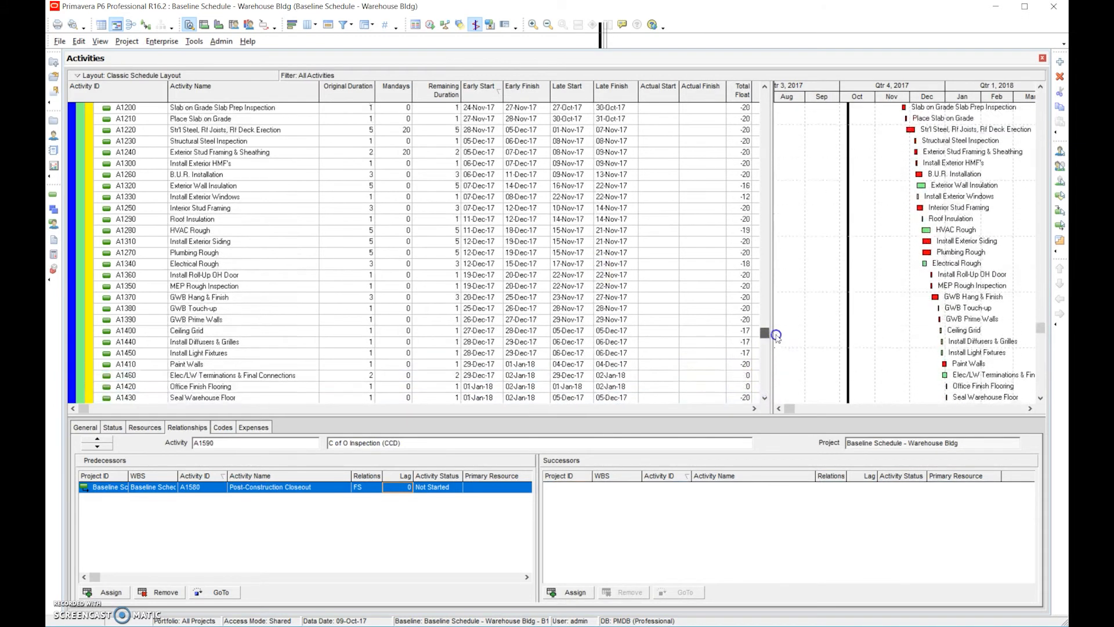
scroll("up", 3)
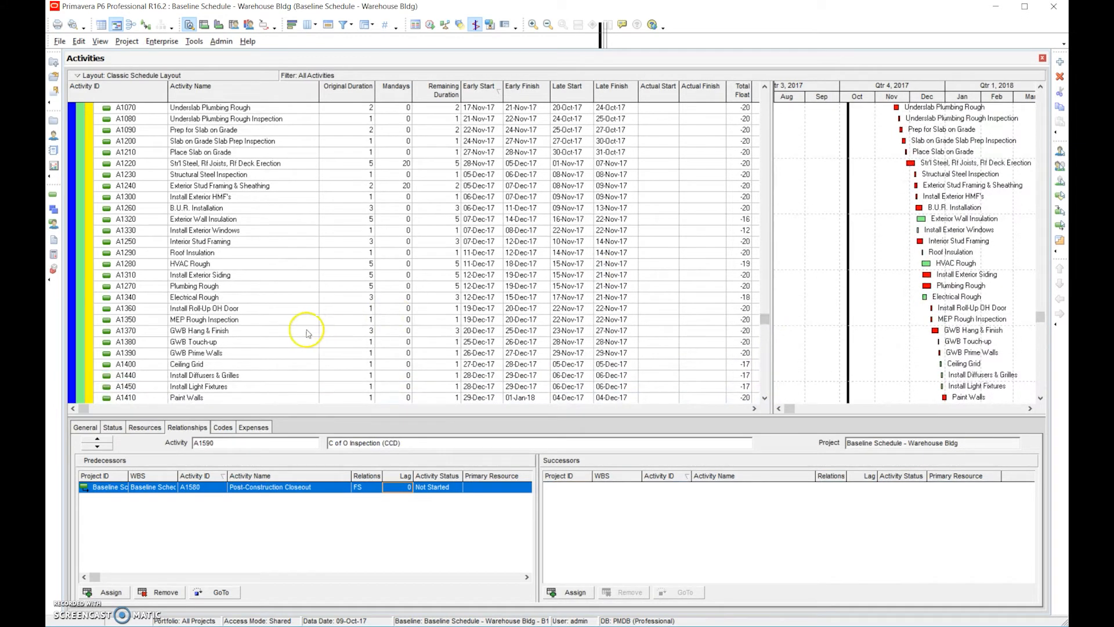
left_click(199, 330)
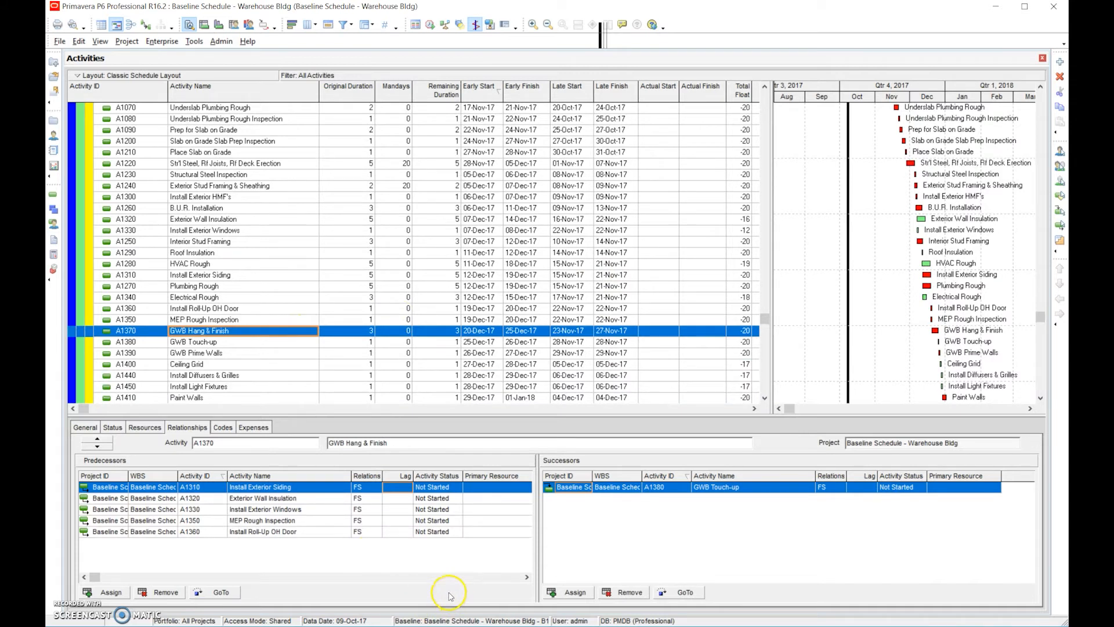
mouse_move(399, 513)
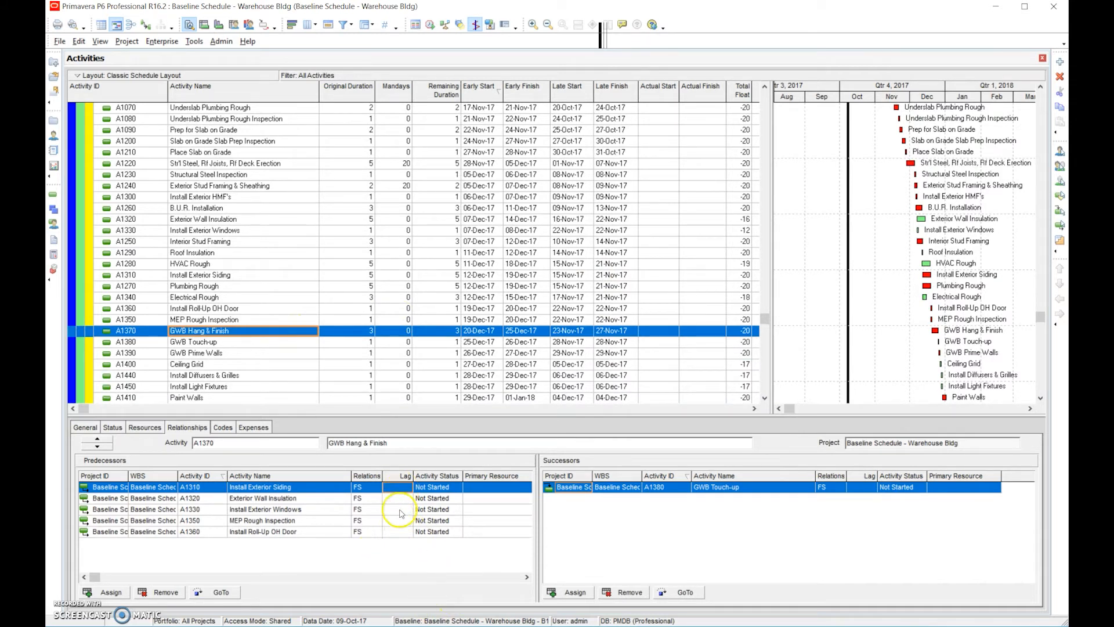
mouse_move(374, 524)
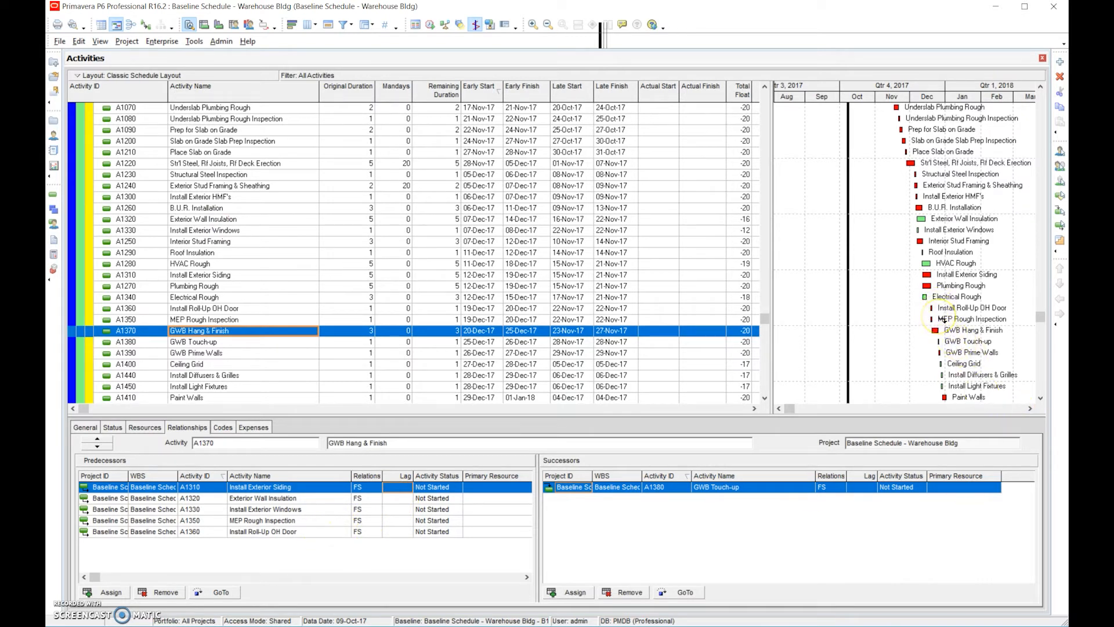
mouse_move(373, 524)
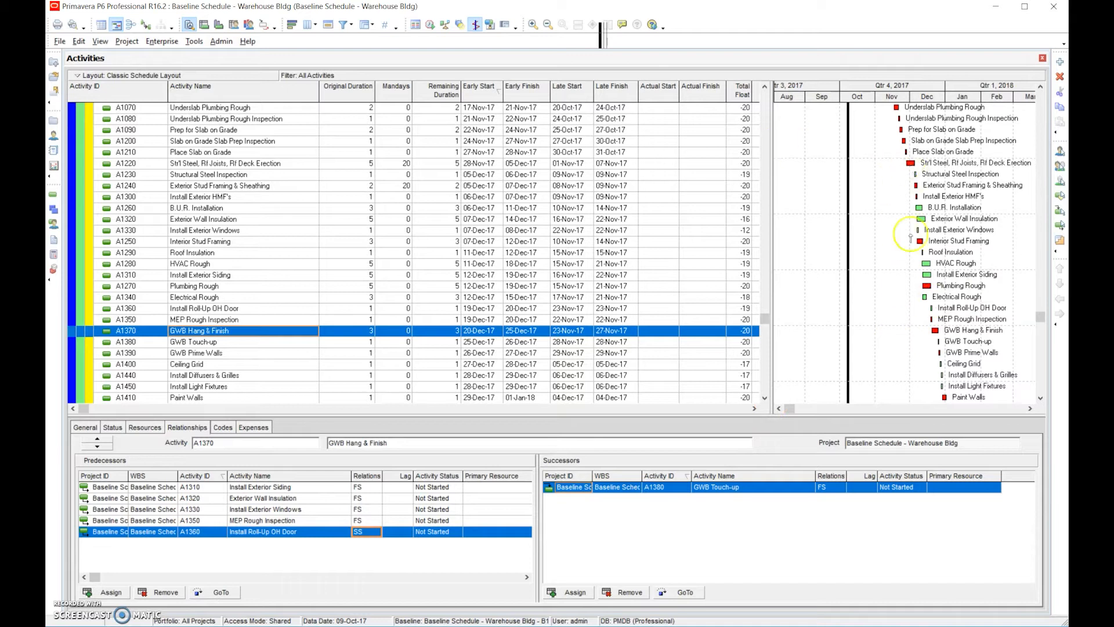
mouse_move(928, 319)
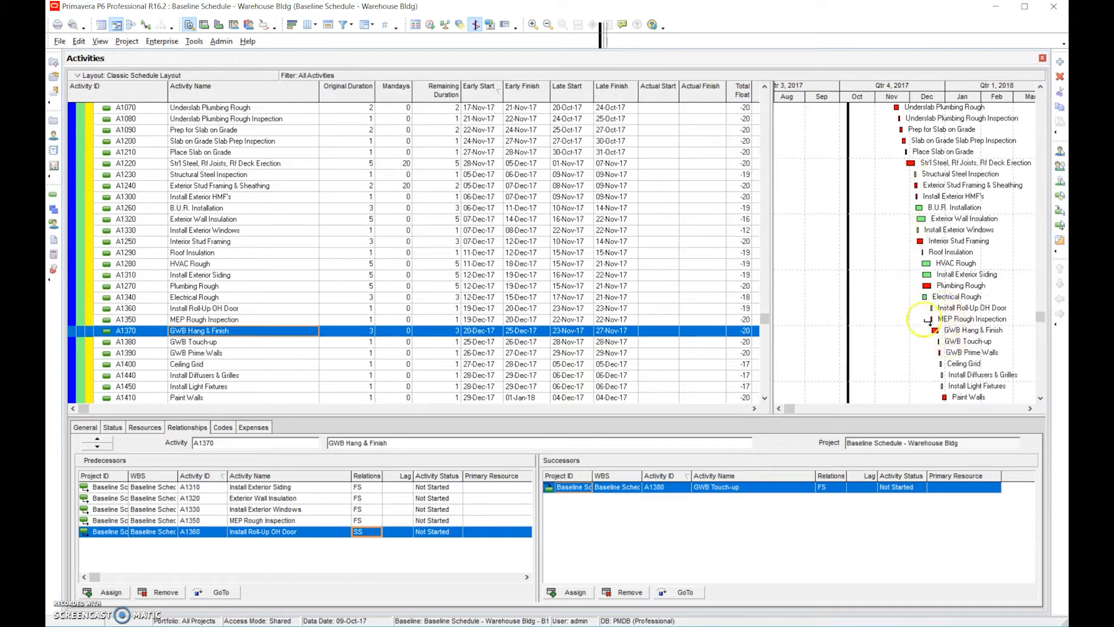
mouse_move(911, 359)
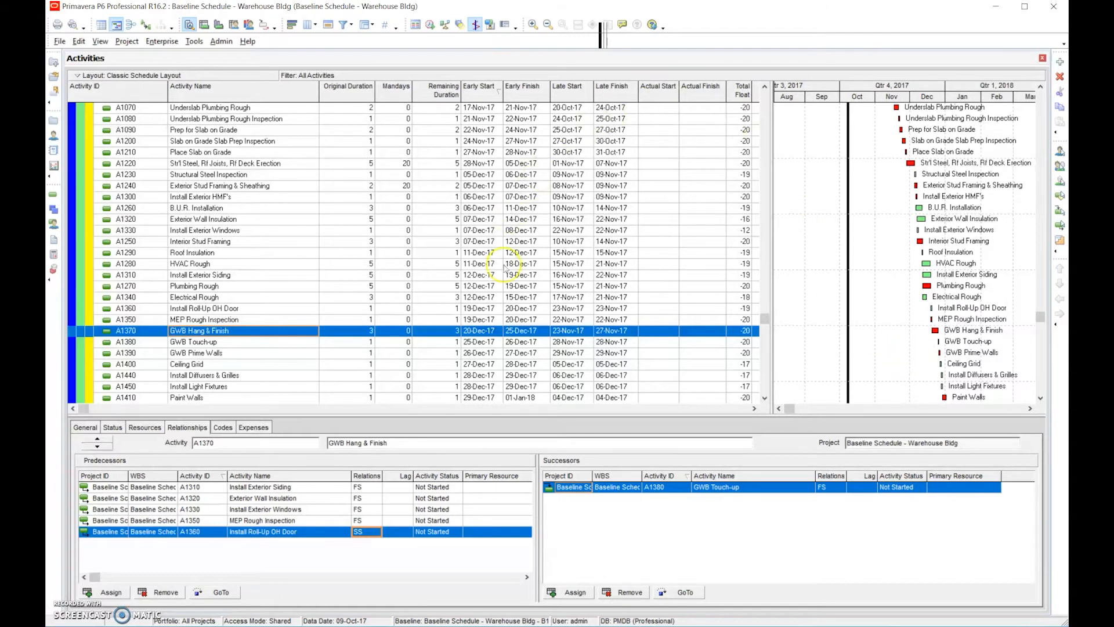
mouse_move(702, 414)
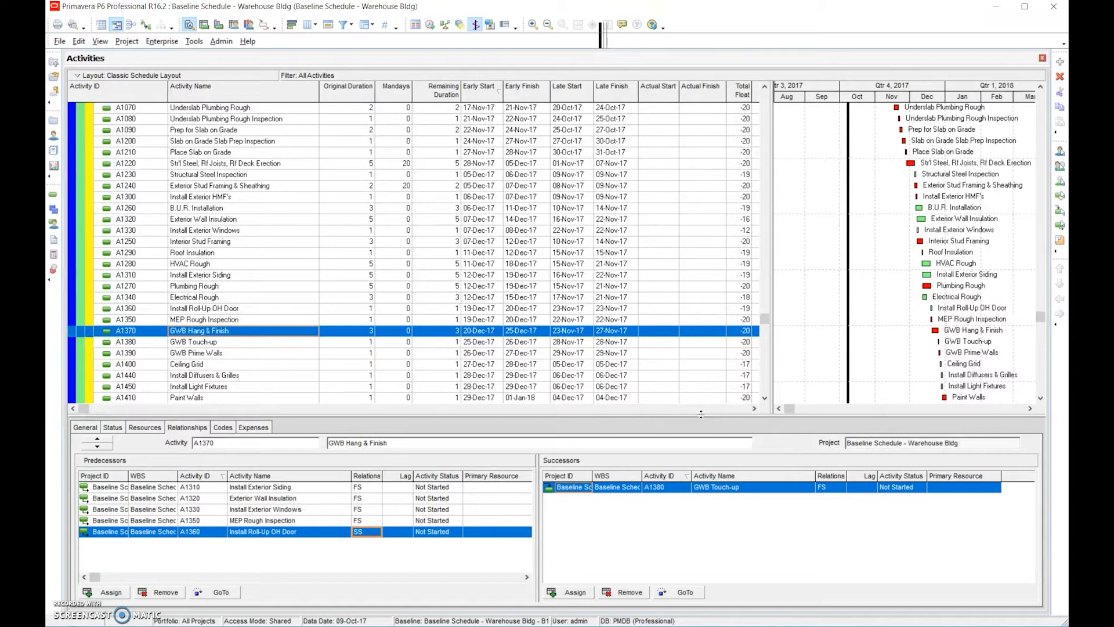
mouse_move(830, 329)
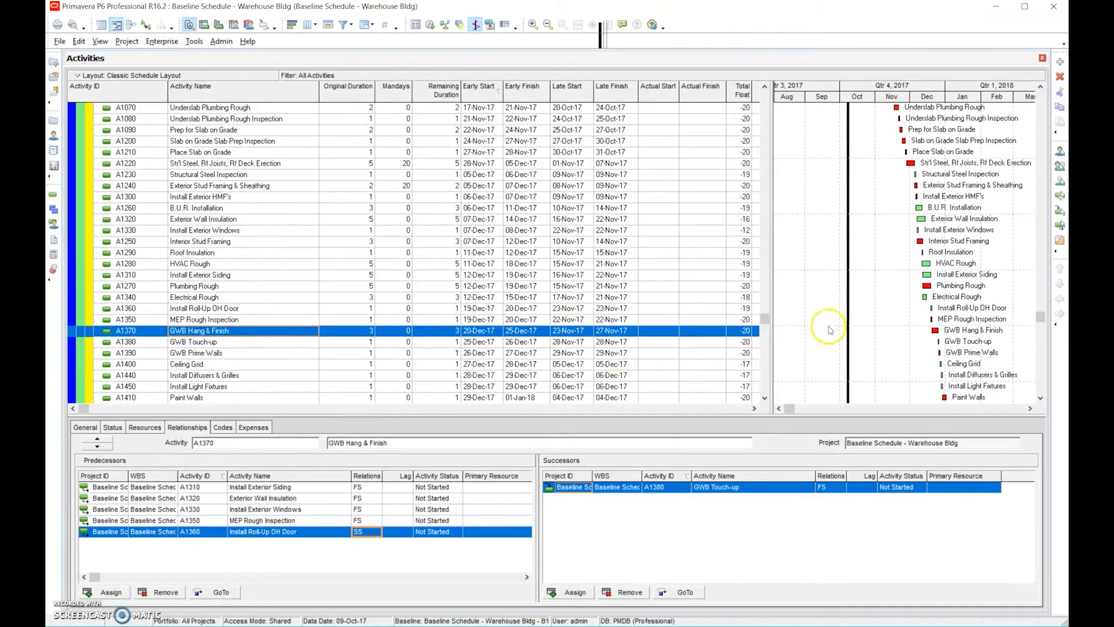
mouse_move(596, 213)
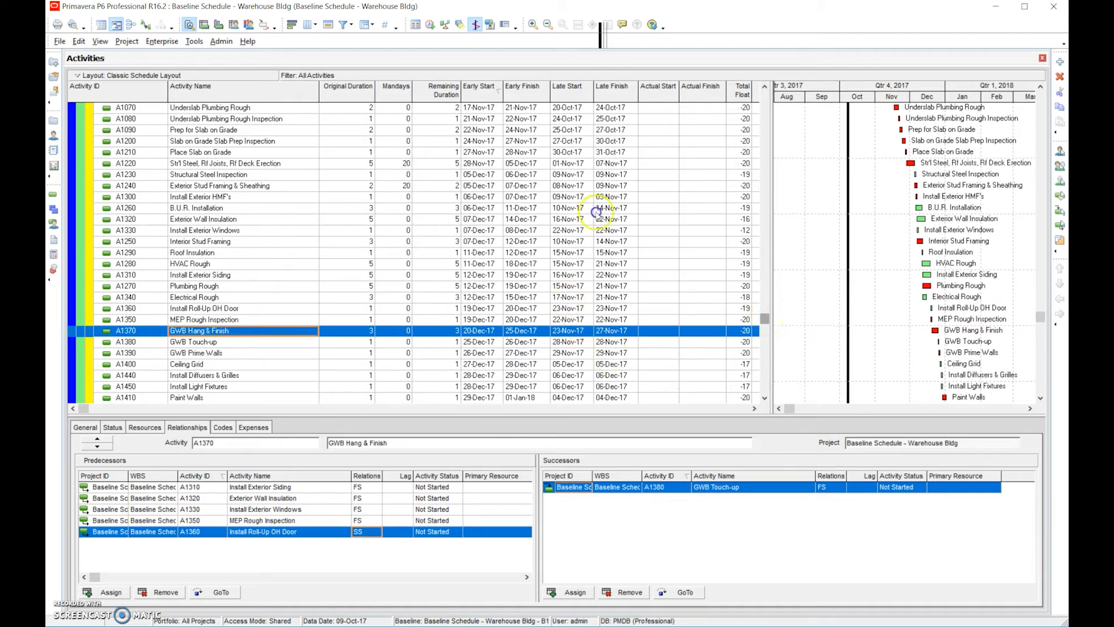
Step: Scroll to the bottom and select C of O Inspection (CCD)
scroll("down", 3)
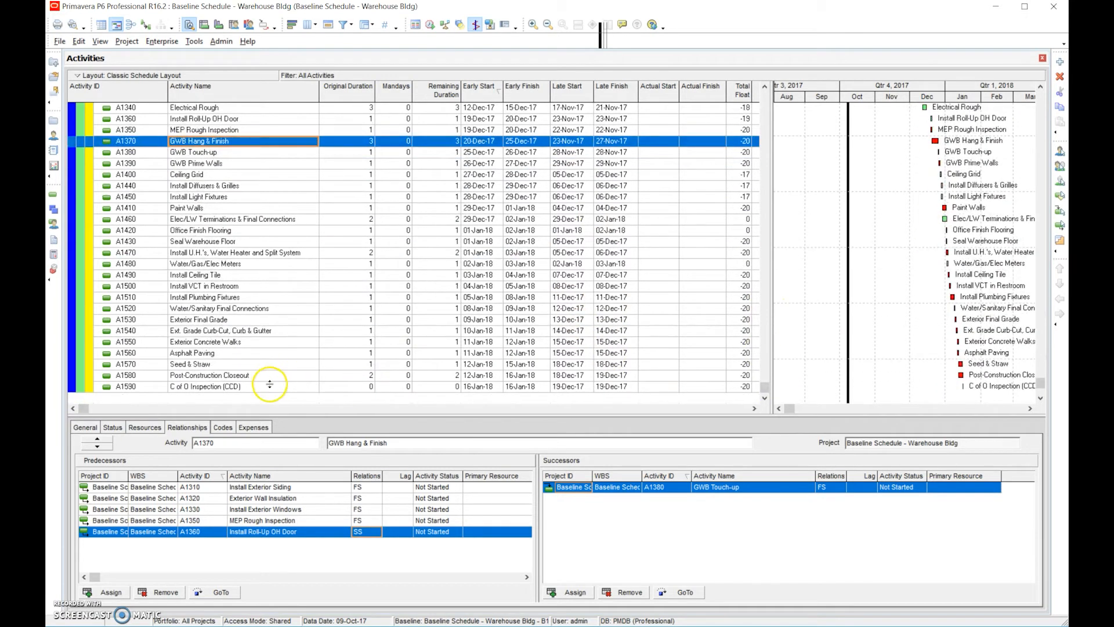
left_click(206, 385)
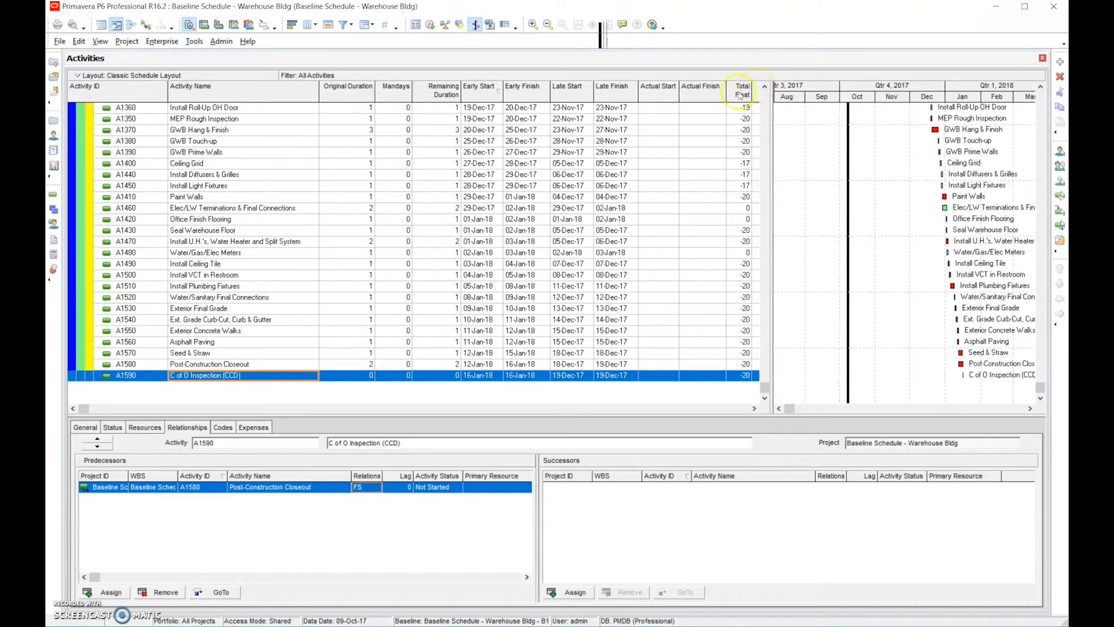
mouse_move(291, 242)
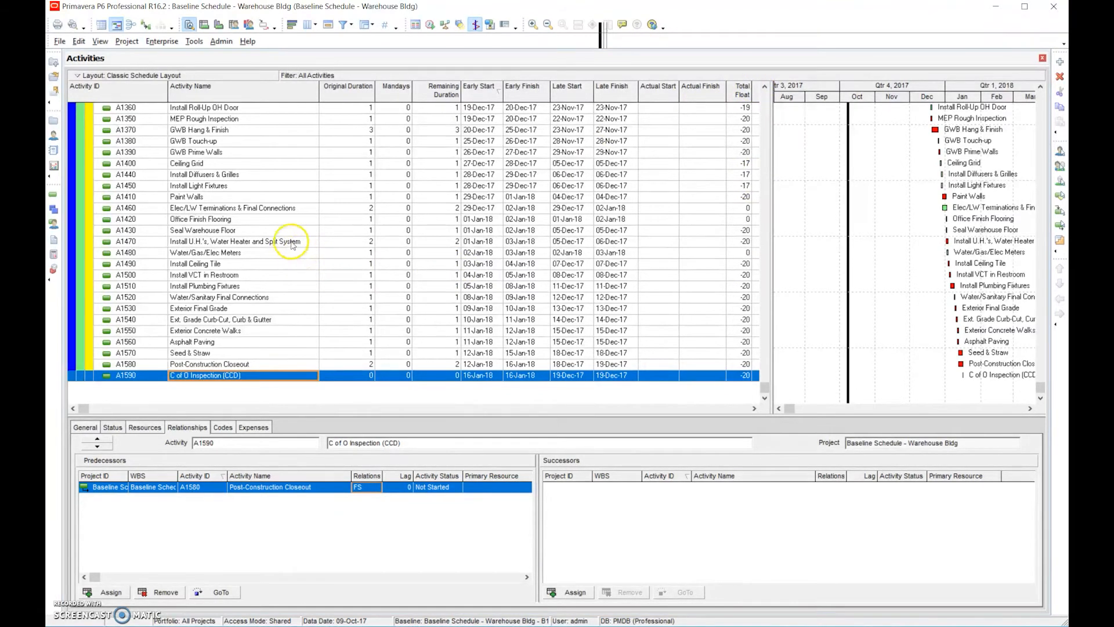
Step: Assign the 7 Day Calendar to the water heater and split system activity
left_click(241, 241)
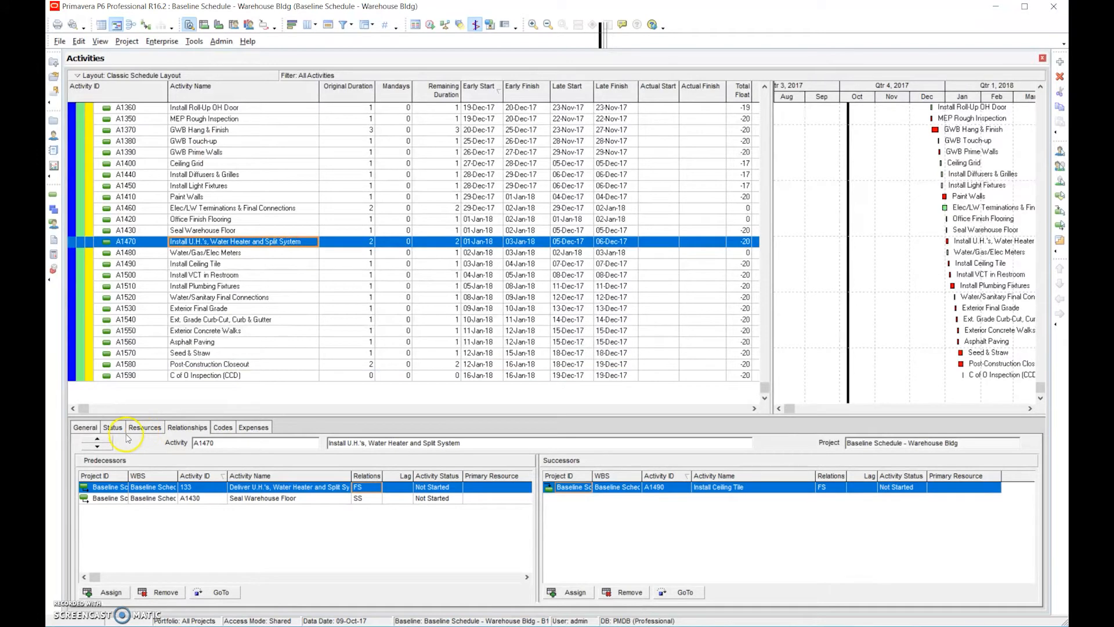
left_click(112, 427)
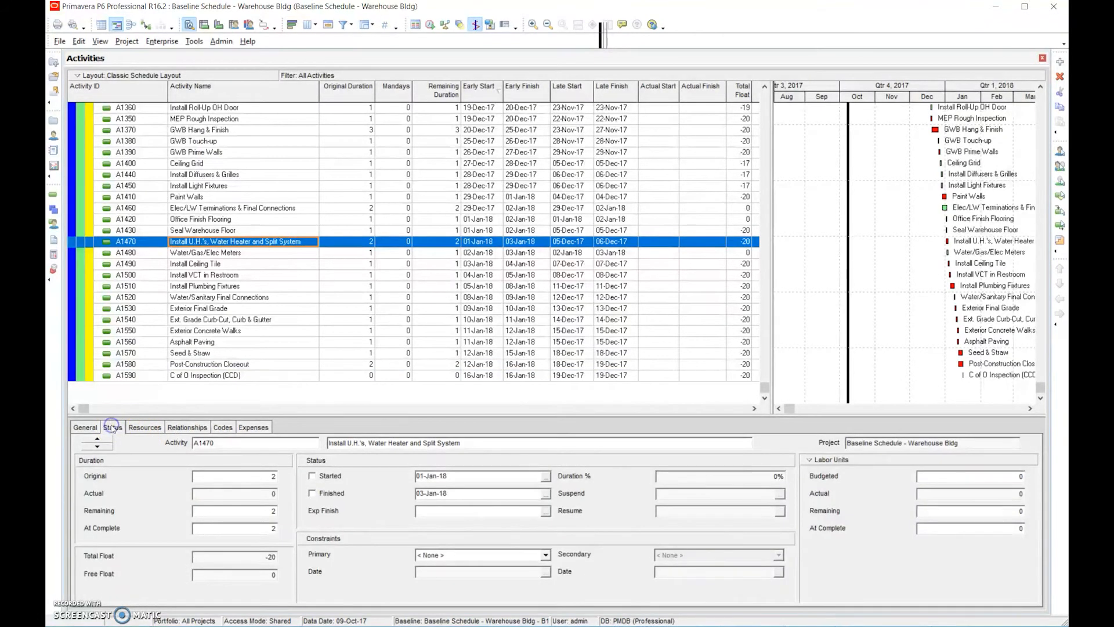
left_click(85, 427)
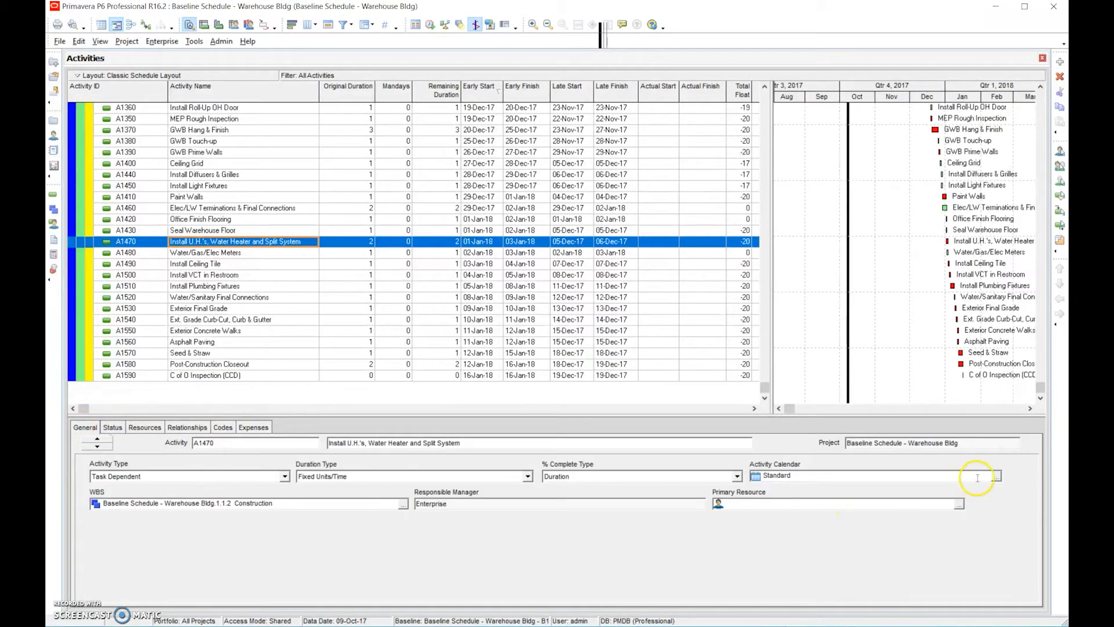
left_click(997, 476)
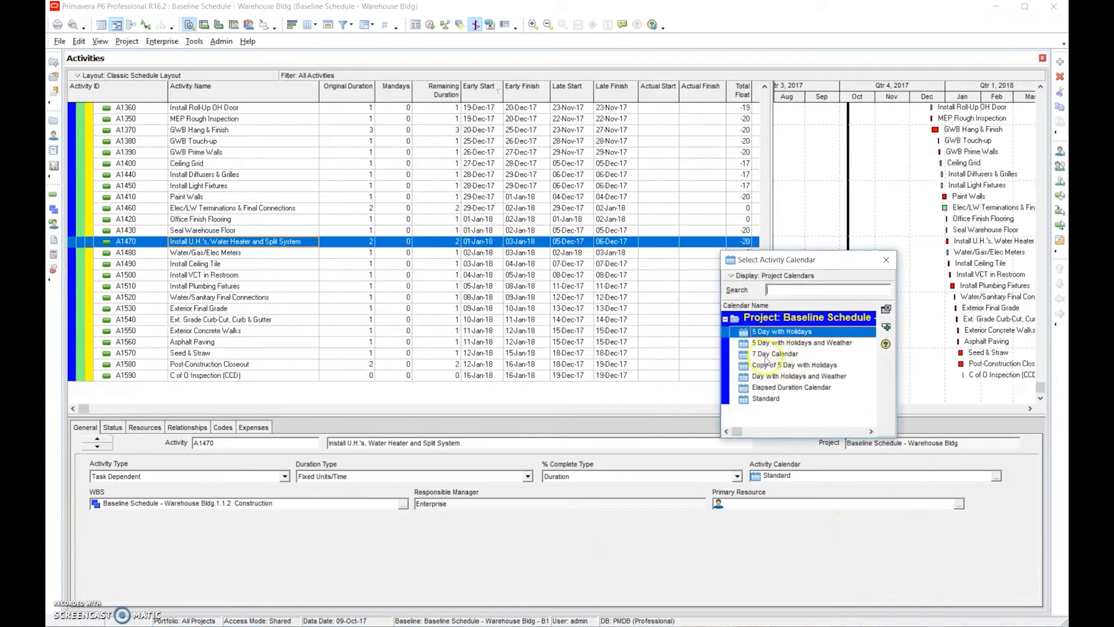
left_click(773, 354)
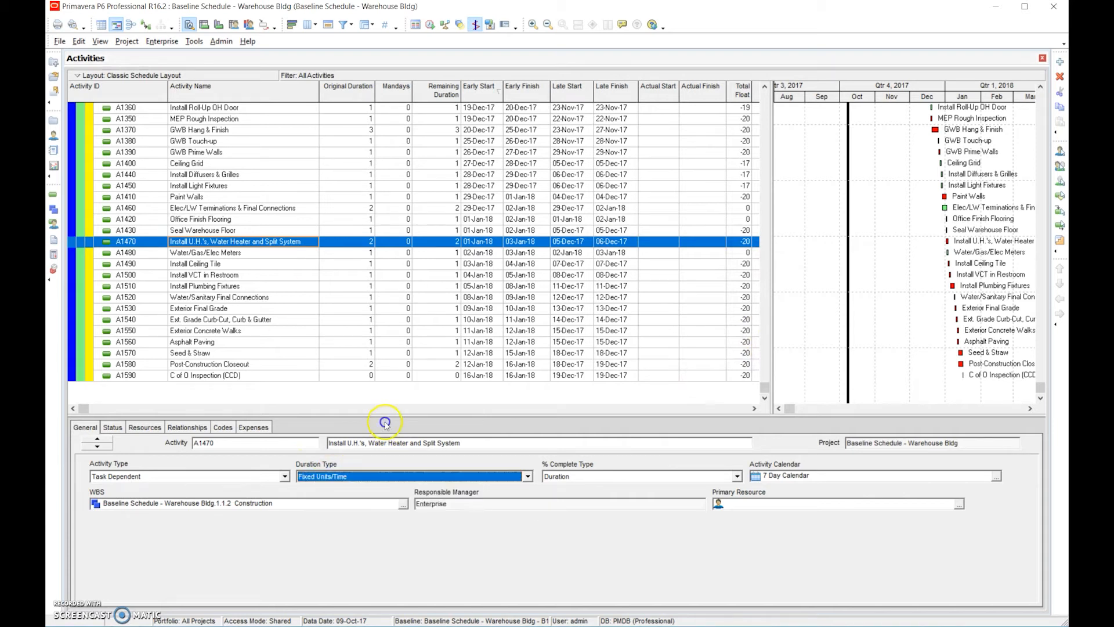
mouse_move(224, 256)
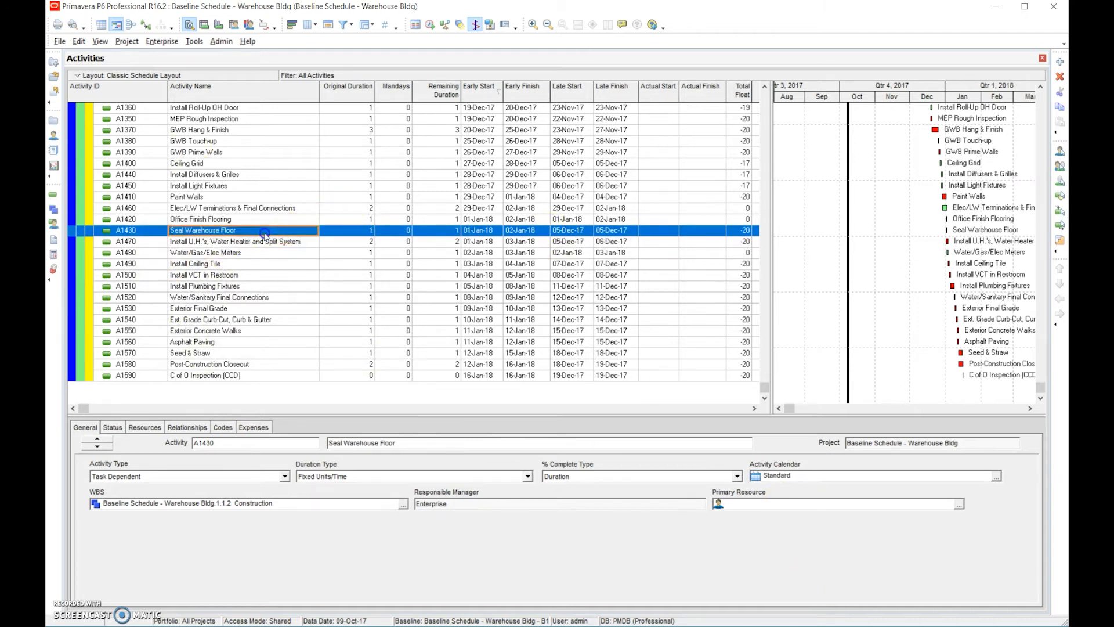
mouse_move(1005, 480)
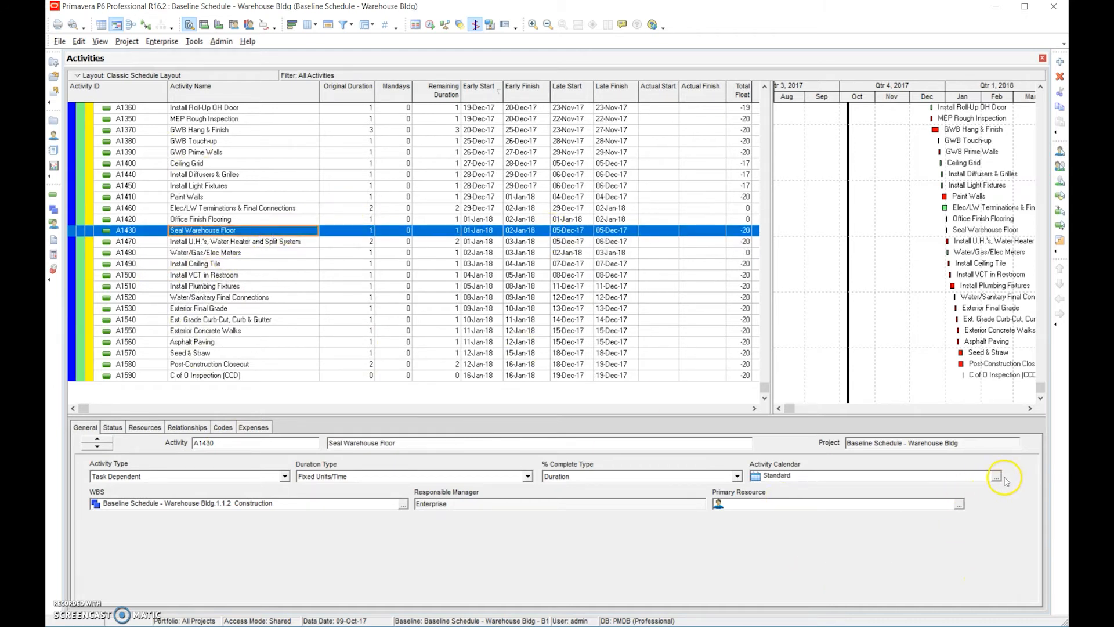
Step: Put Seal Warehouse Floor and Post-Construction Closeout on the 7 Day Calendar
left_click(996, 475)
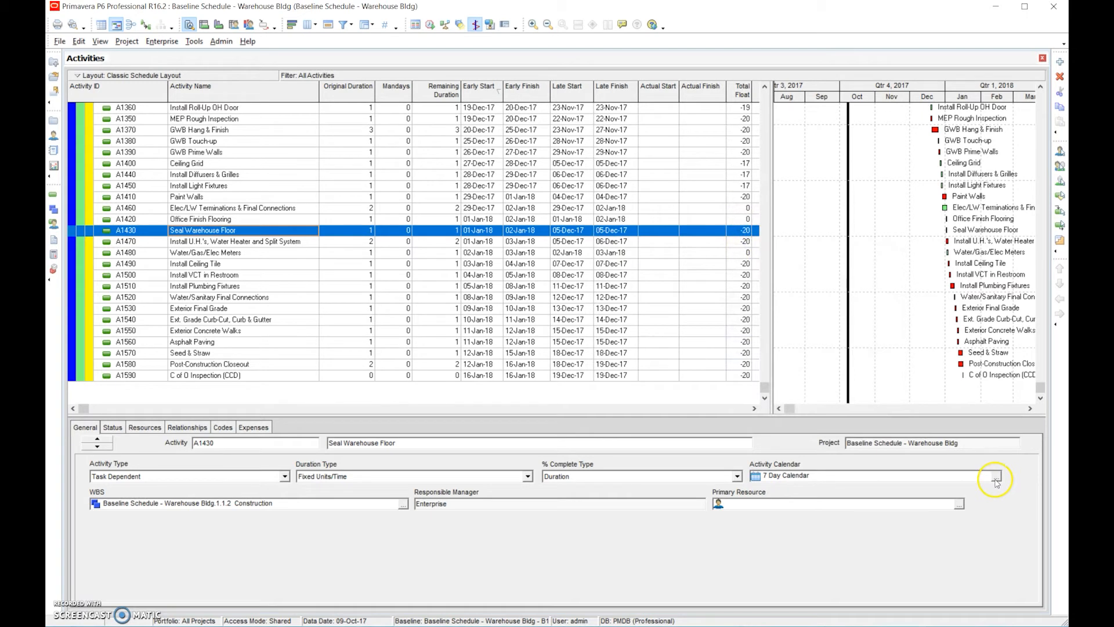
left_click(995, 475)
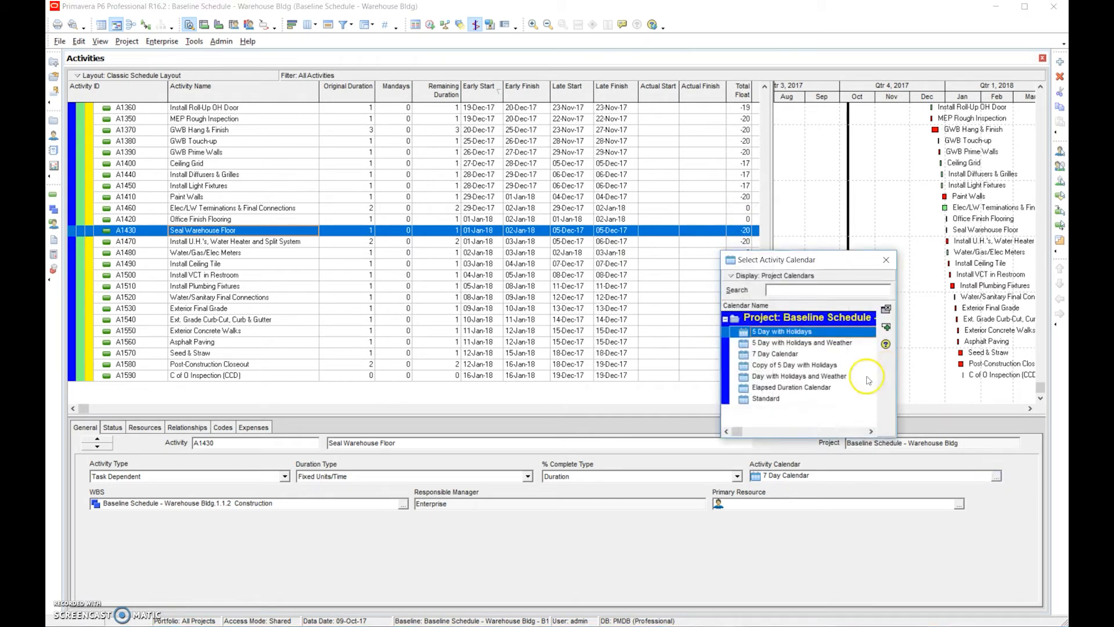
left_click(773, 354)
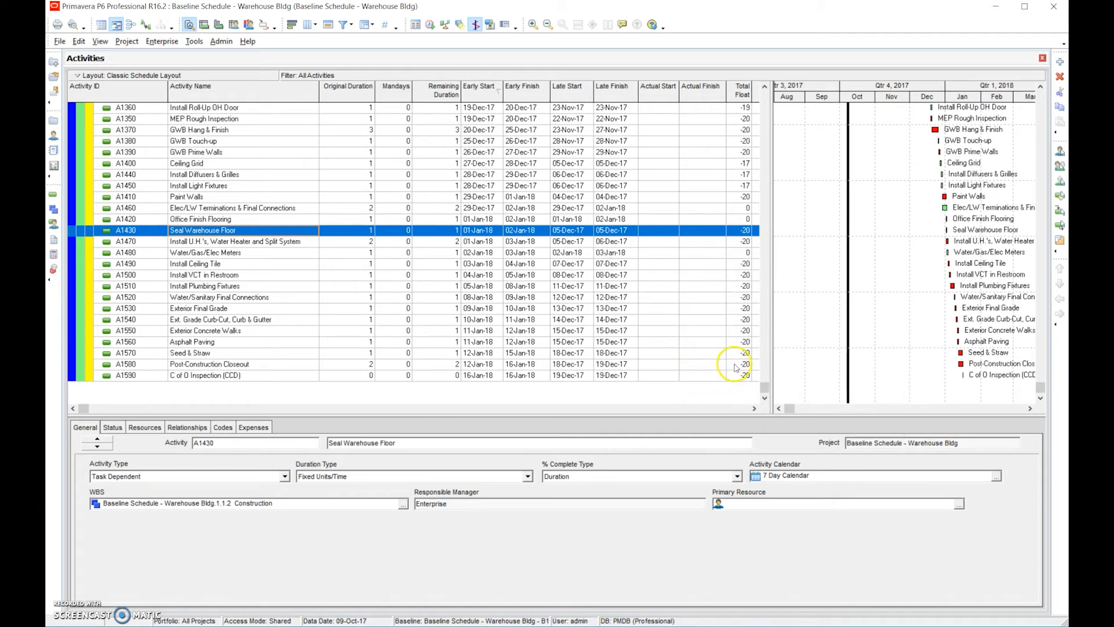
left_click(210, 364)
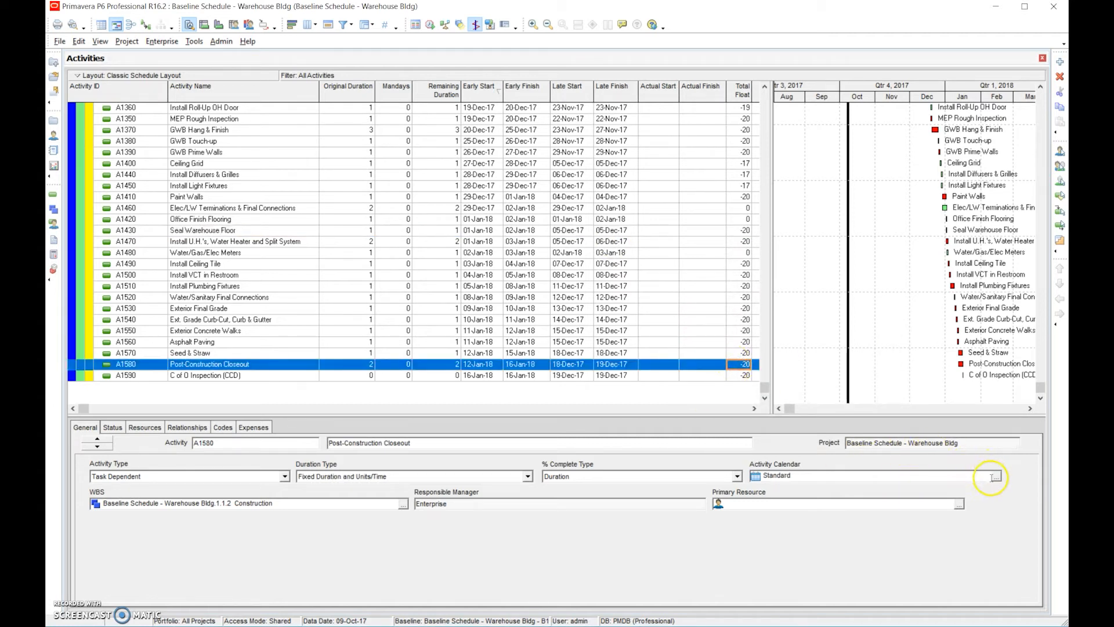
left_click(993, 475)
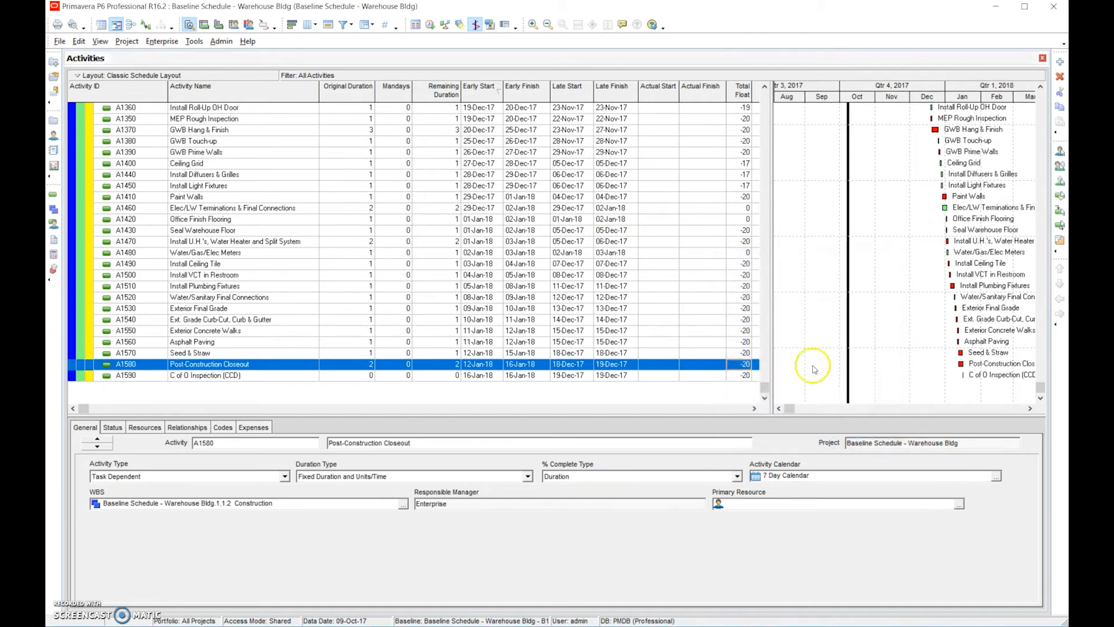
mouse_move(824, 441)
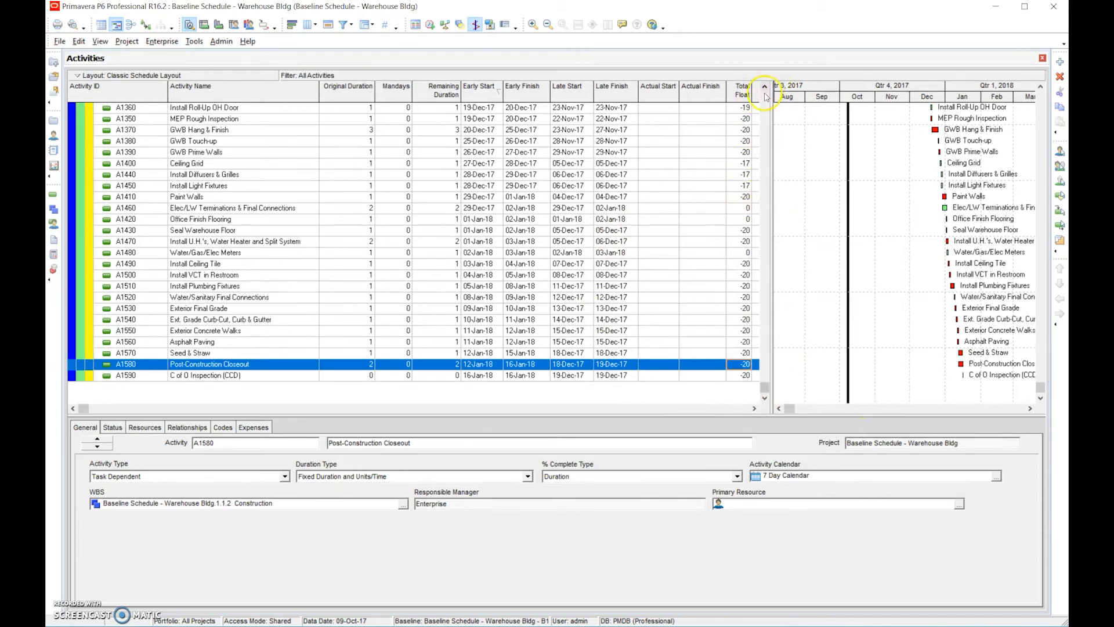
left_click(765, 96)
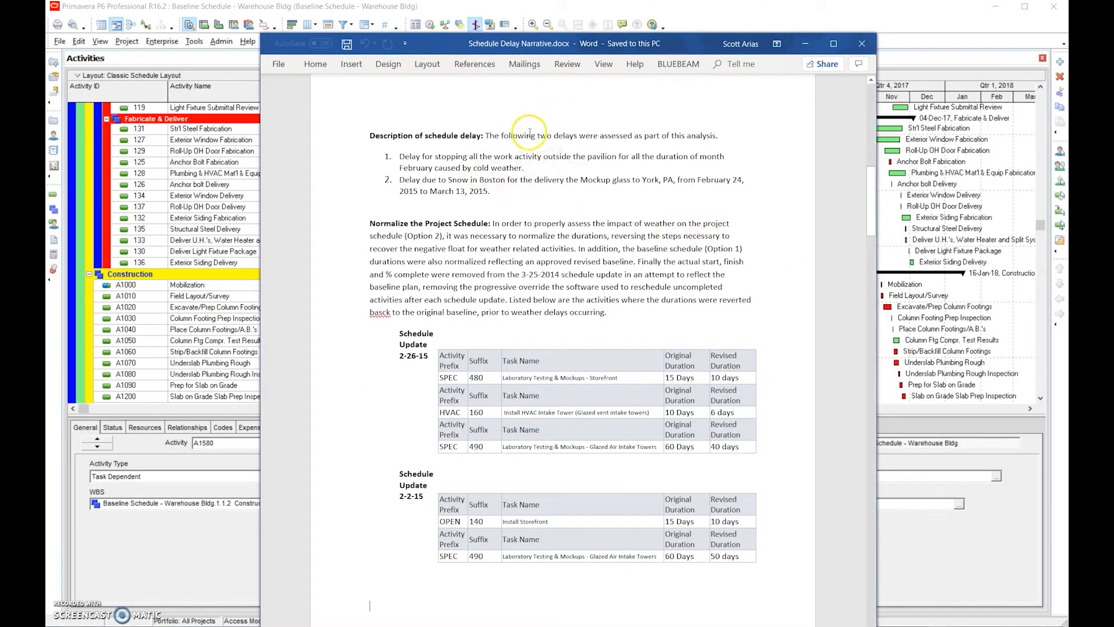
mouse_move(678, 150)
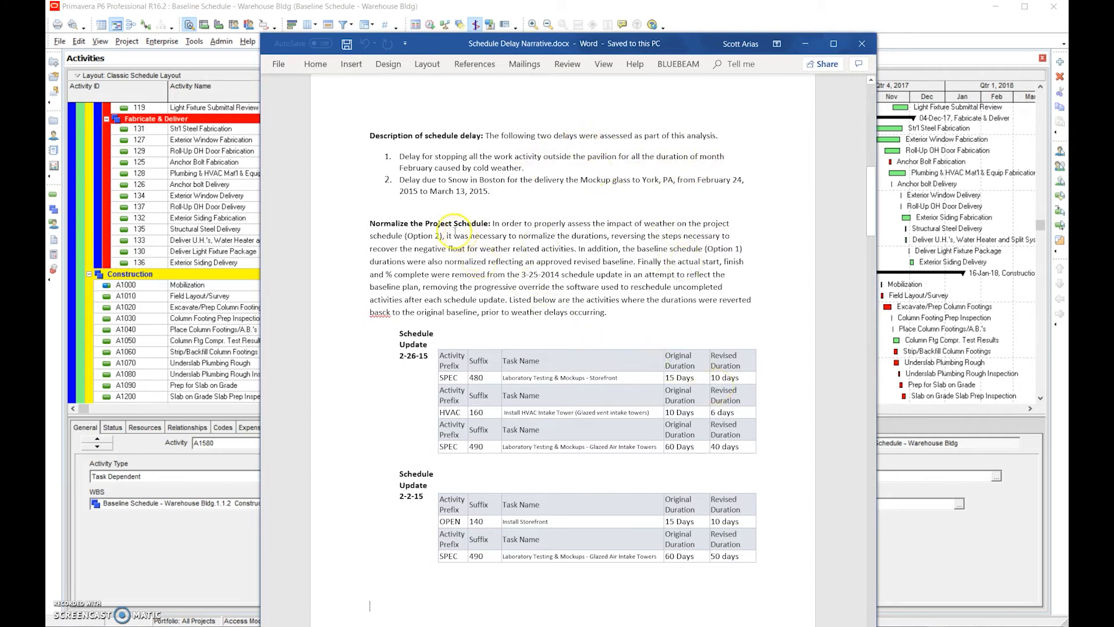
mouse_move(506, 304)
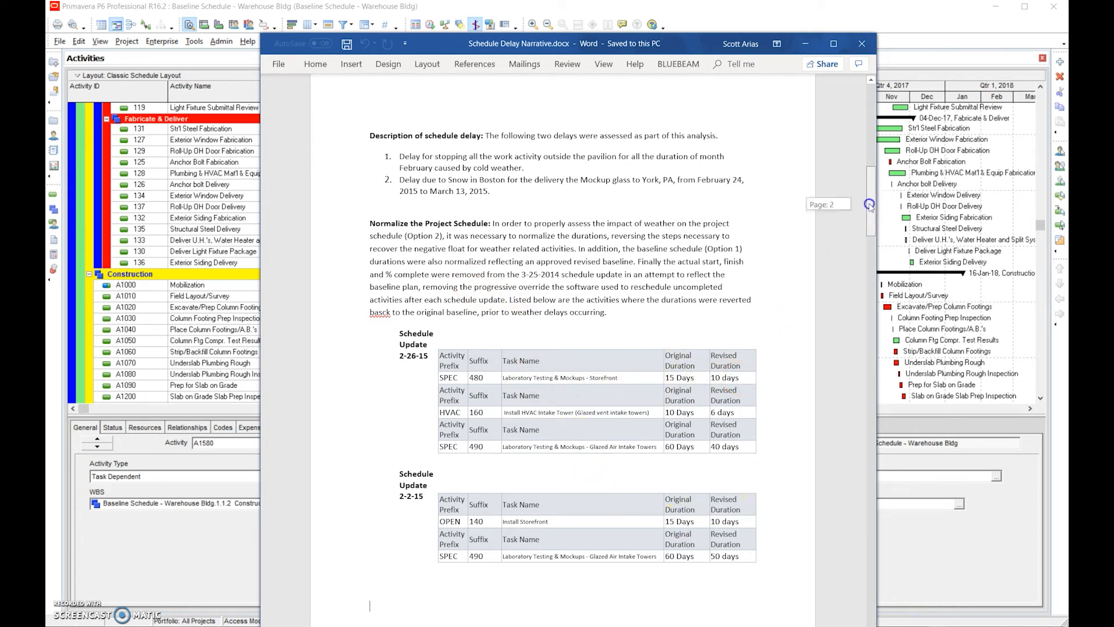
scroll("down", 3)
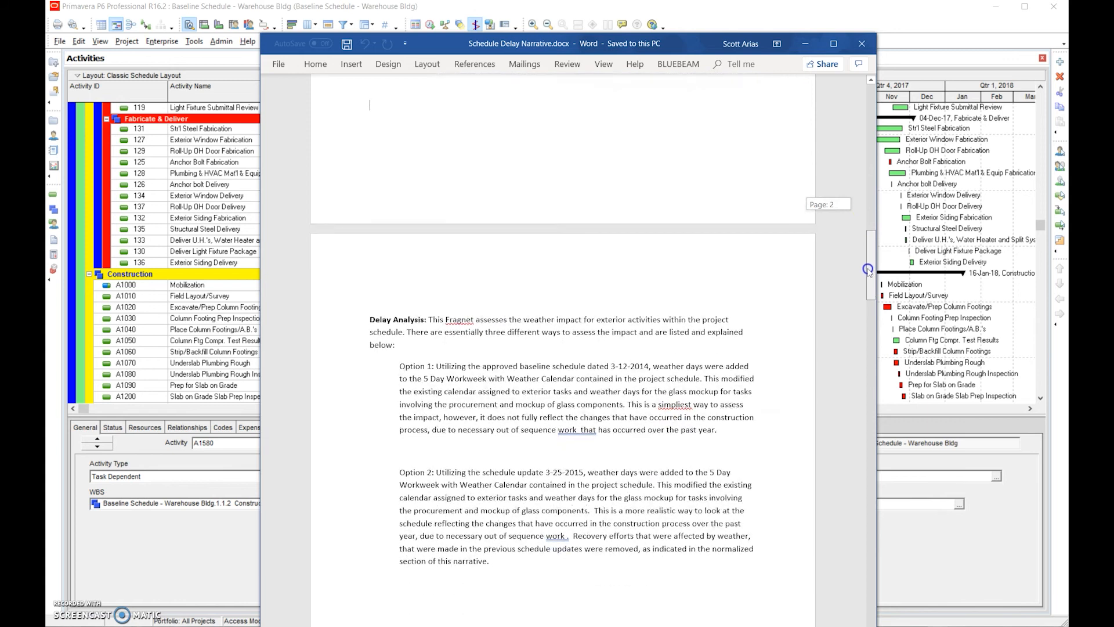
scroll("up", 3)
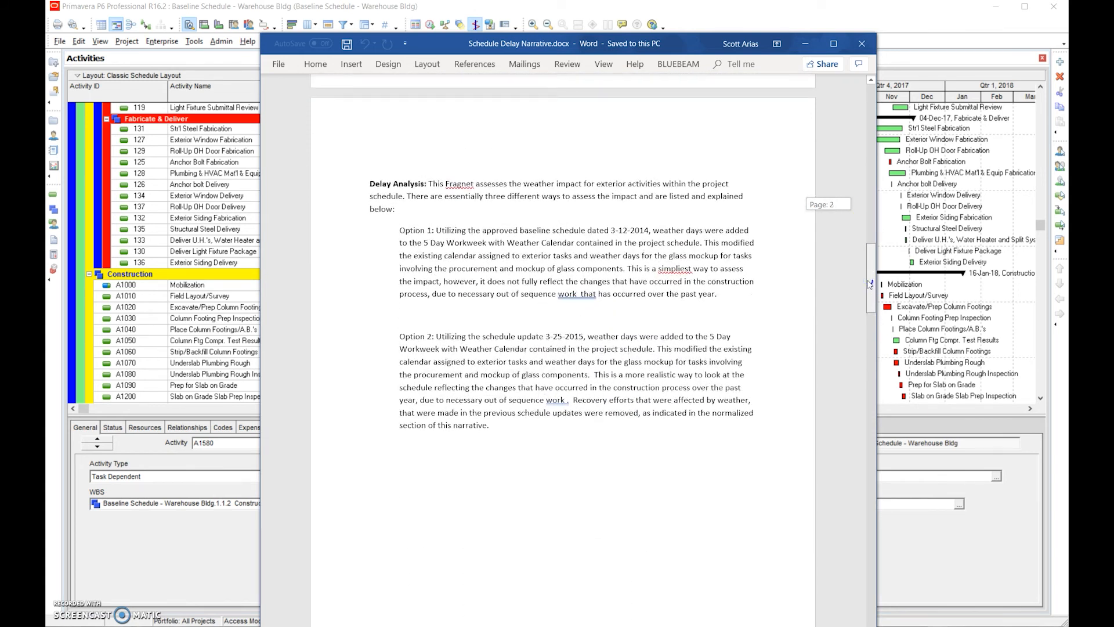
scroll("up", 3)
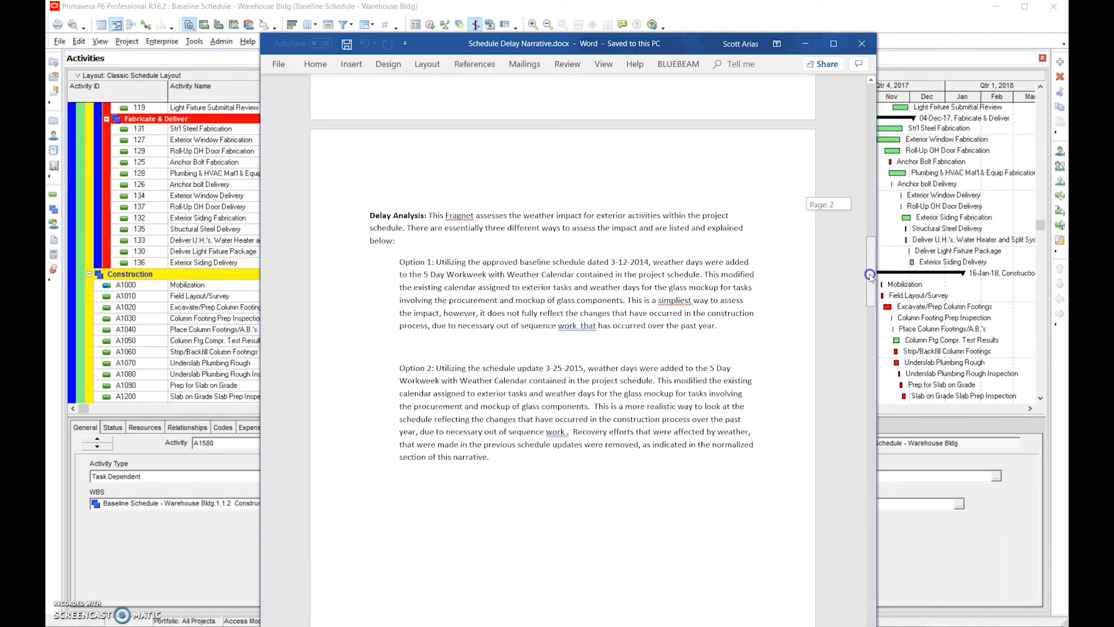
scroll("down", 3)
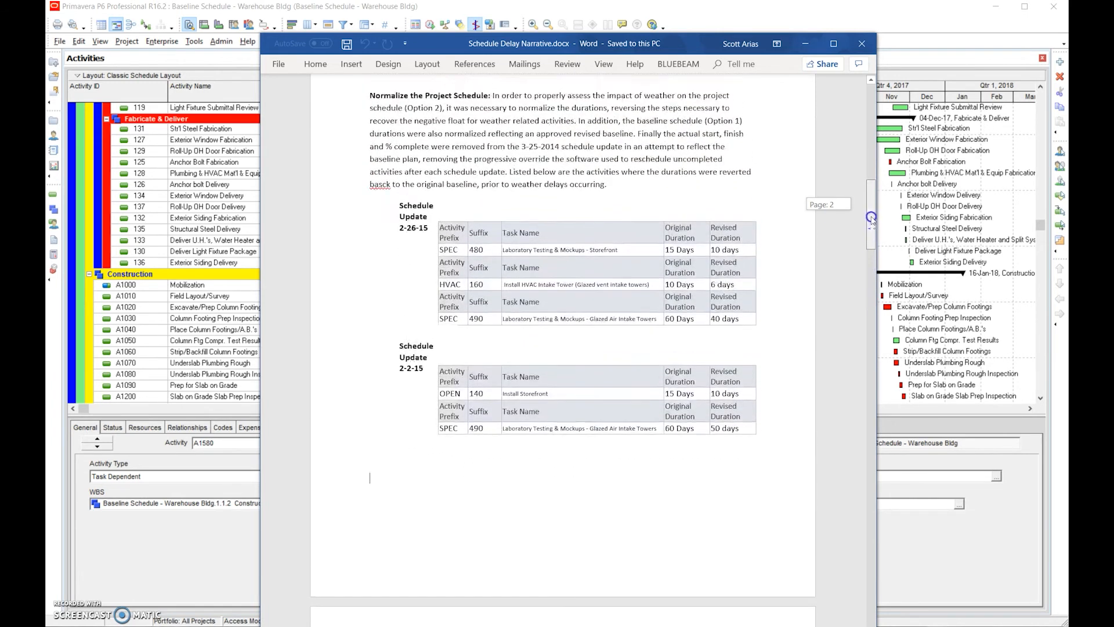
scroll("up", 3)
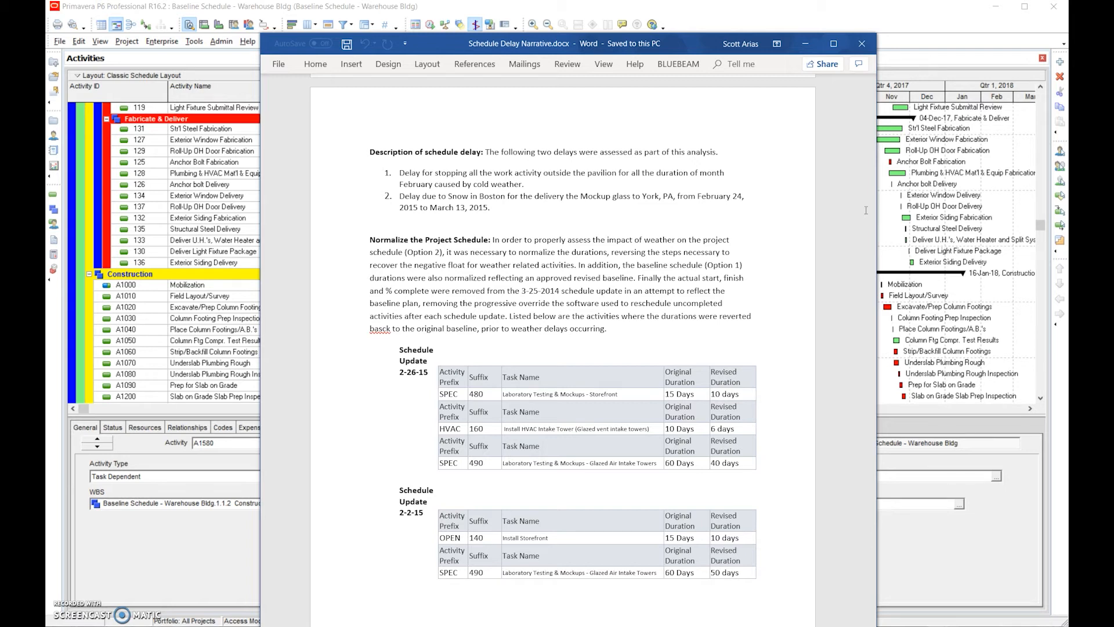
mouse_move(209, 187)
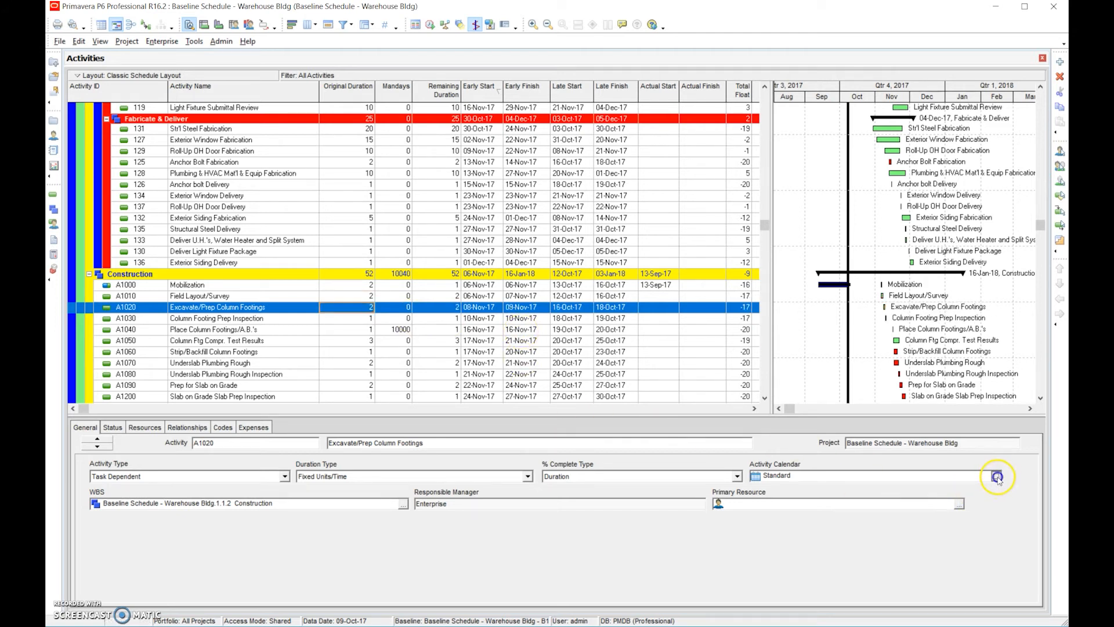
Step: Check relationships for Strip/Backfill Column Footings, Str'l Steel erection and C of O Inspection
left_click(997, 476)
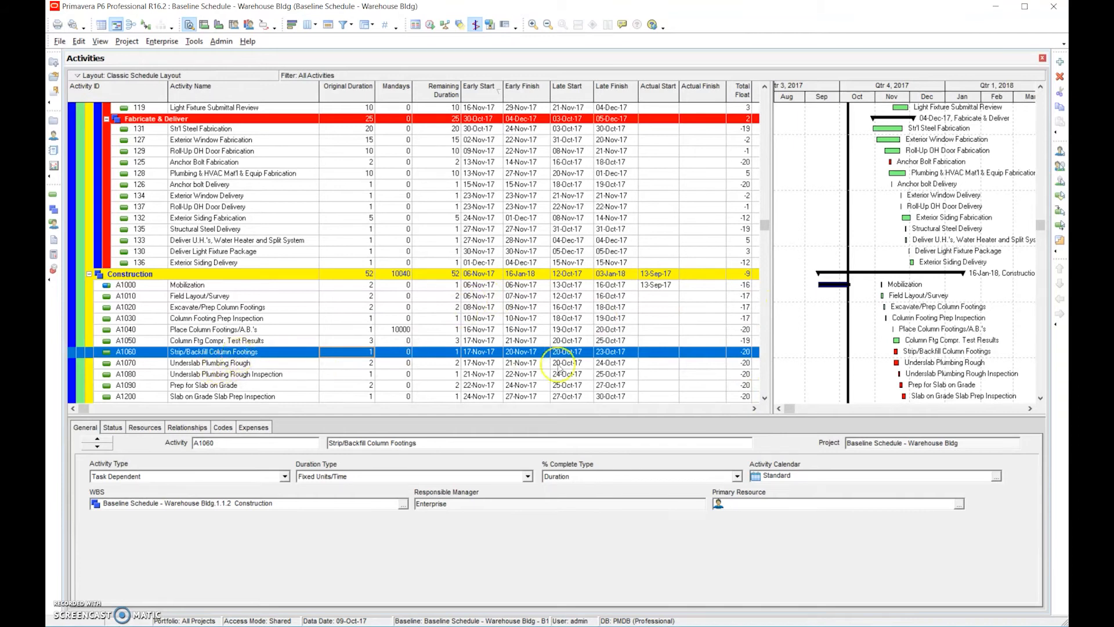
mouse_move(309, 368)
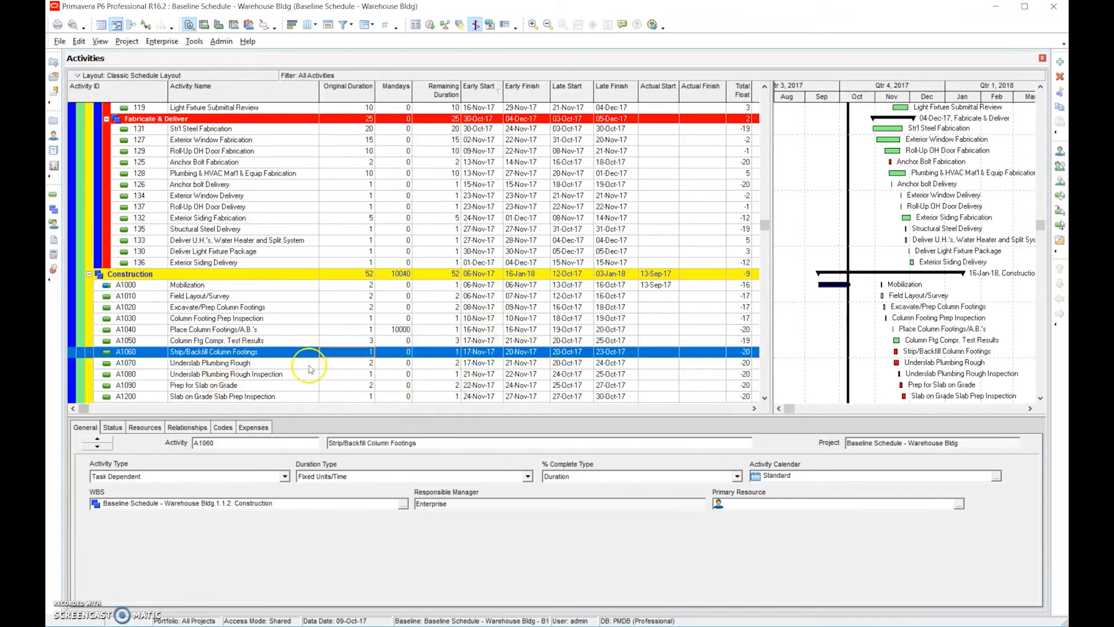
left_click(187, 427)
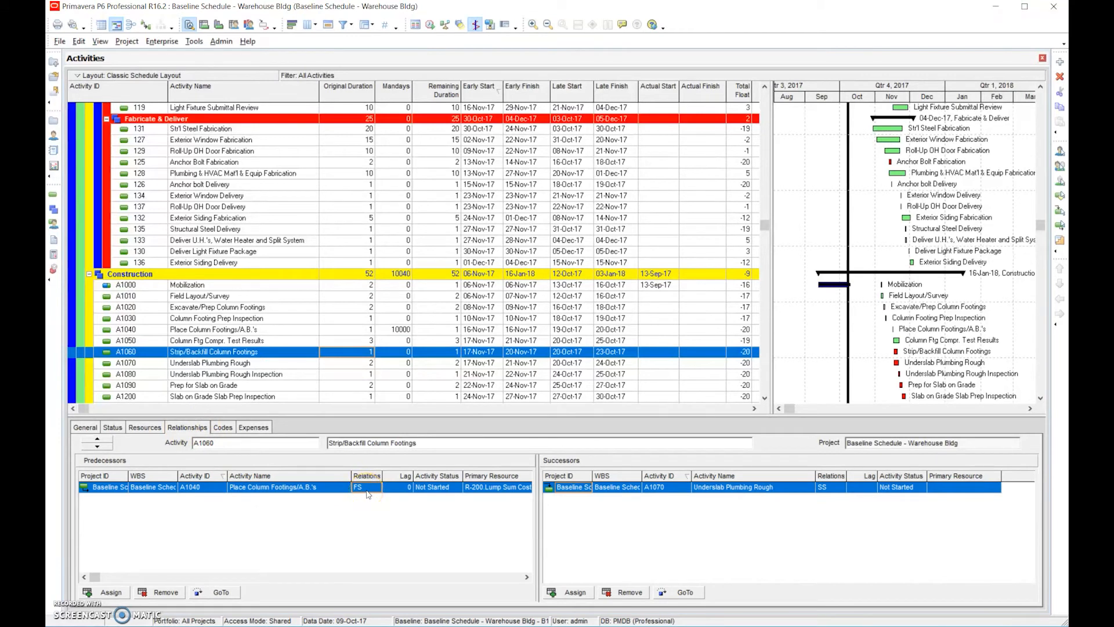
mouse_move(387, 401)
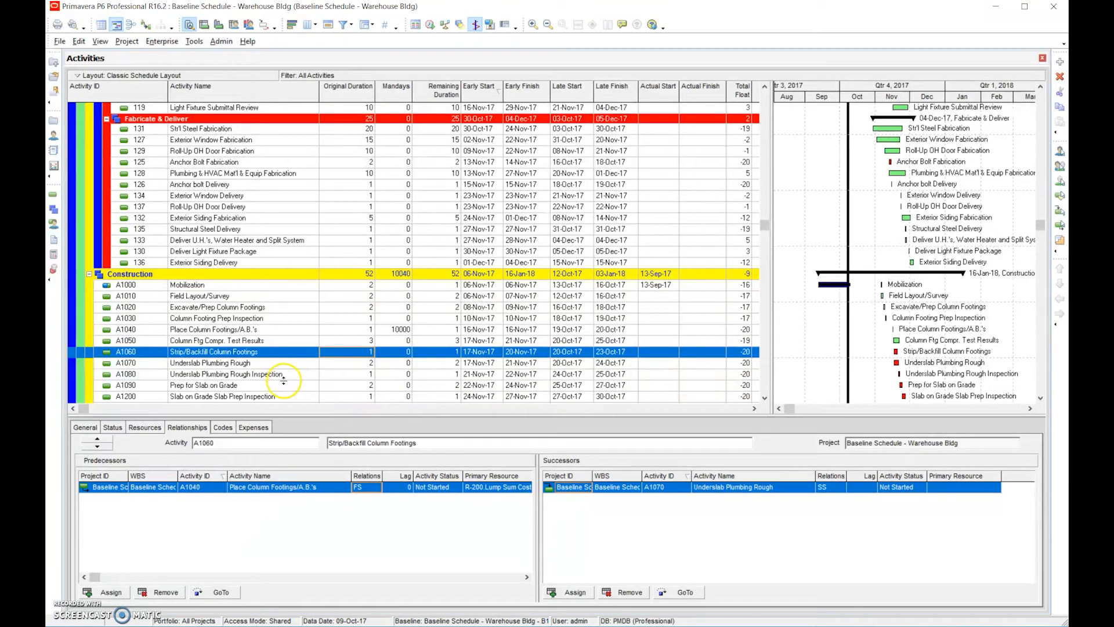
left_click(227, 373)
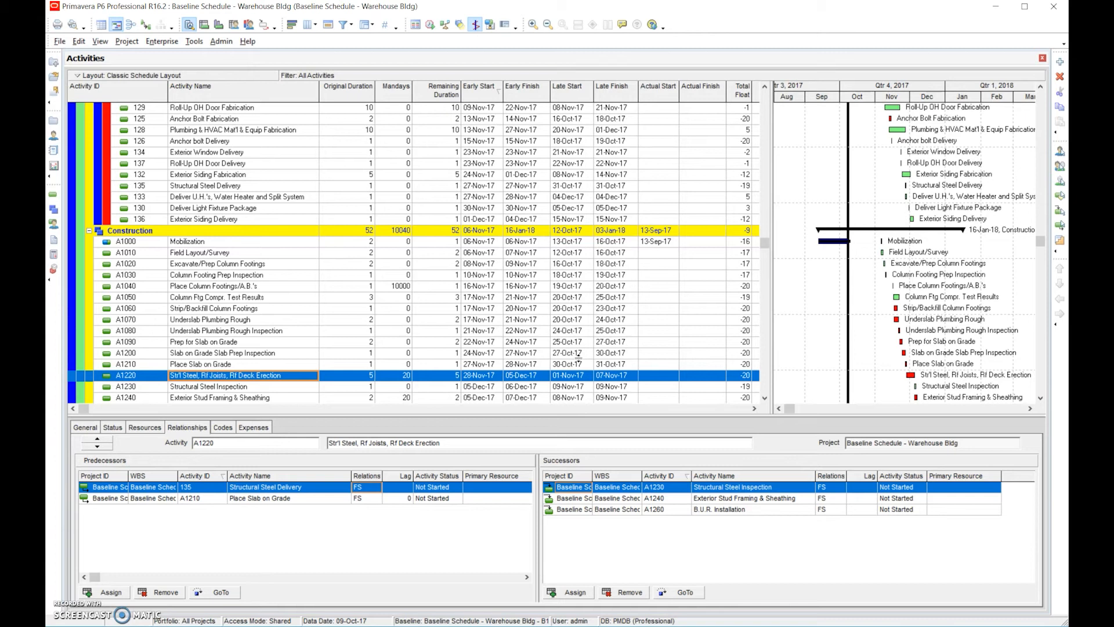
mouse_move(766, 242)
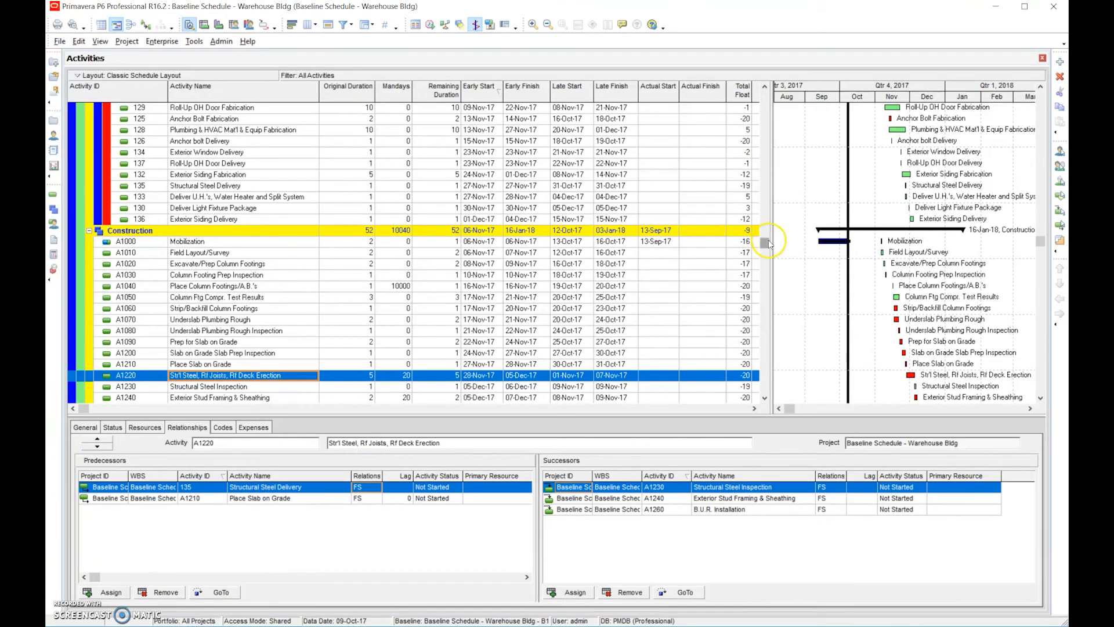
scroll("down", 3)
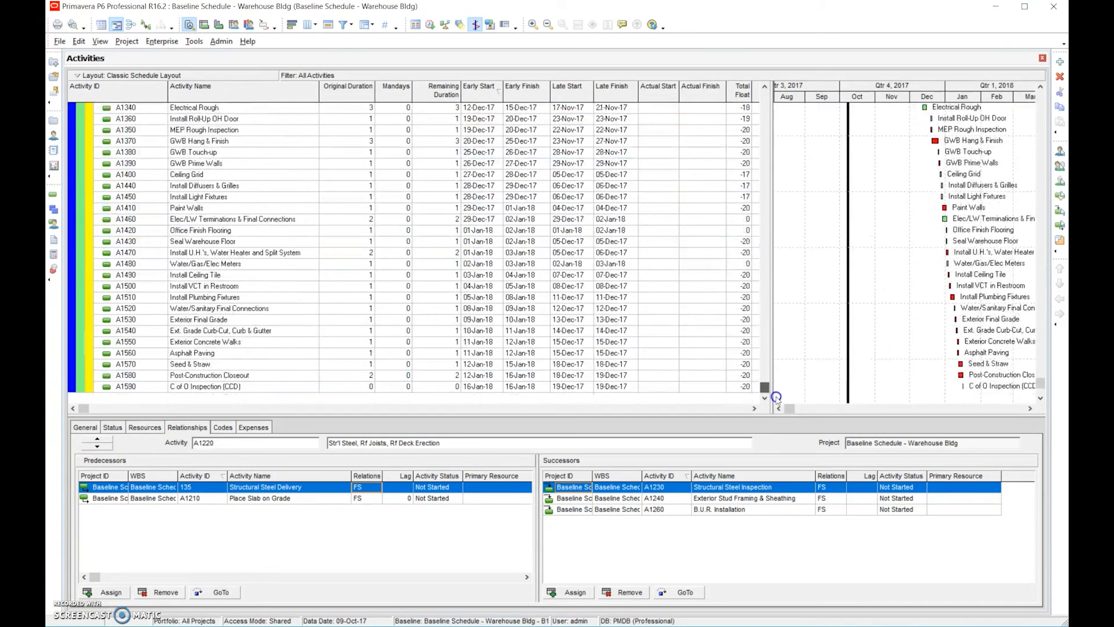
left_click(204, 375)
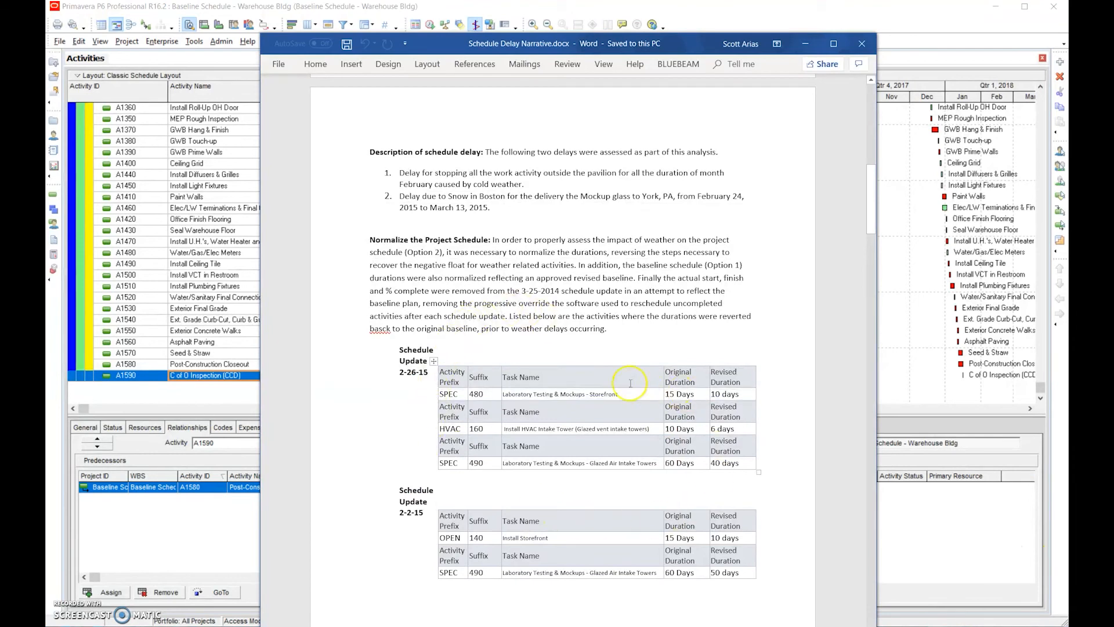
mouse_move(664, 482)
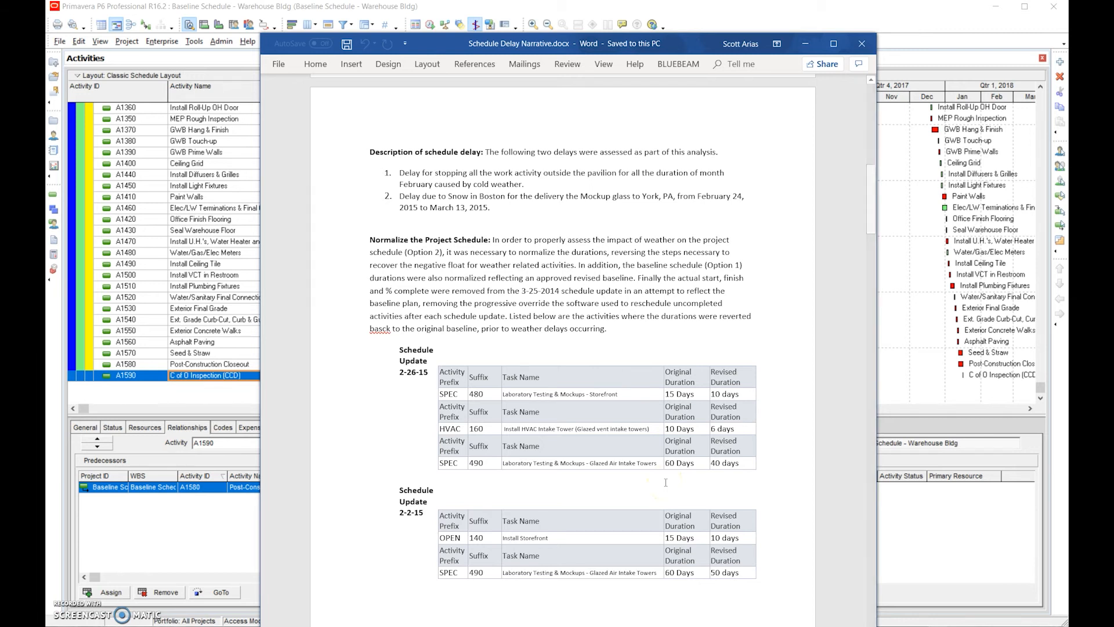
mouse_move(713, 56)
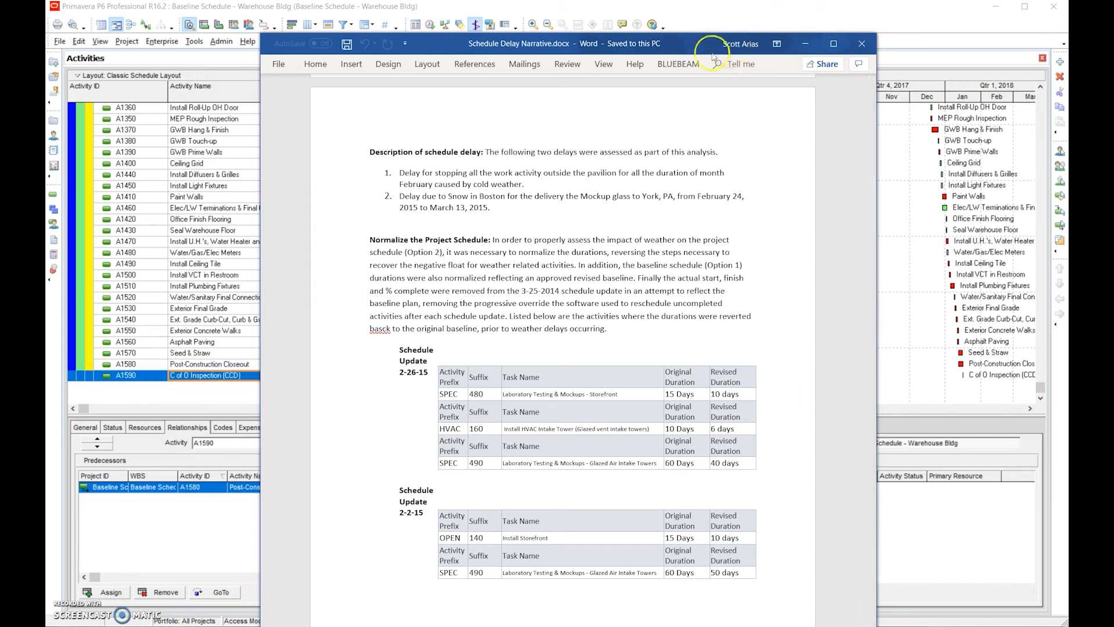
Step: Minimize the Word delay narrative to reveal the P6 schedule
left_click(861, 43)
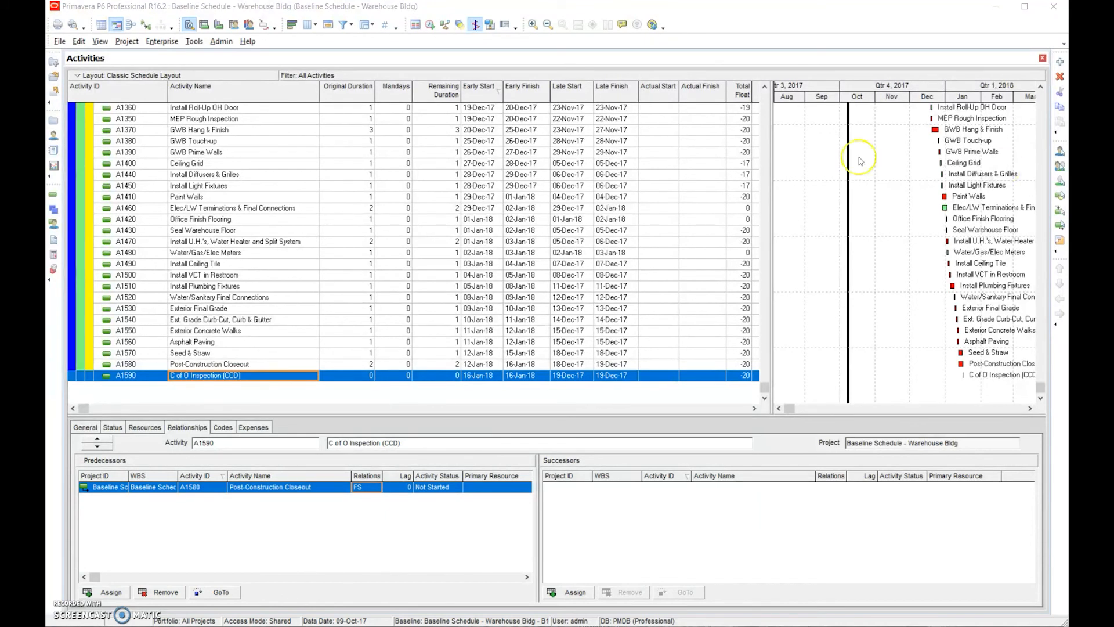
Step: Select Install Light Fixtures (A1450) to view its predecessors and successors
left_click(199, 186)
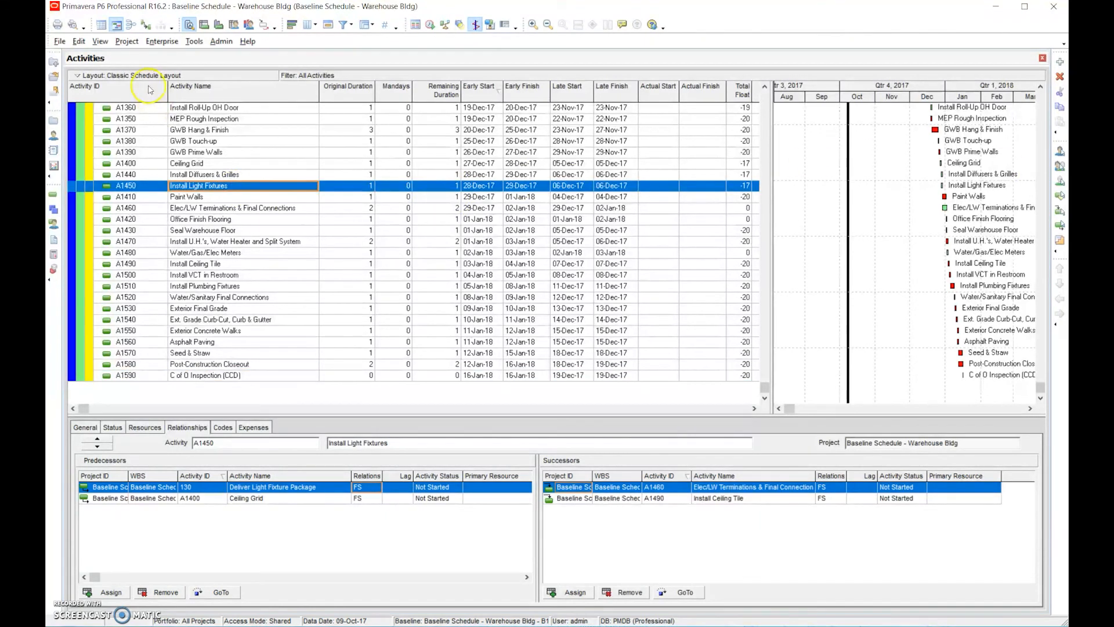
mouse_move(436, 238)
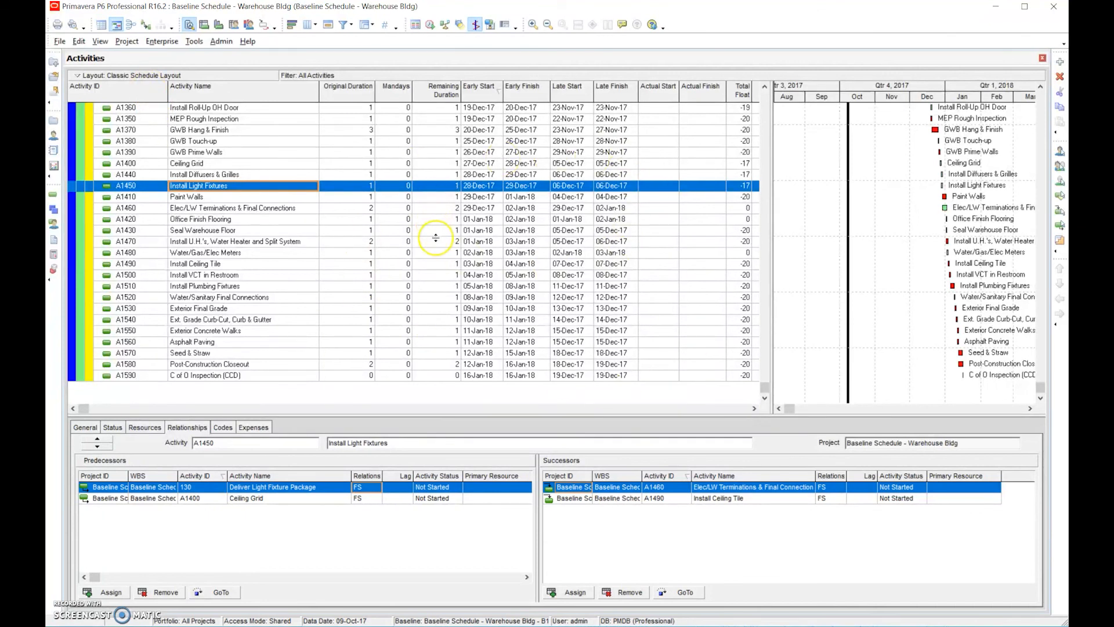
mouse_move(435, 240)
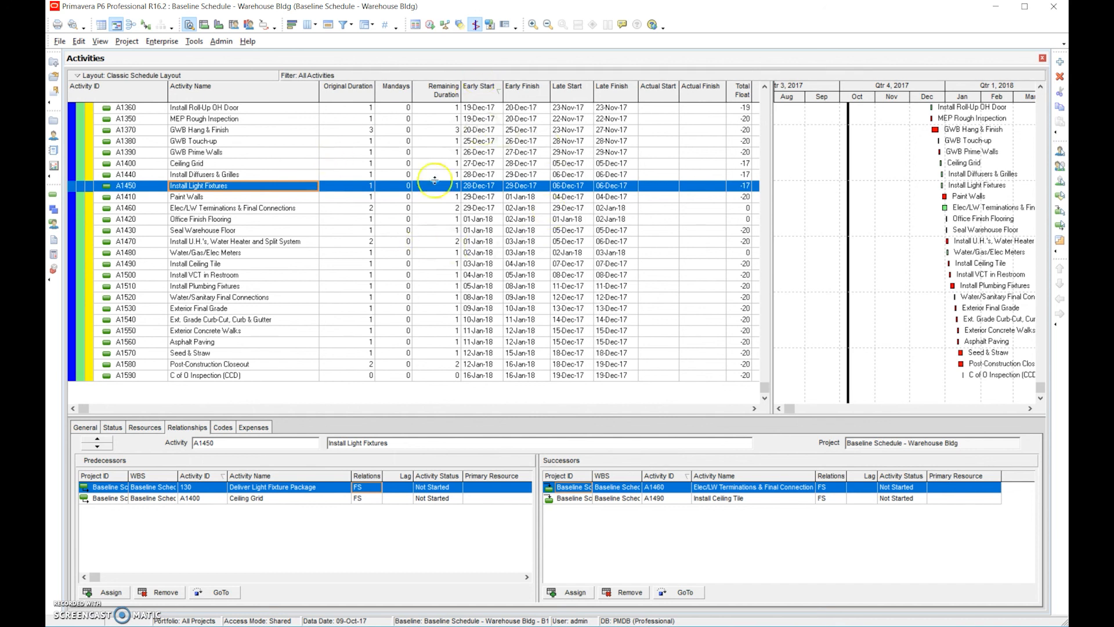
mouse_move(510, 283)
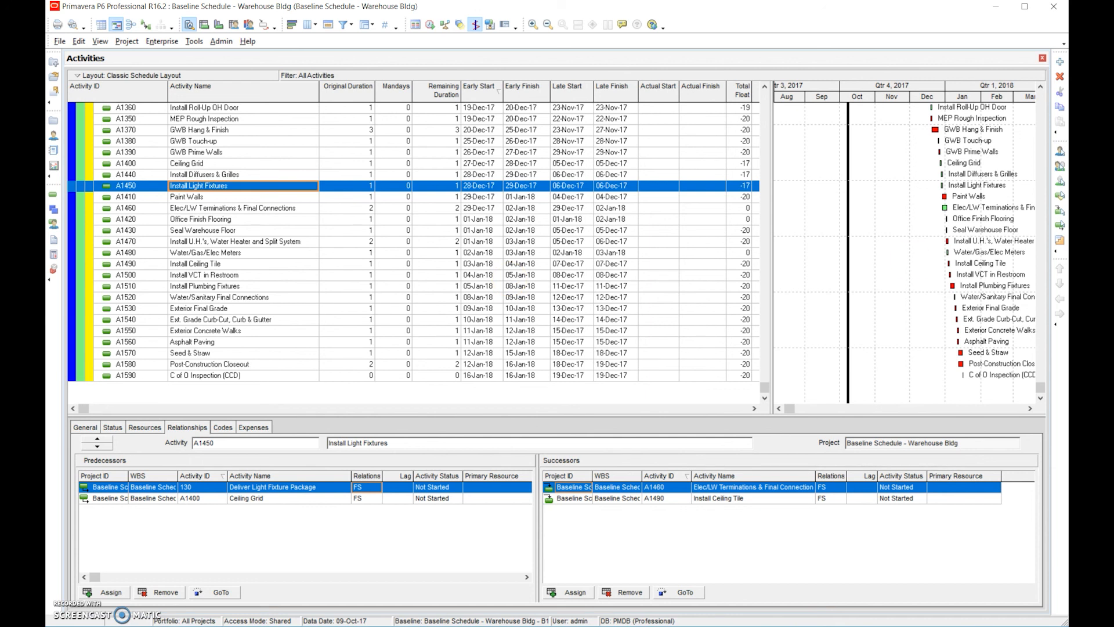
mouse_move(961, 439)
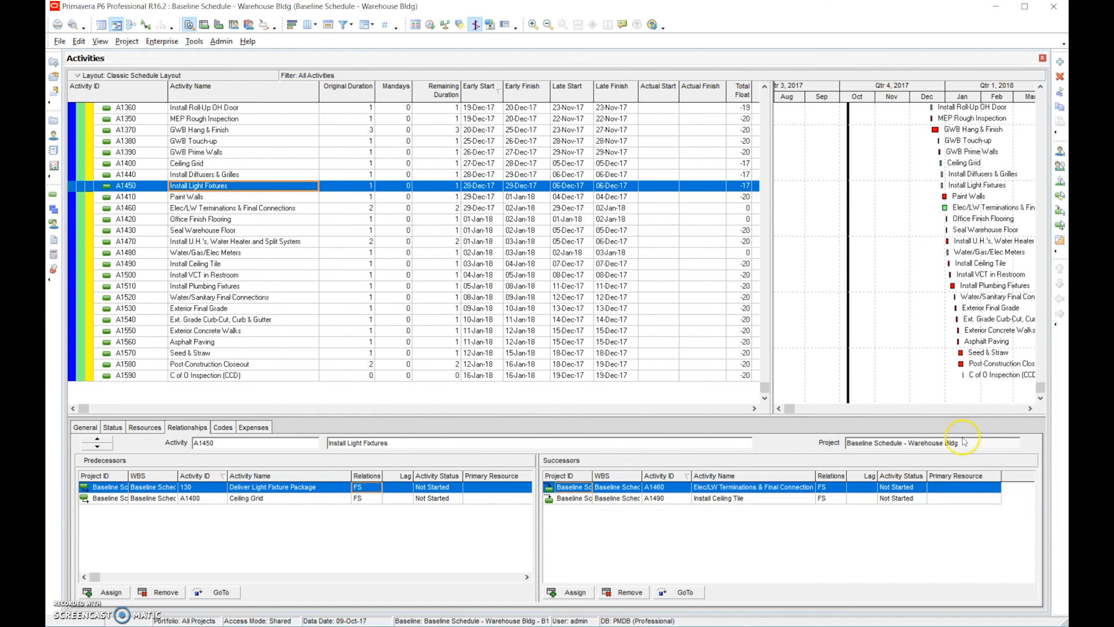